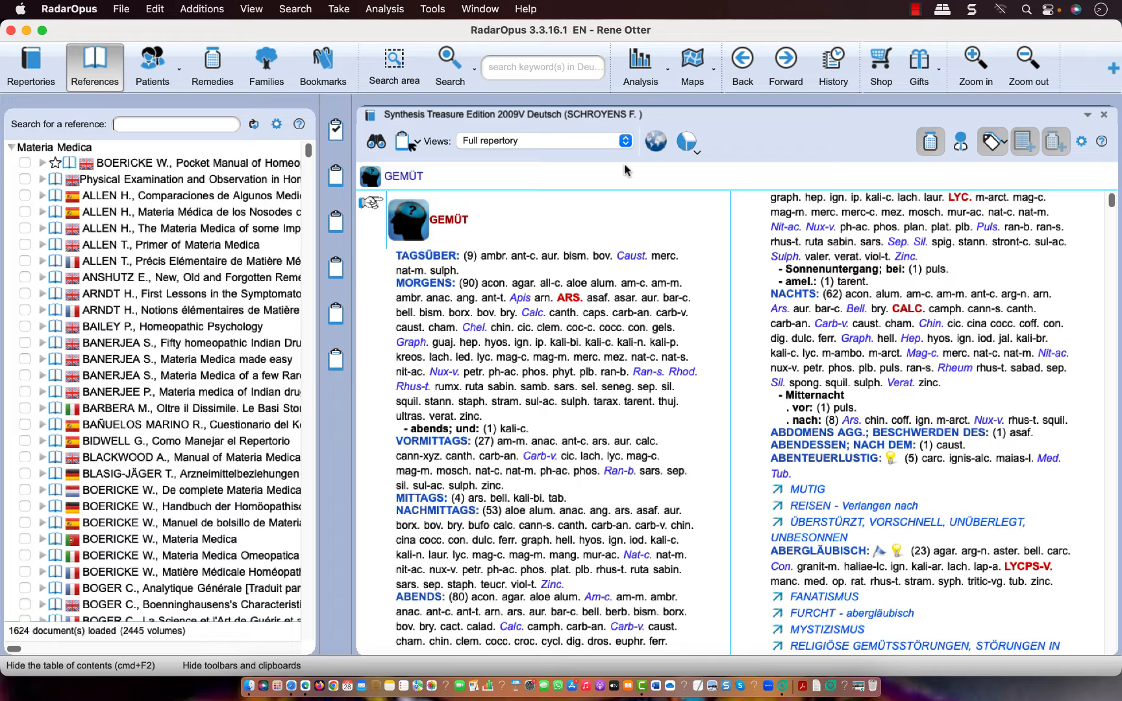
{"action": "mouse_move", "coordinate": [424, 114]}
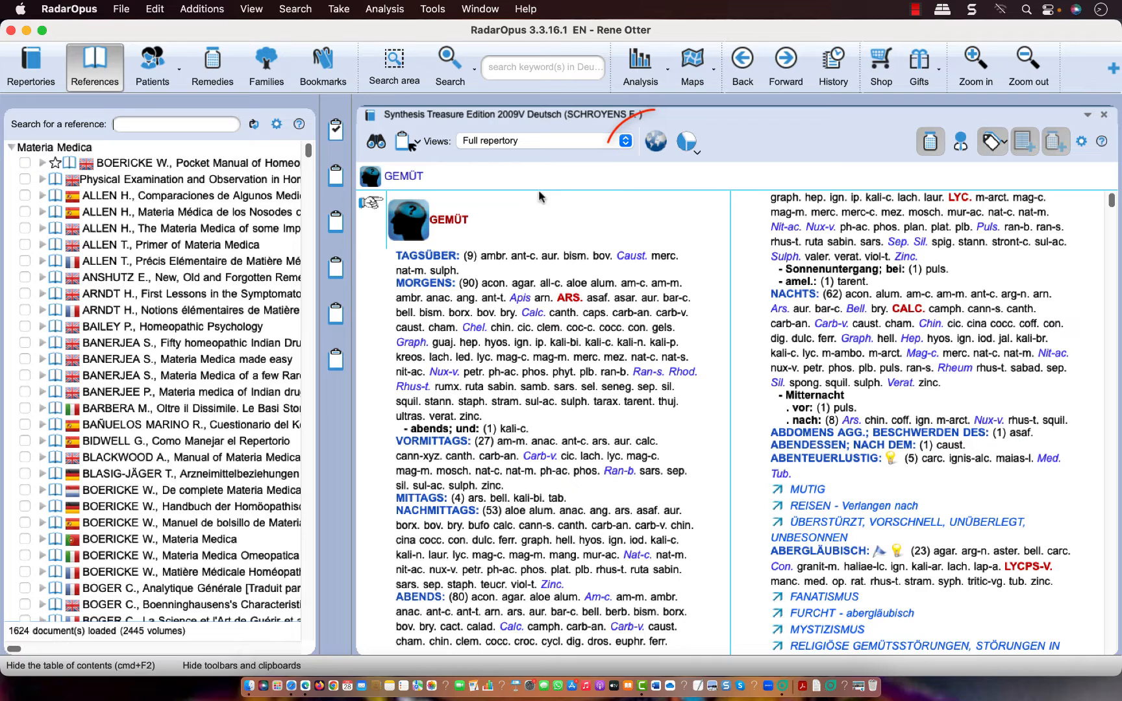
Display the Synthesis repertory in English, with French as an additional language.
{"action": "left_click", "coordinate": [655, 141]}
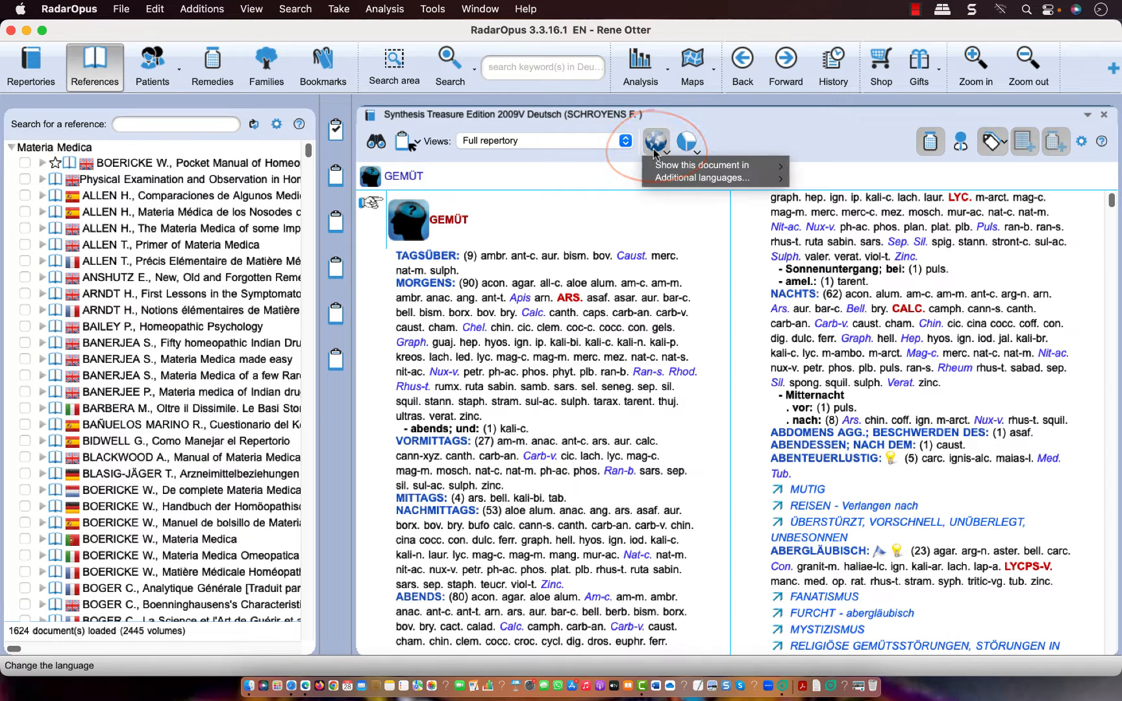
{"action": "left_click", "coordinate": [702, 165]}
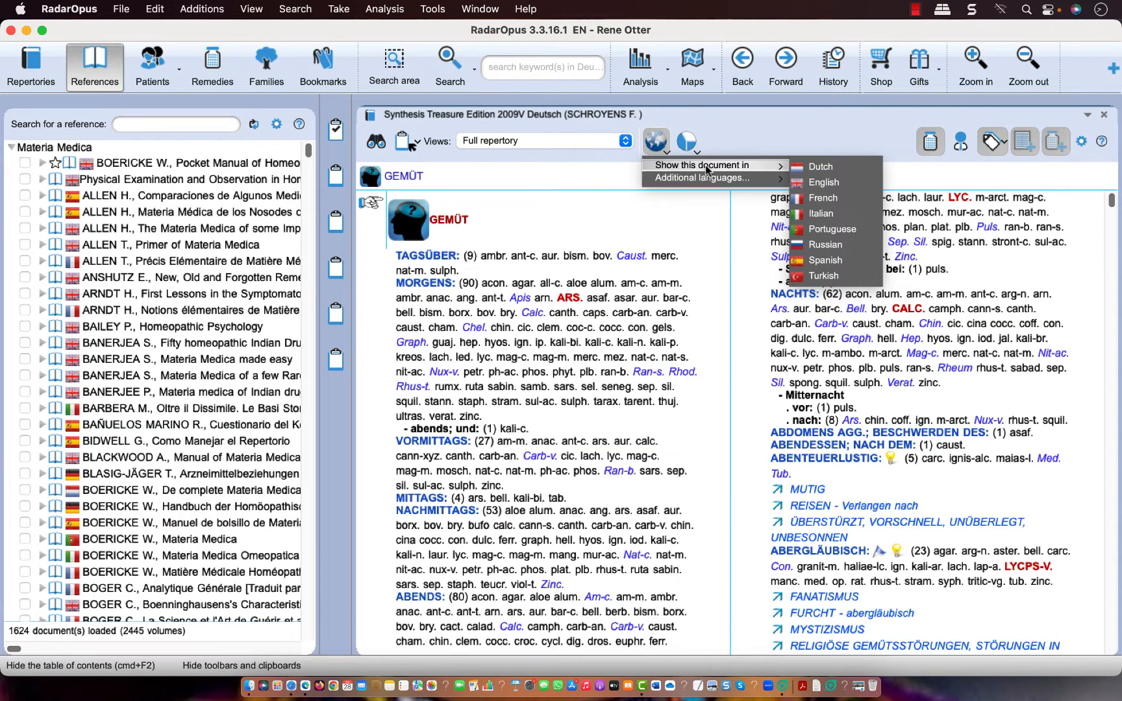
{"action": "mouse_move", "coordinate": [824, 182]}
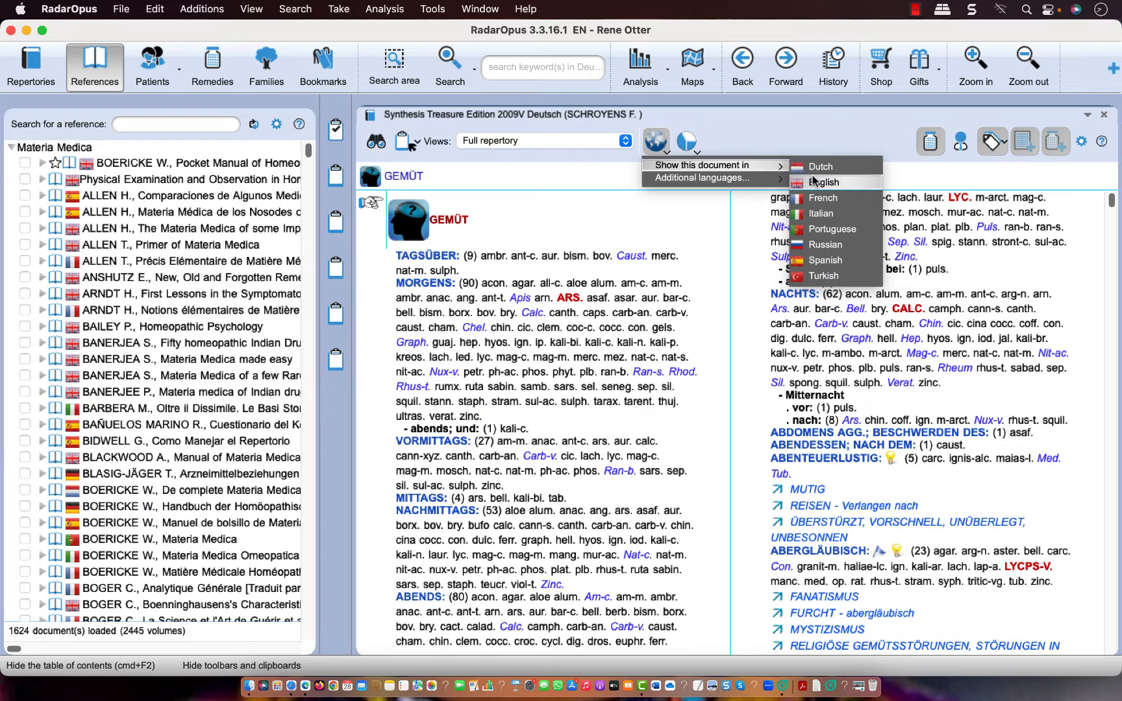
{"action": "left_click", "coordinate": [823, 182]}
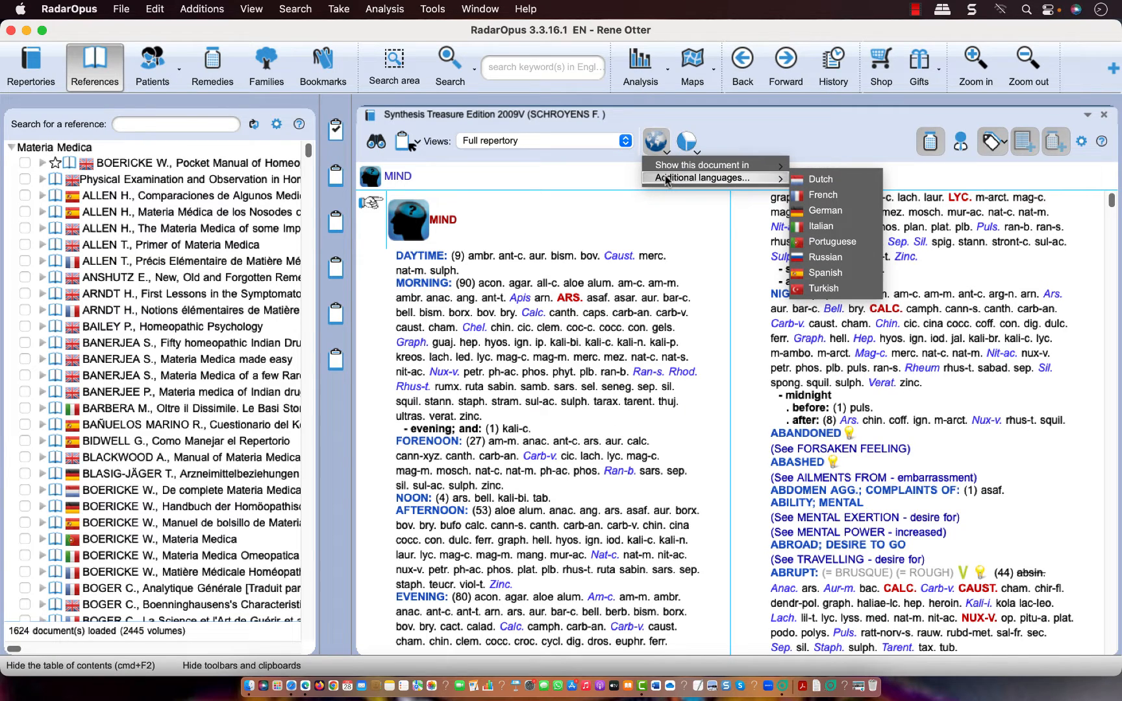
{"action": "mouse_move", "coordinate": [821, 179]}
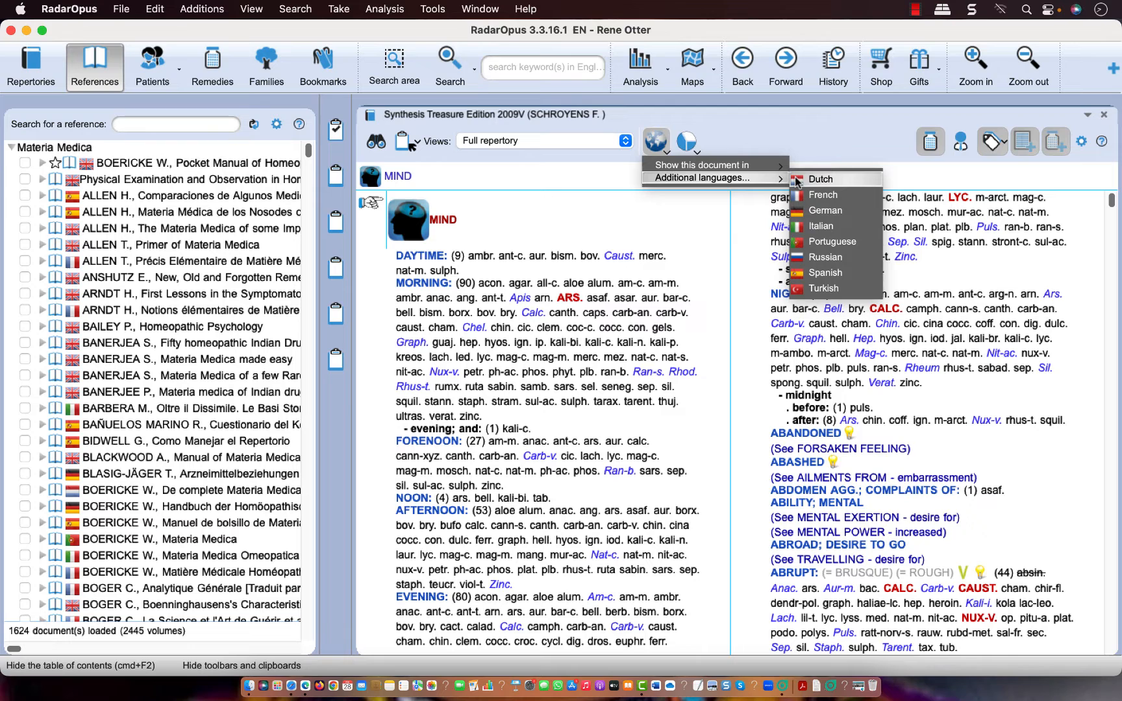
{"action": "mouse_move", "coordinate": [821, 226]}
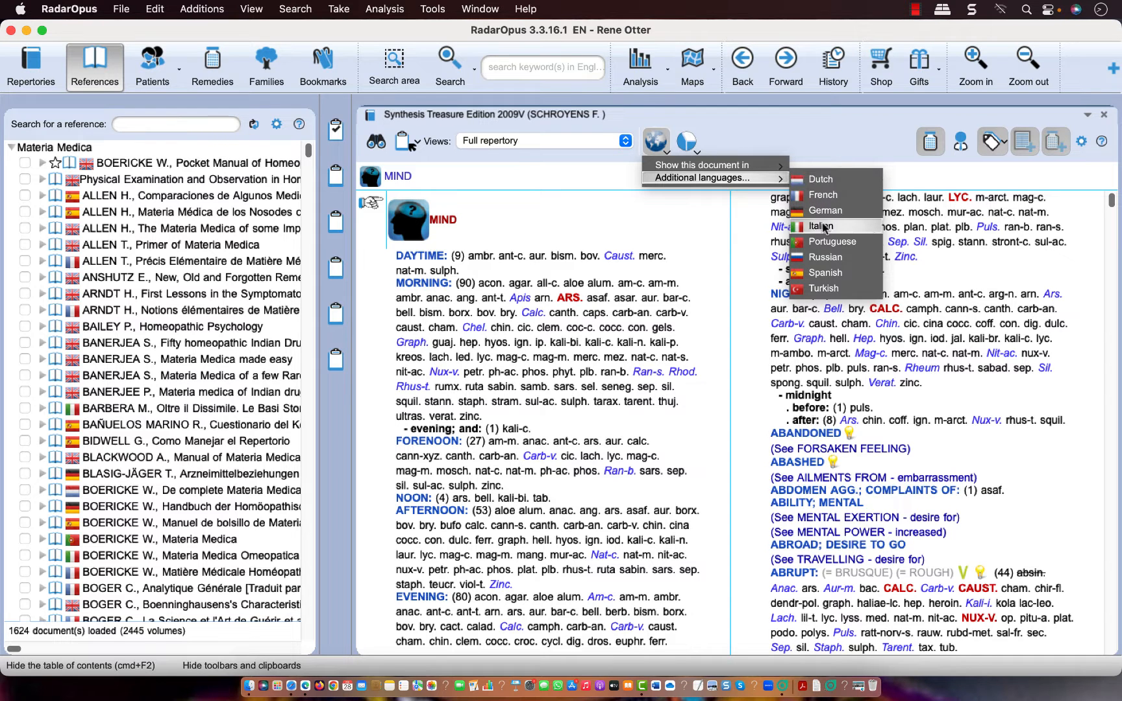
{"action": "left_click", "coordinate": [823, 195]}
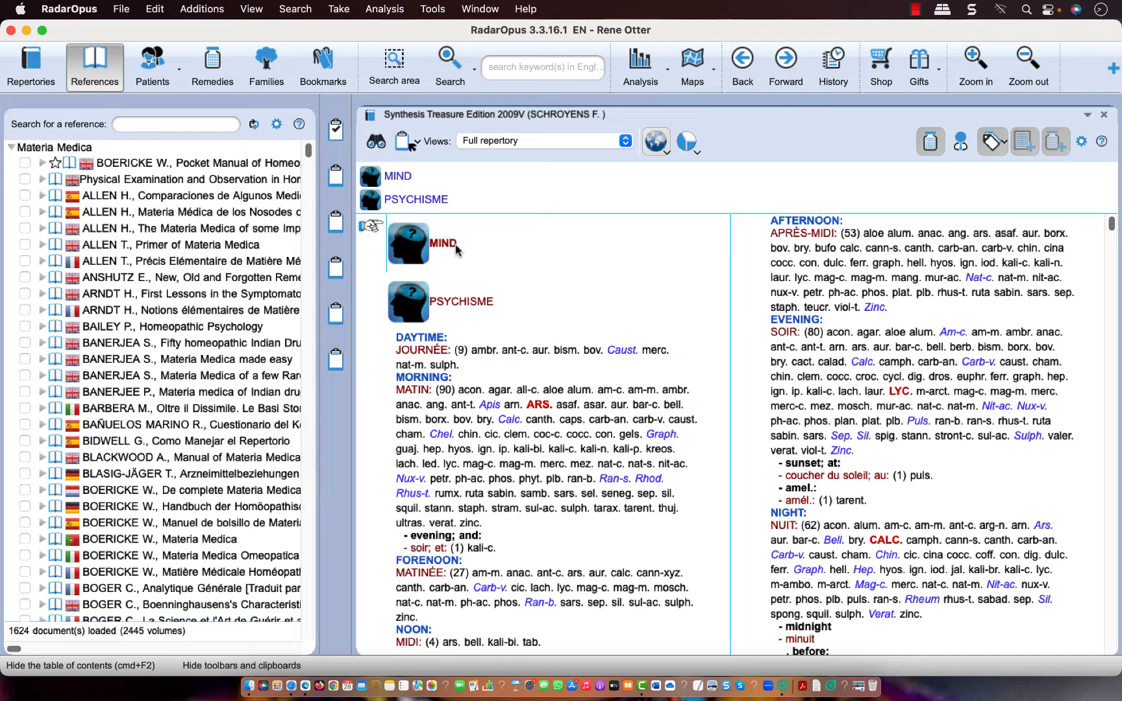
{"action": "mouse_move", "coordinate": [515, 278]}
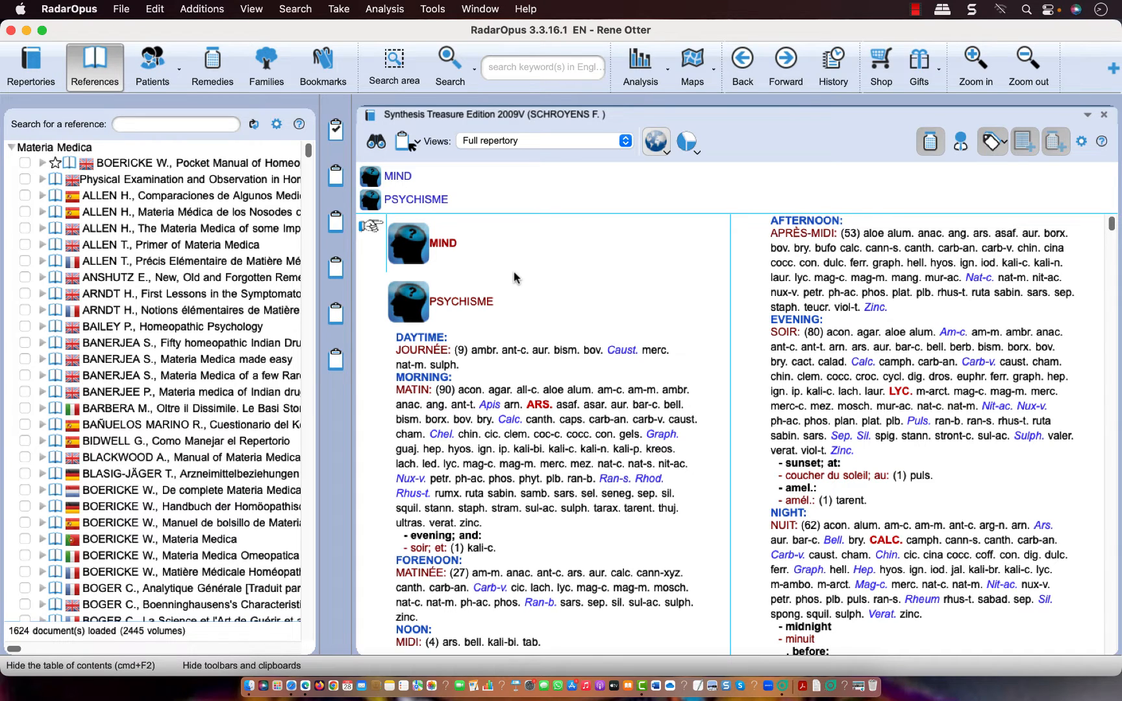
{"action": "mouse_move", "coordinate": [468, 297]}
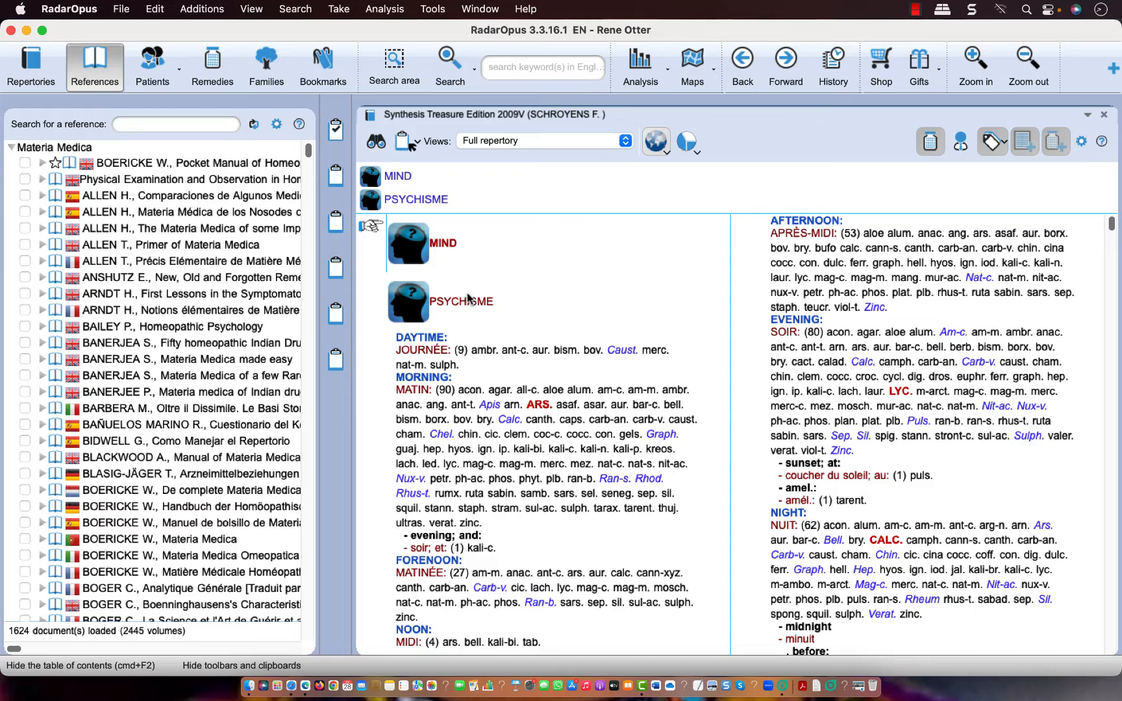
{"action": "mouse_move", "coordinate": [470, 310]}
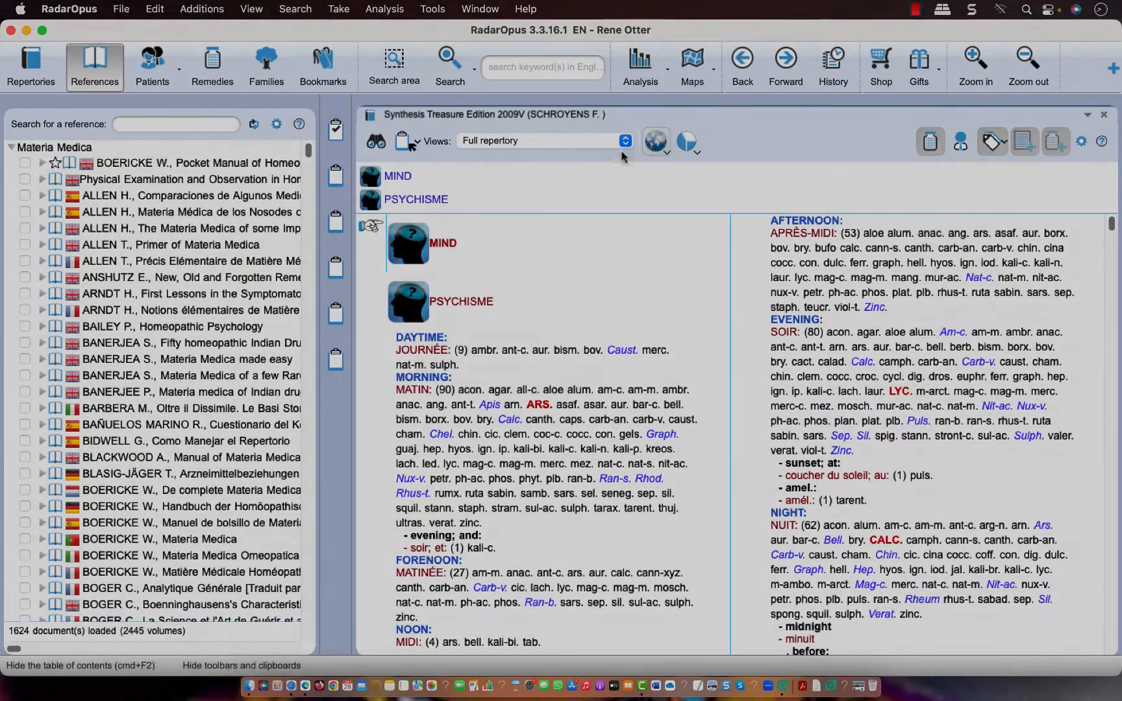
Reopen the globe language options to reach the additional-language list.
{"action": "left_click", "coordinate": [655, 140]}
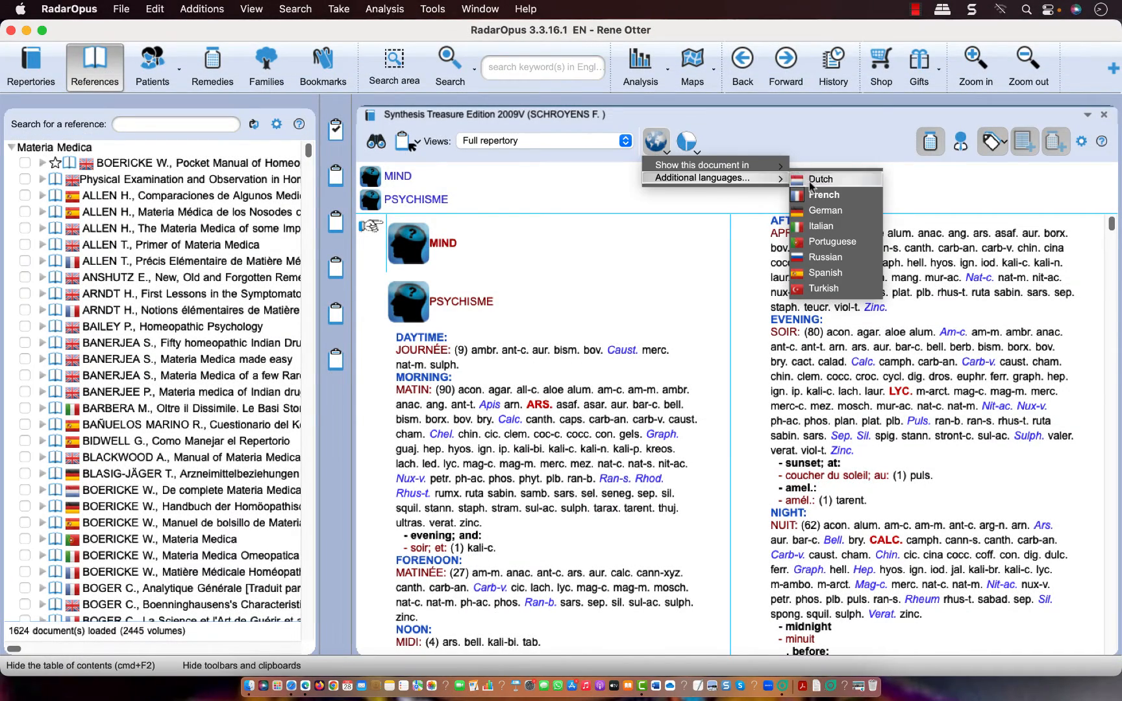
{"action": "mouse_move", "coordinate": [823, 206]}
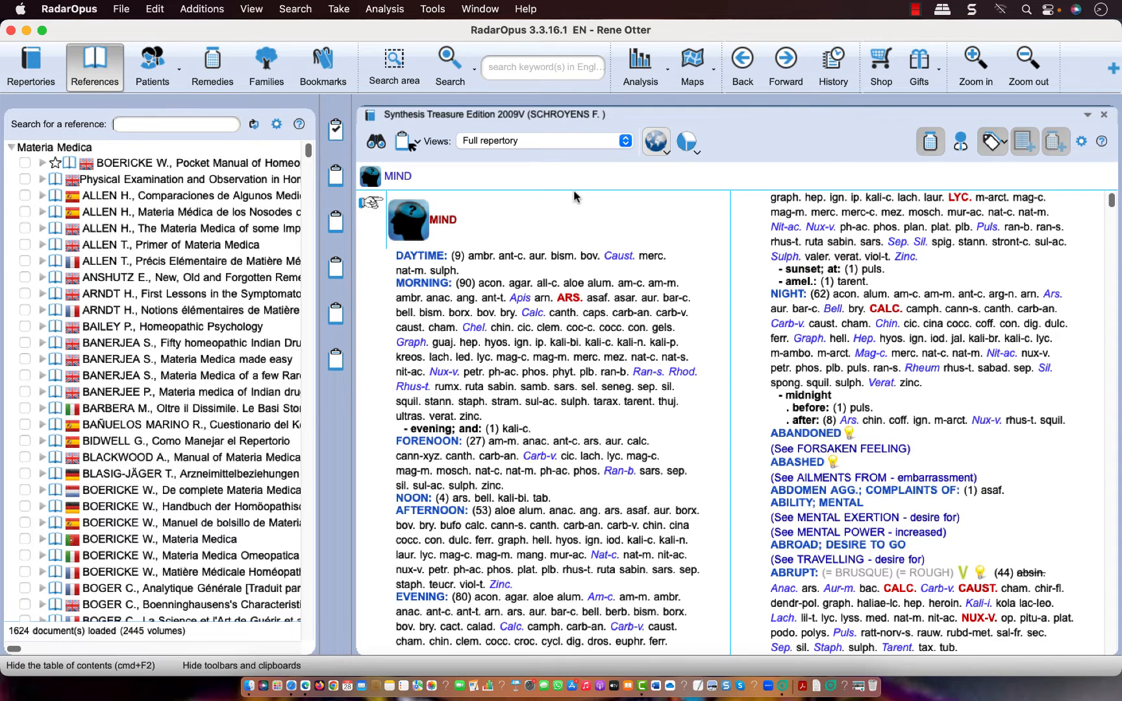
{"action": "mouse_move", "coordinate": [611, 76]}
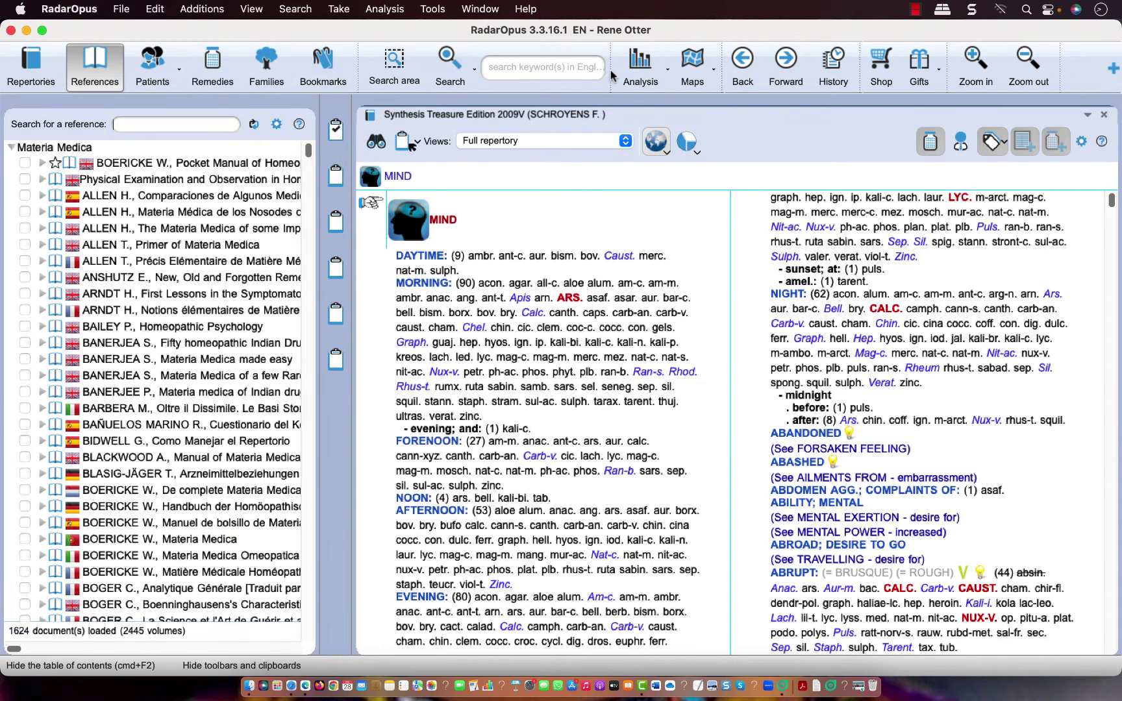
{"action": "mouse_move", "coordinate": [640, 59]}
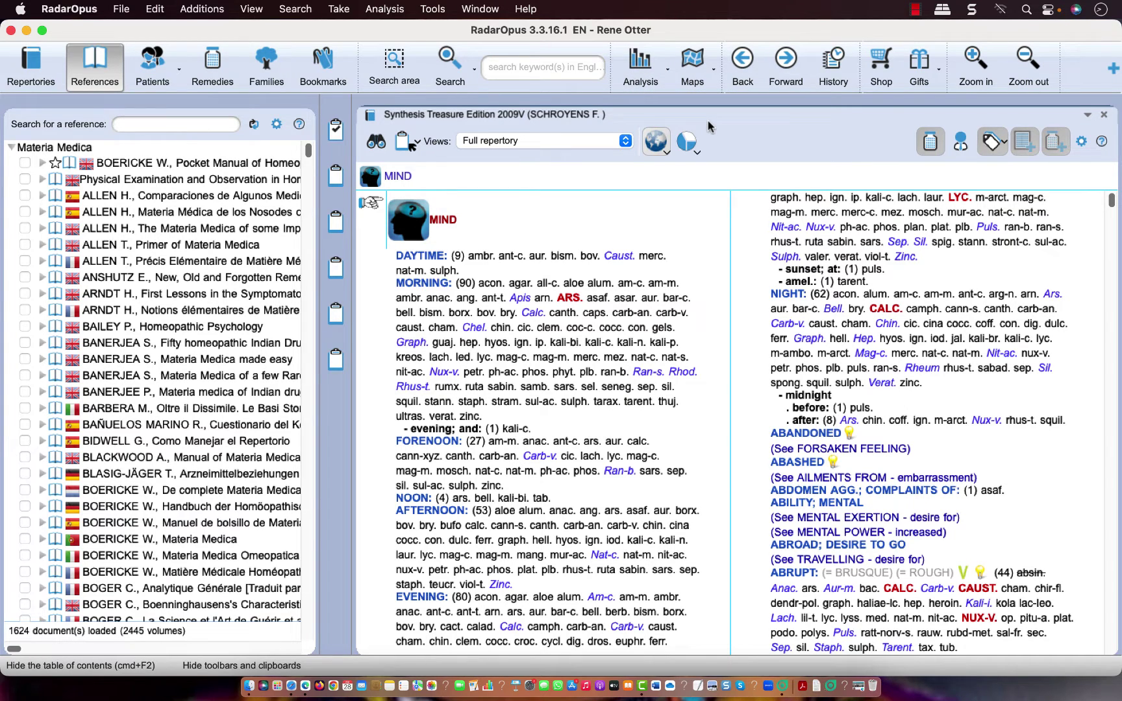
Activate tooltips from the Tools menu, then open the General options window.
{"action": "left_click", "coordinate": [432, 9]}
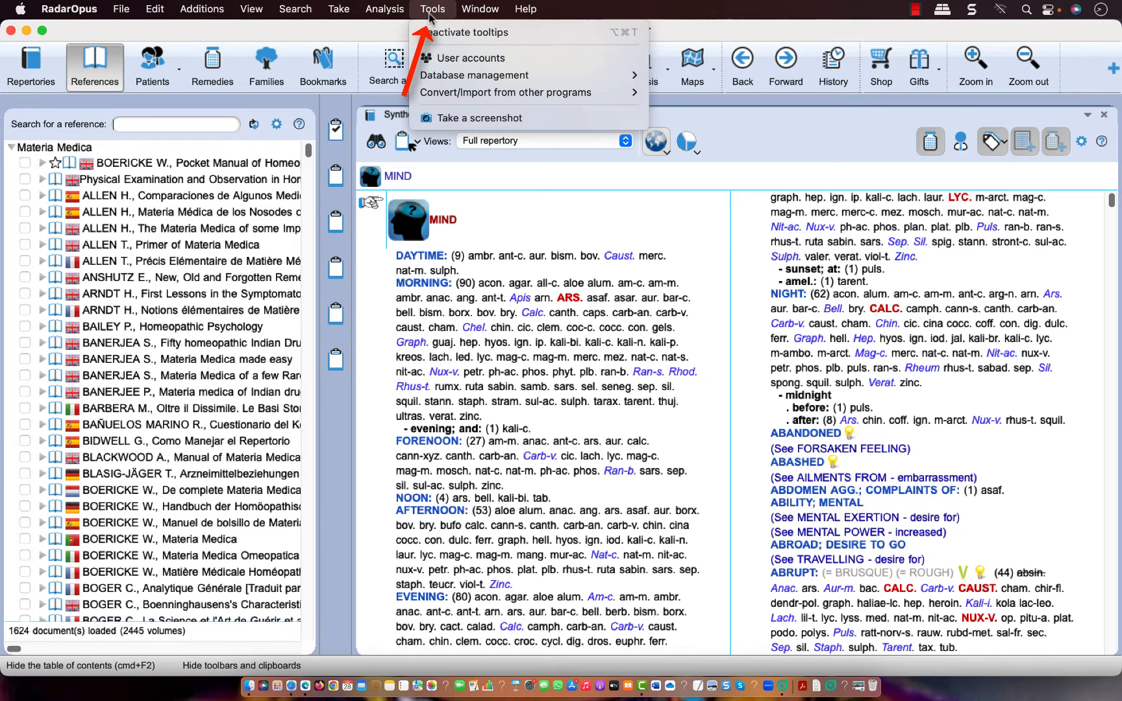
{"action": "mouse_move", "coordinate": [494, 32]}
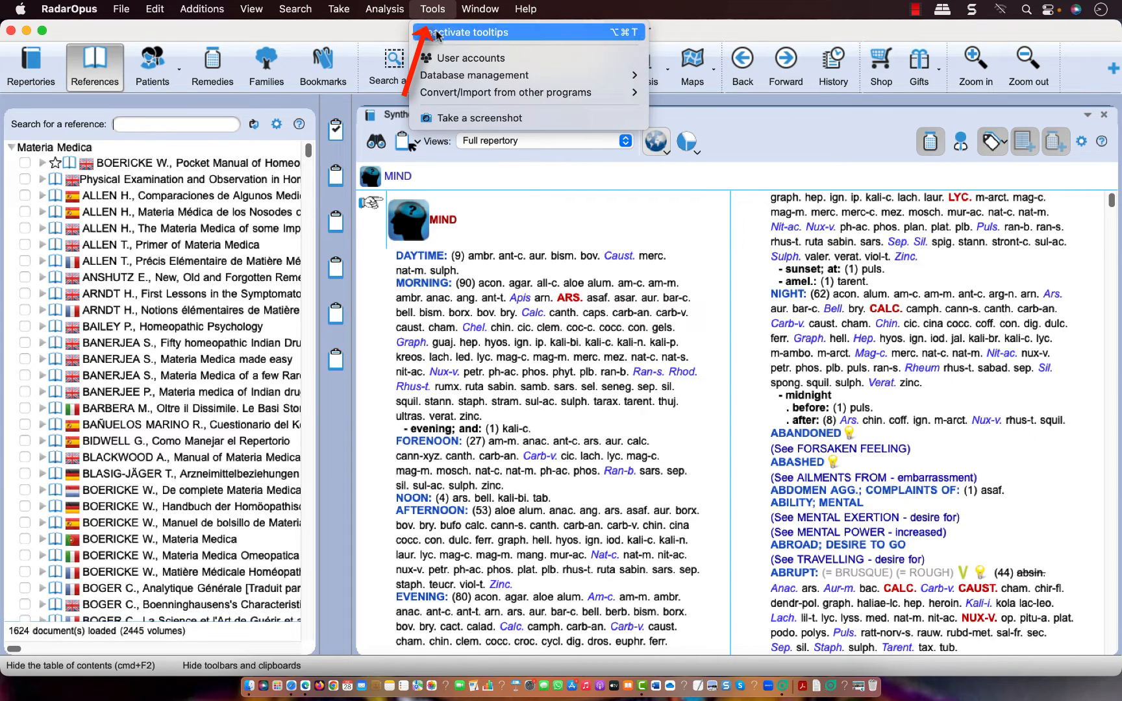
{"action": "left_click", "coordinate": [478, 32]}
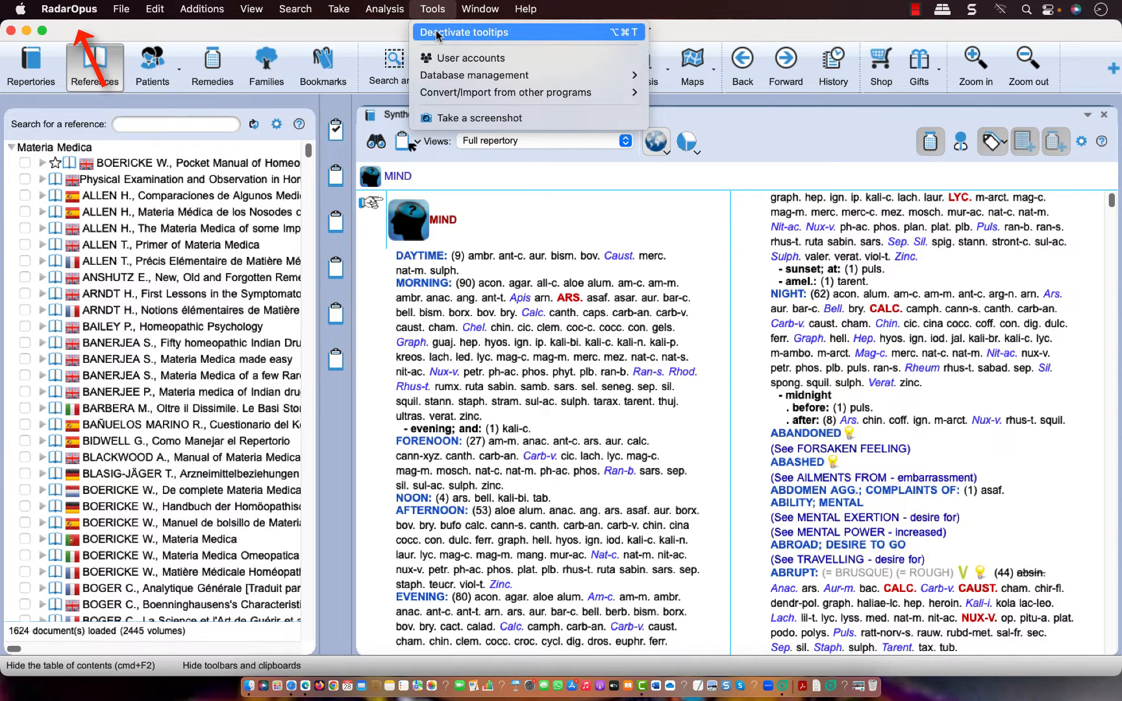
{"action": "left_click", "coordinate": [155, 9]}
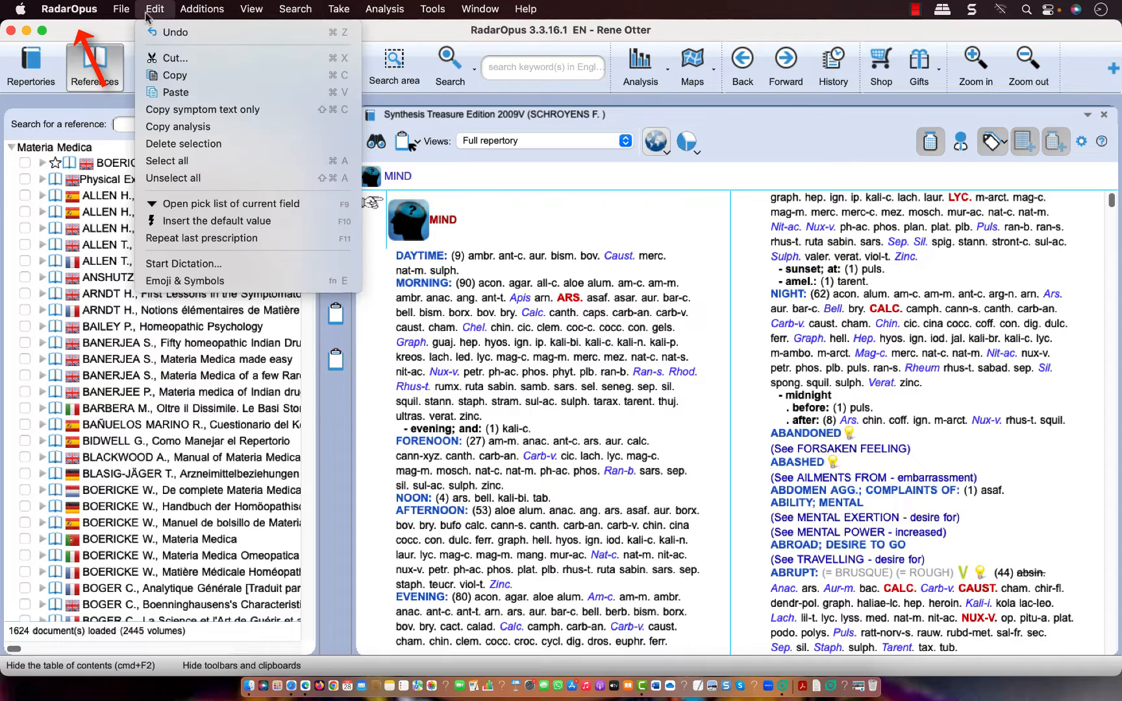
{"action": "left_click", "coordinate": [68, 9]}
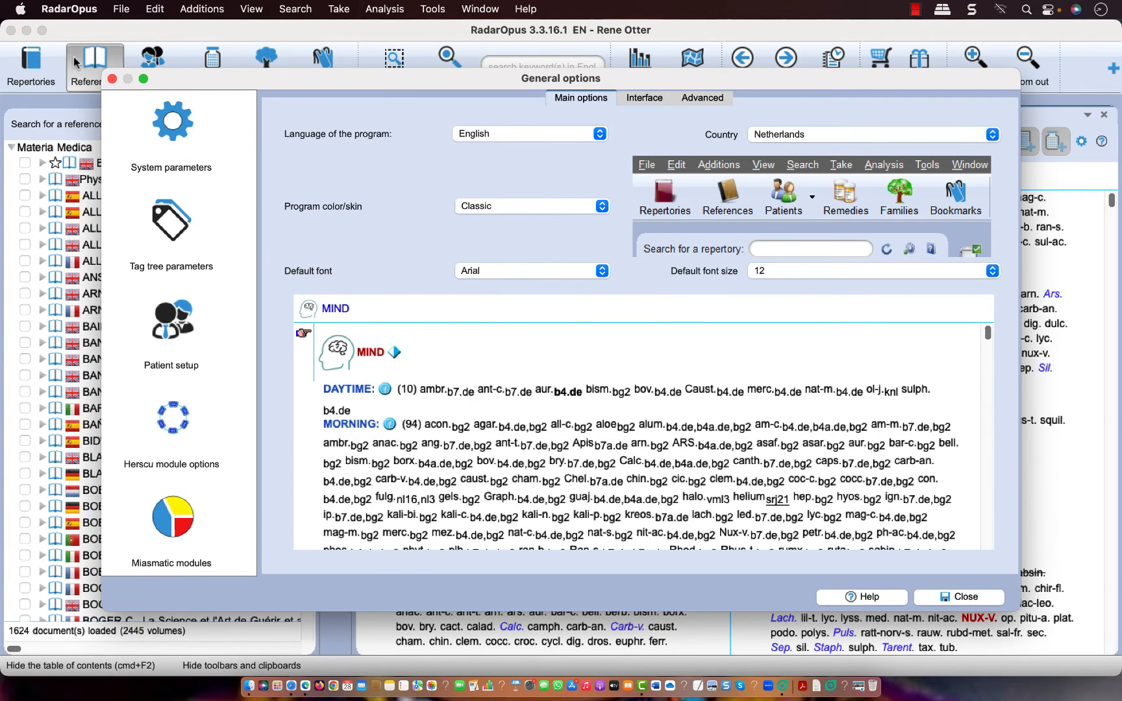
{"action": "mouse_move", "coordinate": [402, 191]}
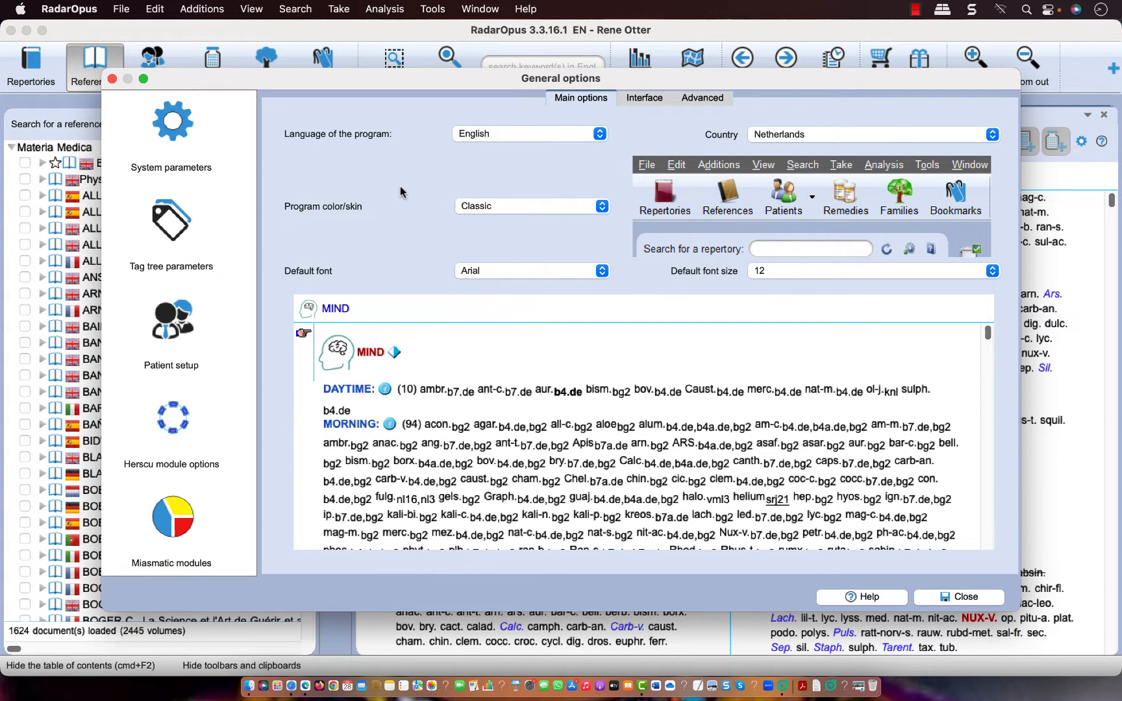
{"action": "mouse_move", "coordinate": [573, 110]}
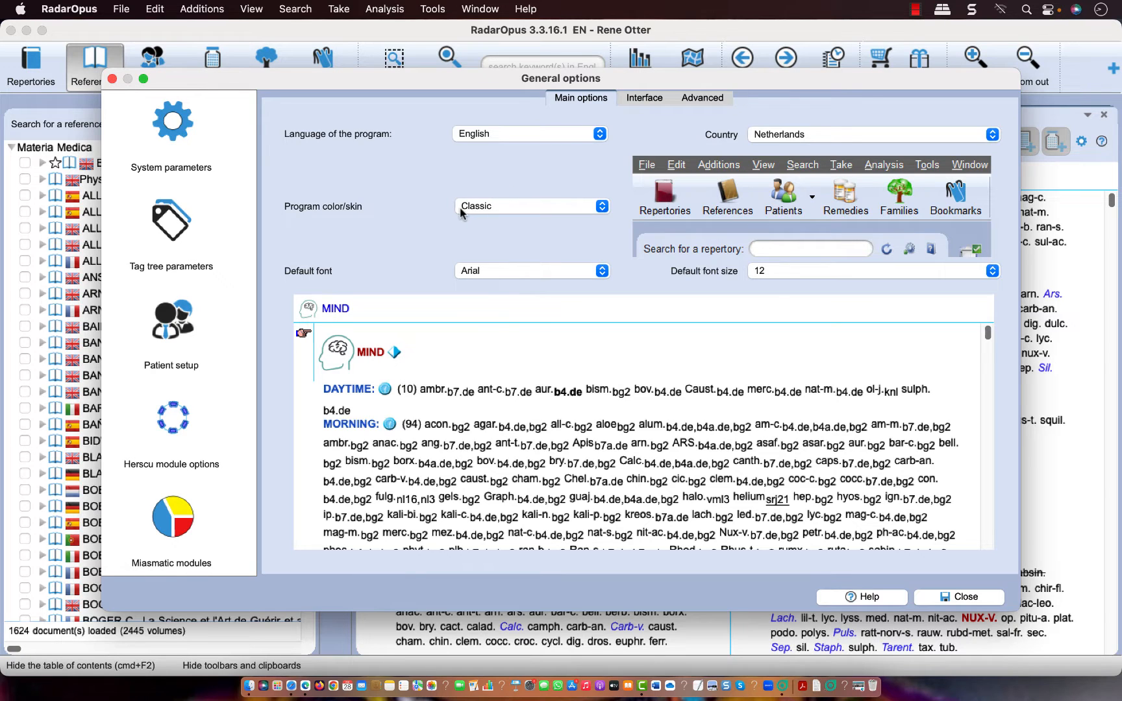
{"action": "mouse_move", "coordinate": [480, 221]}
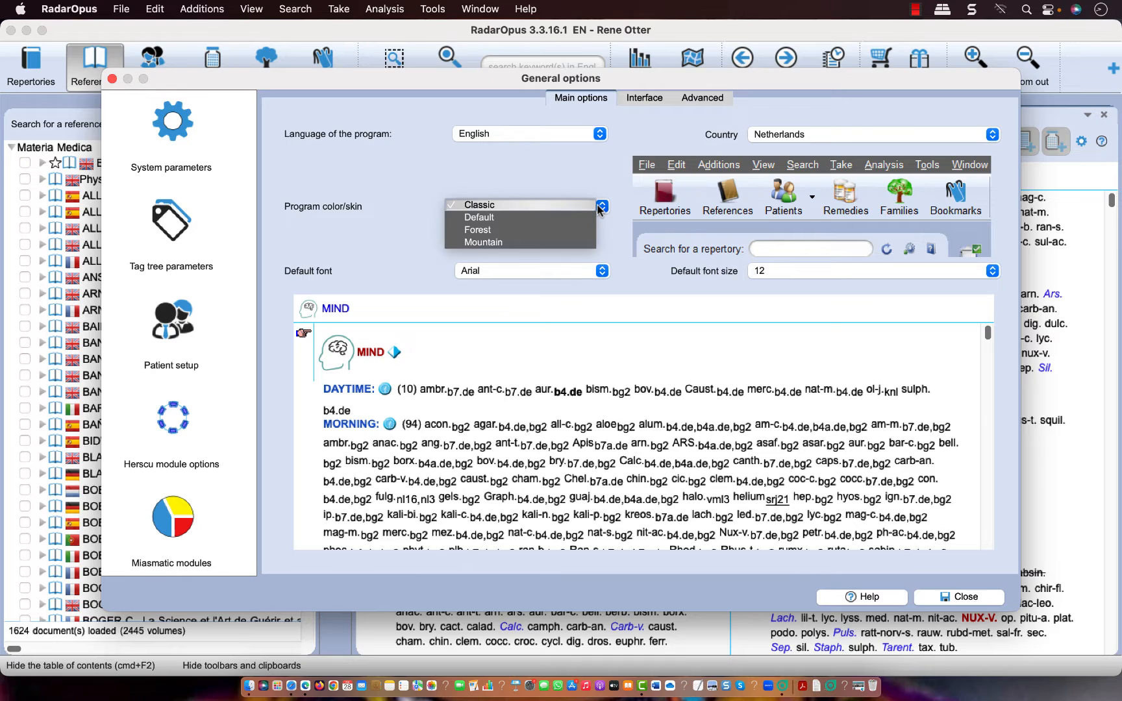
{"action": "mouse_move", "coordinate": [503, 213]}
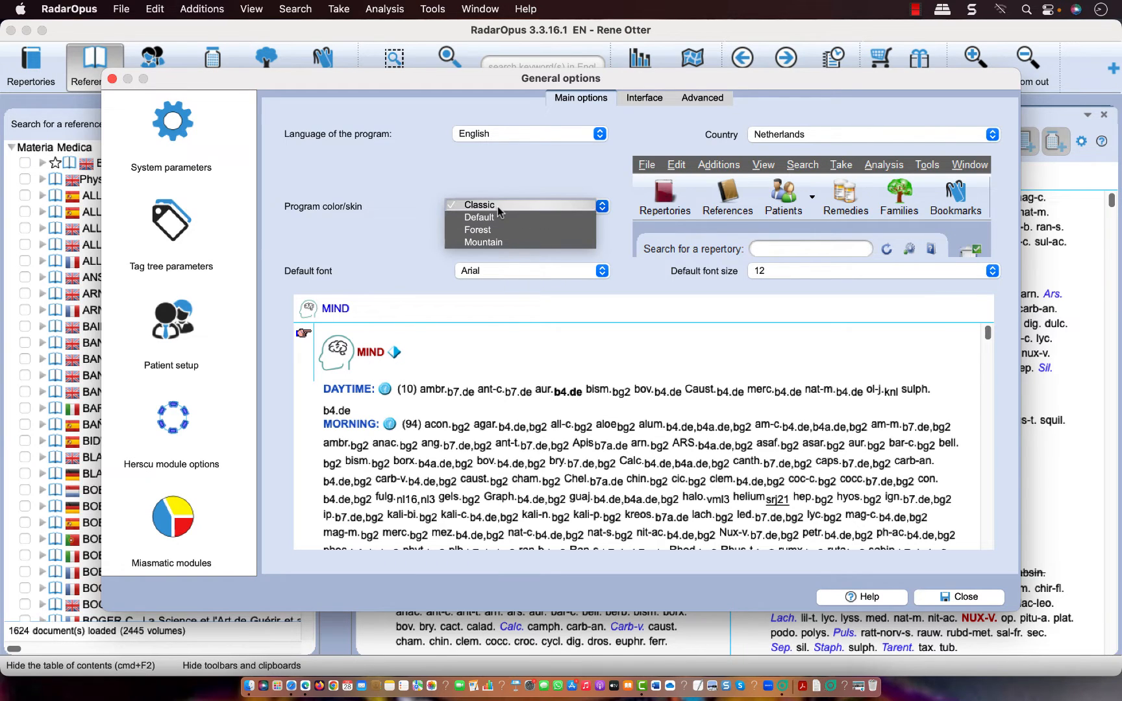
Preview the Forest and Mountain skins, keep Classic, and acknowledge the restart notice.
{"action": "left_click", "coordinate": [480, 205]}
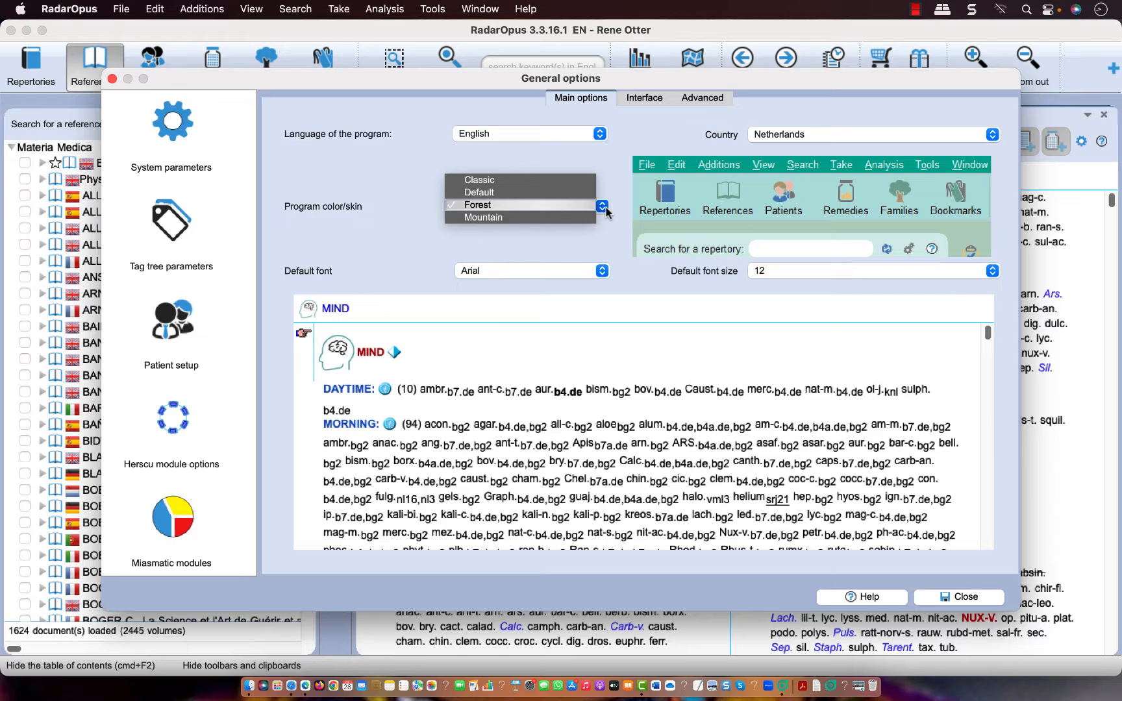
{"action": "left_click", "coordinate": [483, 217]}
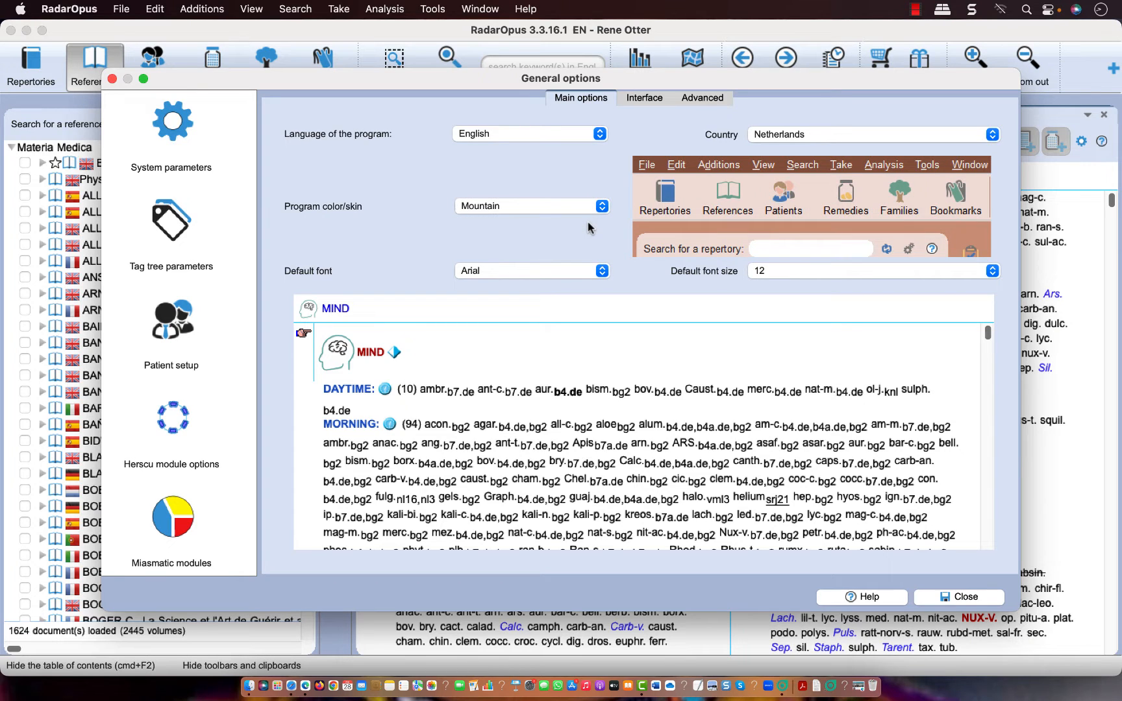
{"action": "mouse_move", "coordinate": [598, 221]}
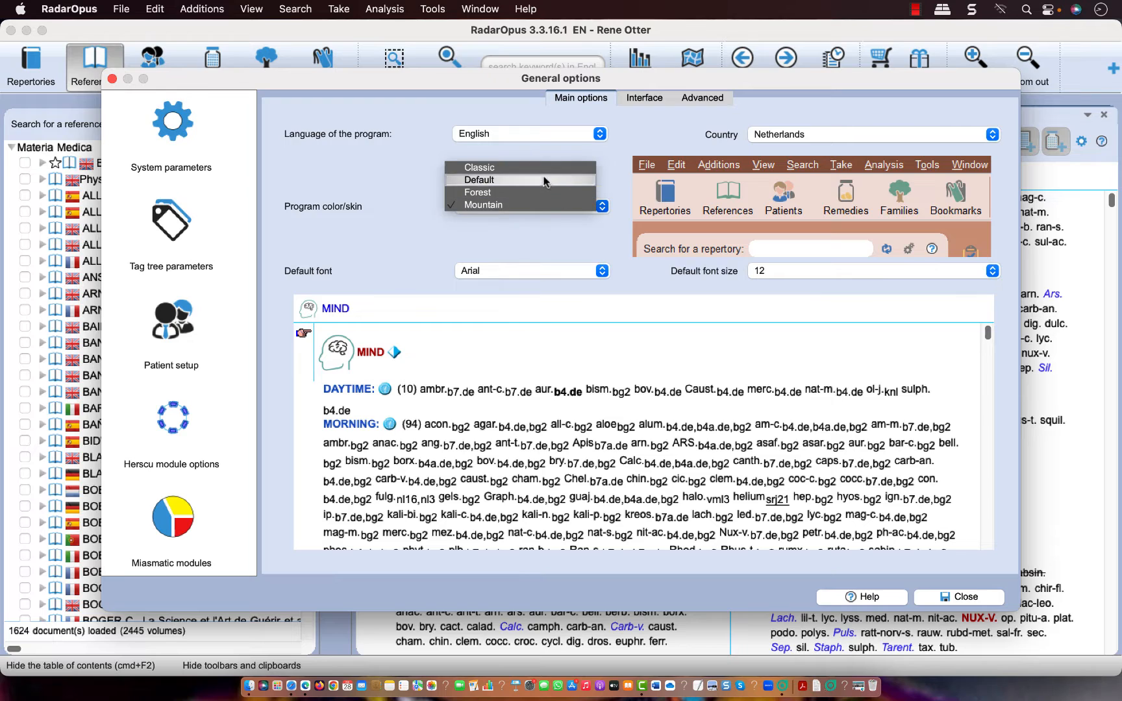
{"action": "left_click", "coordinate": [480, 168]}
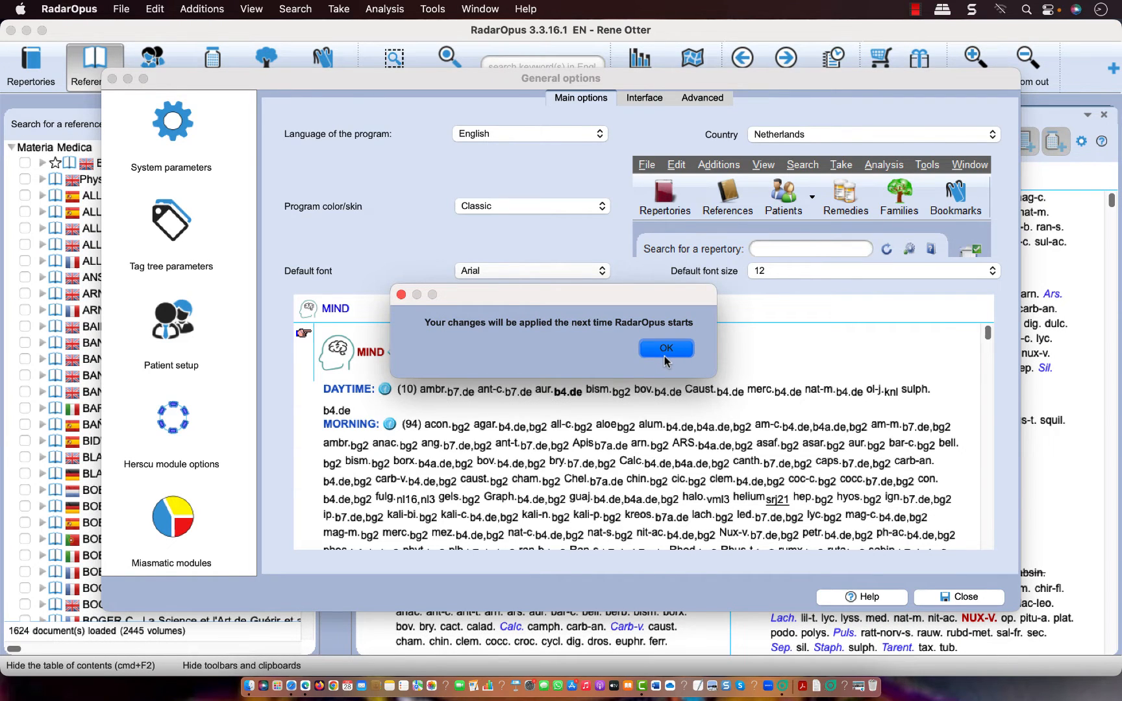
{"action": "left_click", "coordinate": [667, 348]}
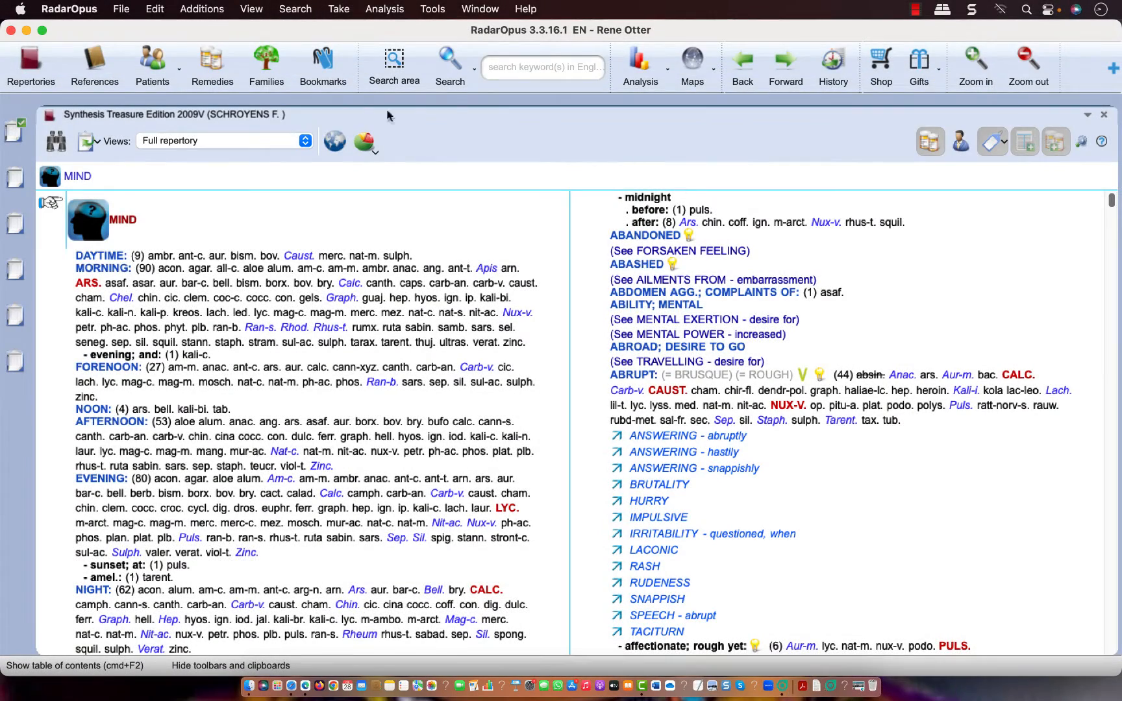
{"action": "mouse_move", "coordinate": [183, 57]}
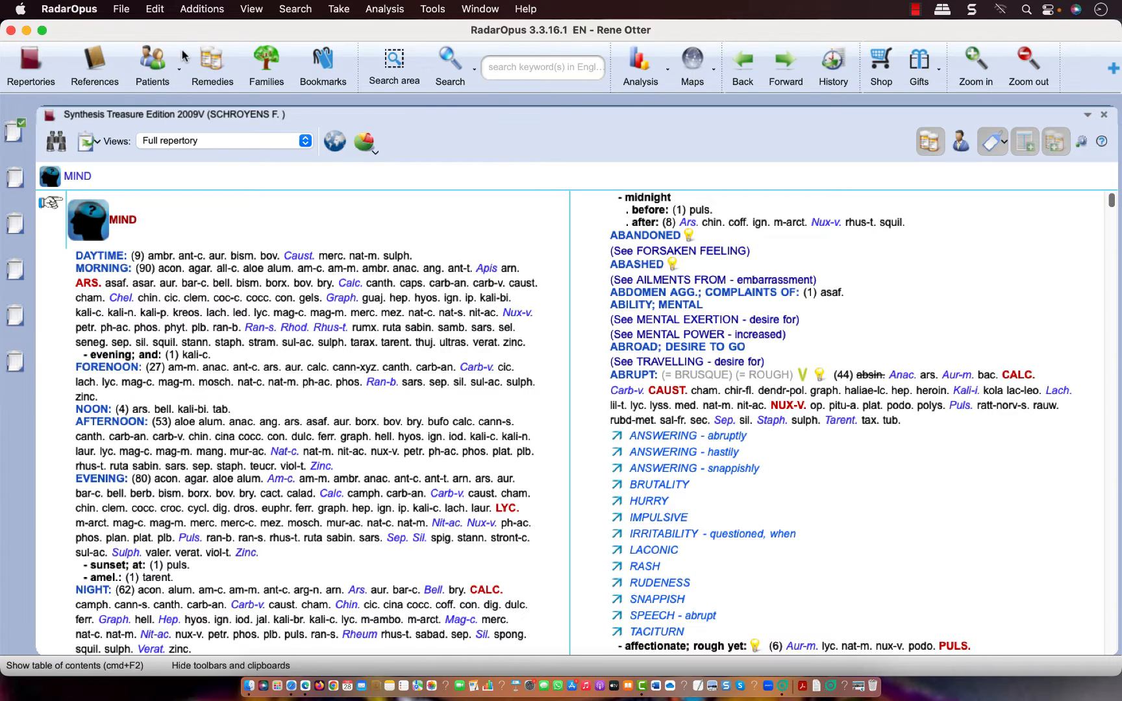
{"action": "mouse_move", "coordinate": [920, 62]}
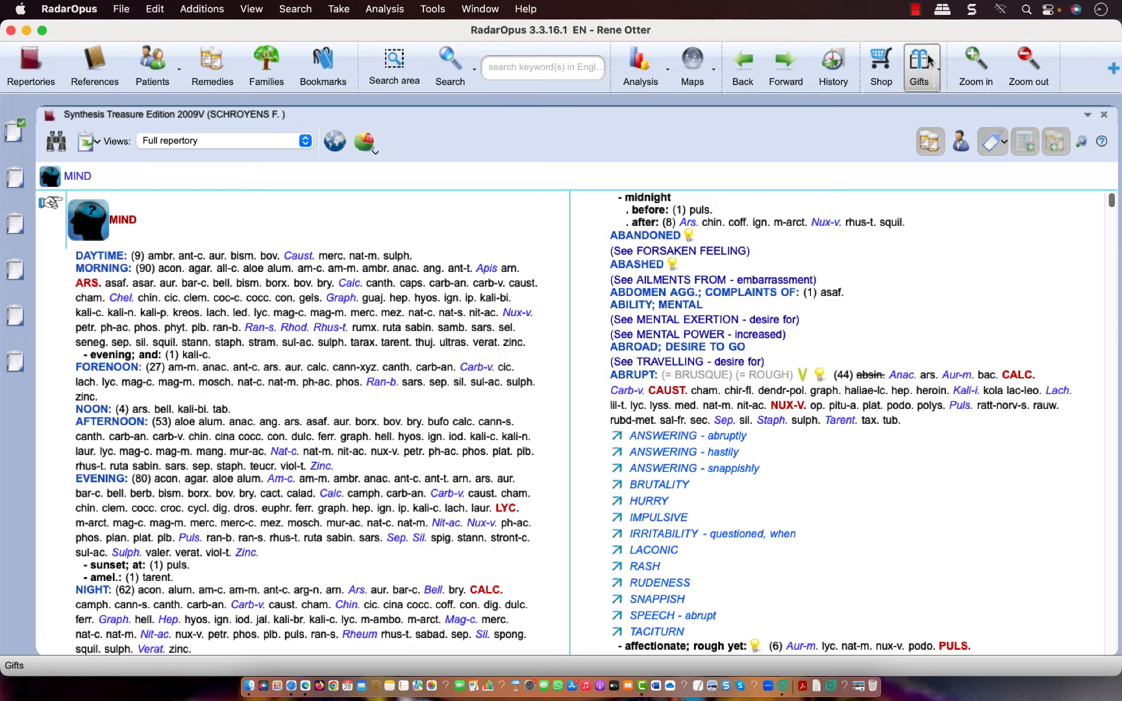
{"action": "mouse_move", "coordinate": [94, 59]}
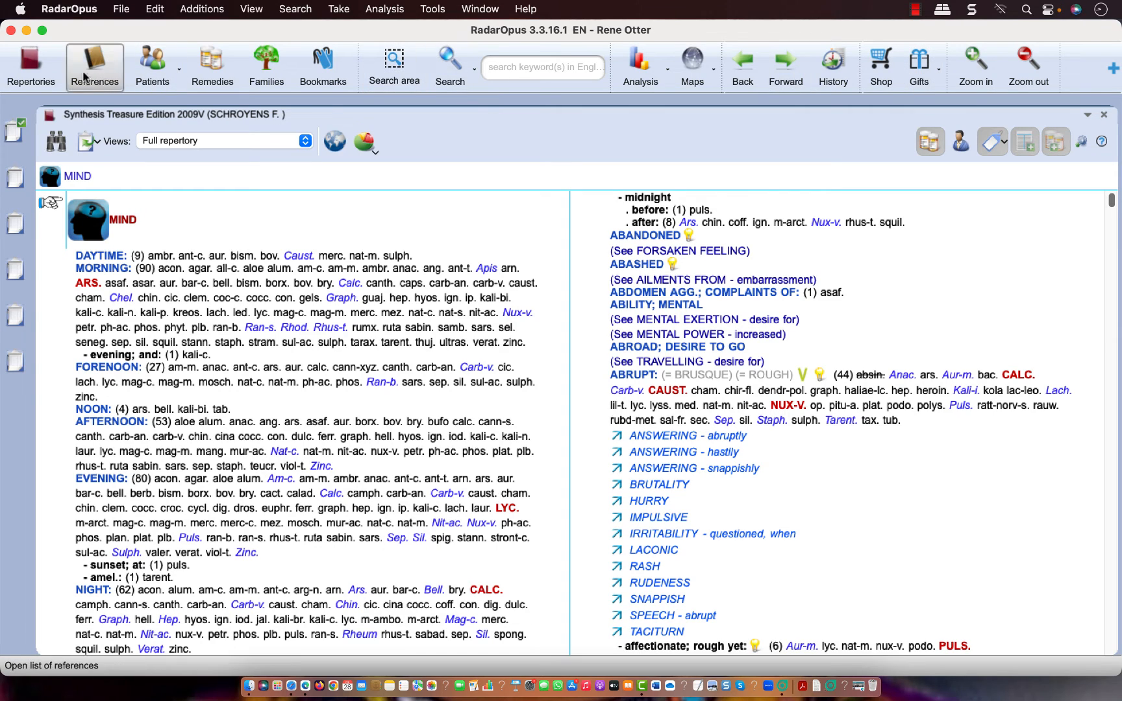
Open the Repertories panel listing 101 repertories beside the Mind chapter.
{"action": "left_click", "coordinate": [28, 61]}
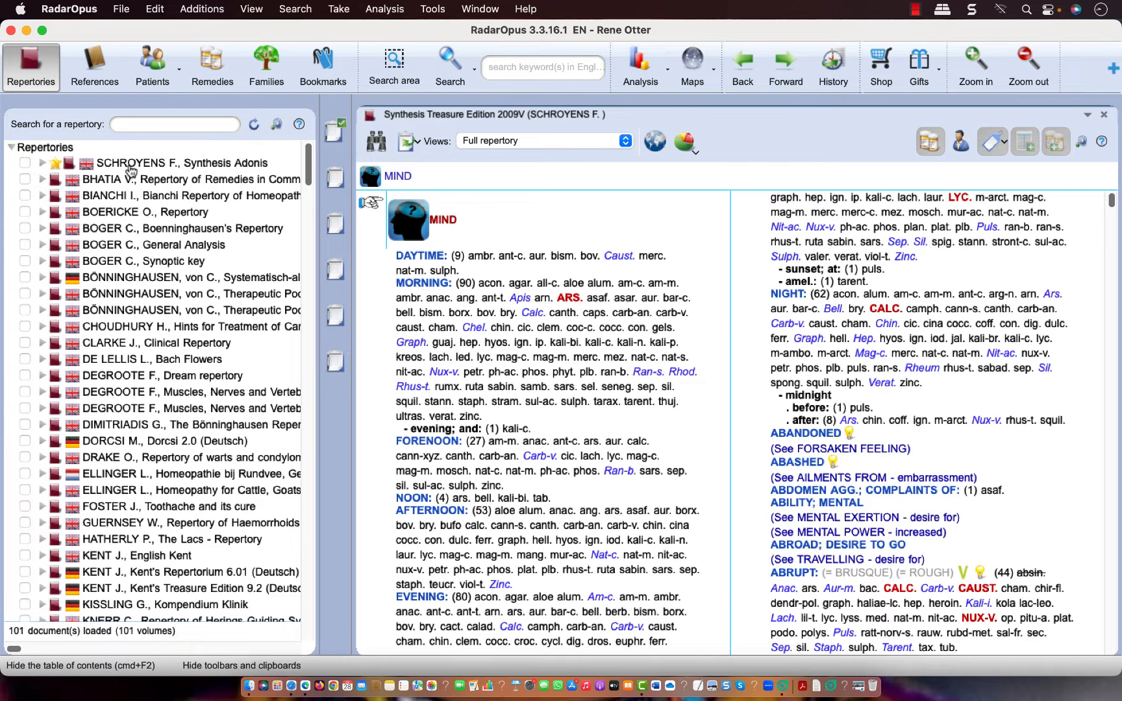
Switch the side panel to the Materia Medica references, 1624 documents.
{"action": "left_click", "coordinate": [94, 63]}
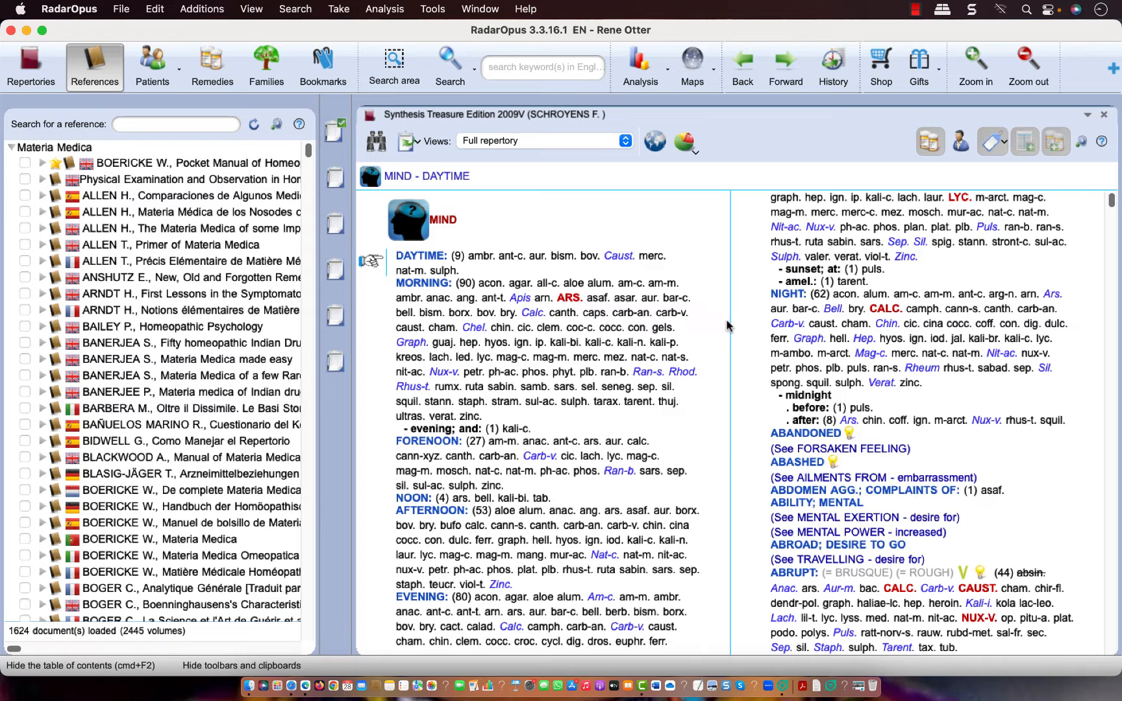
{"action": "mouse_move", "coordinate": [659, 283]}
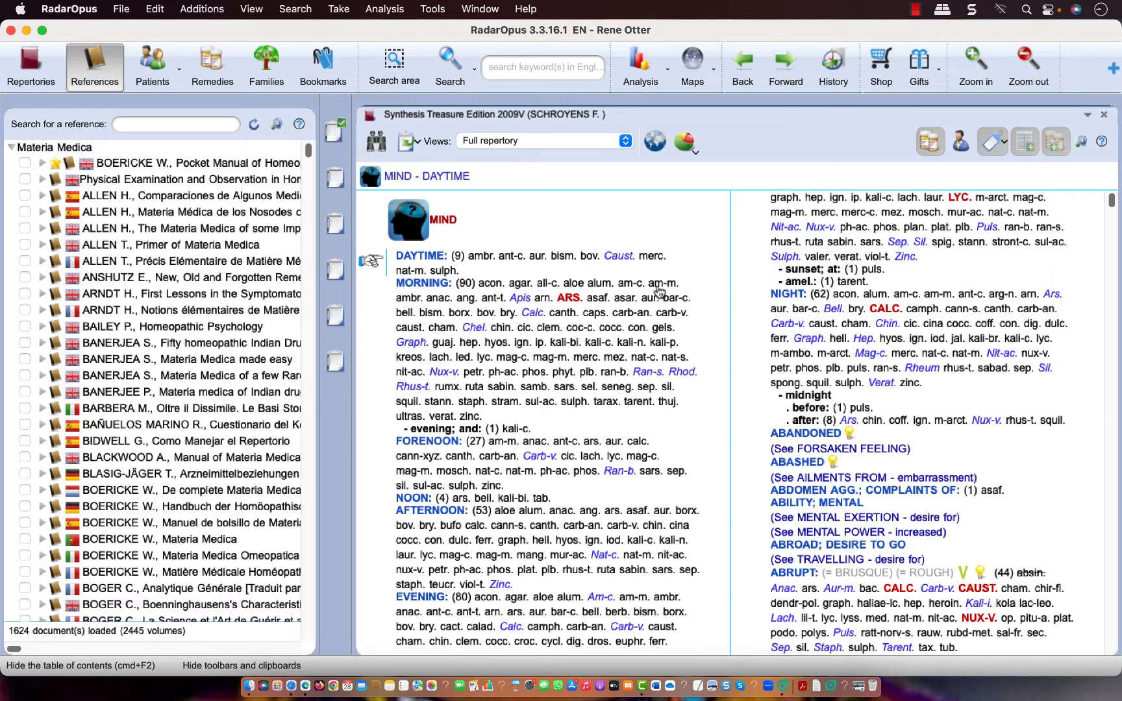
{"action": "mouse_move", "coordinate": [618, 265]}
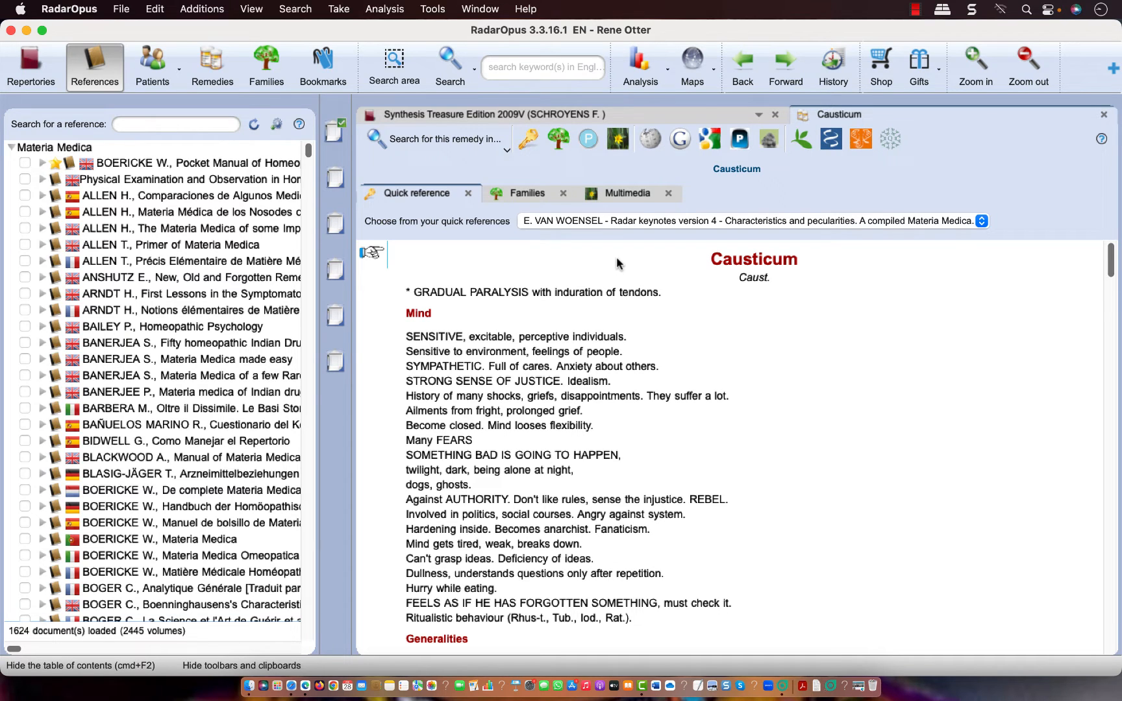
{"action": "mouse_move", "coordinate": [906, 223]}
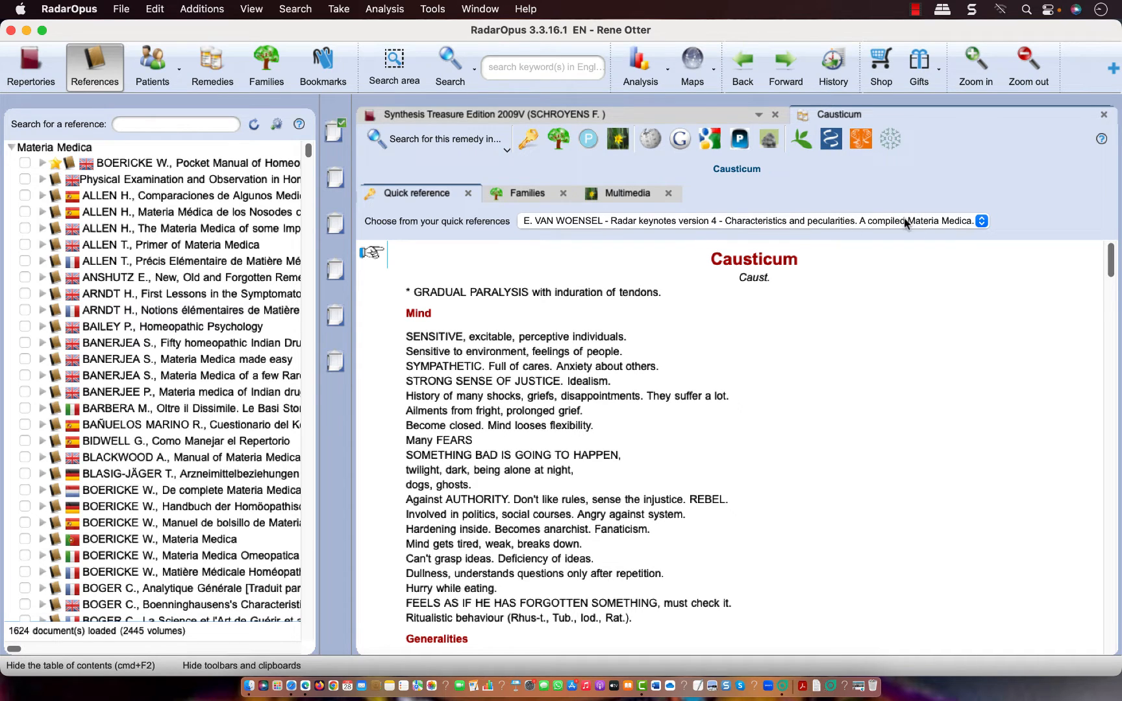
{"action": "left_click", "coordinate": [982, 221]}
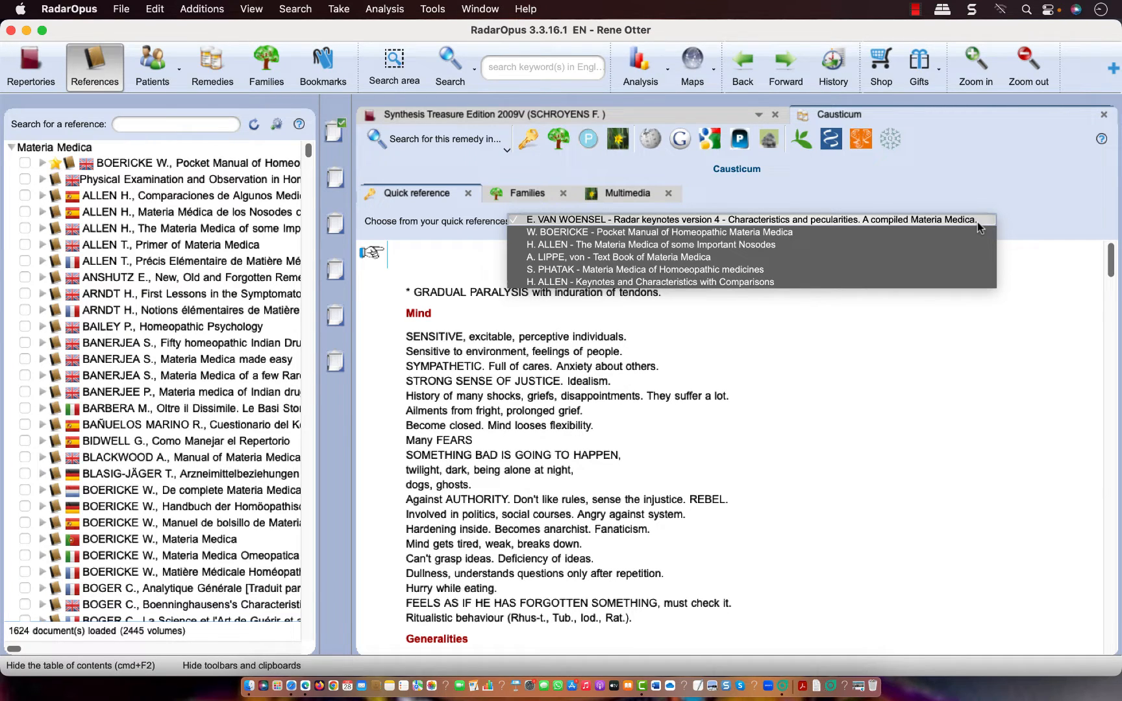
{"action": "left_click", "coordinate": [749, 220]}
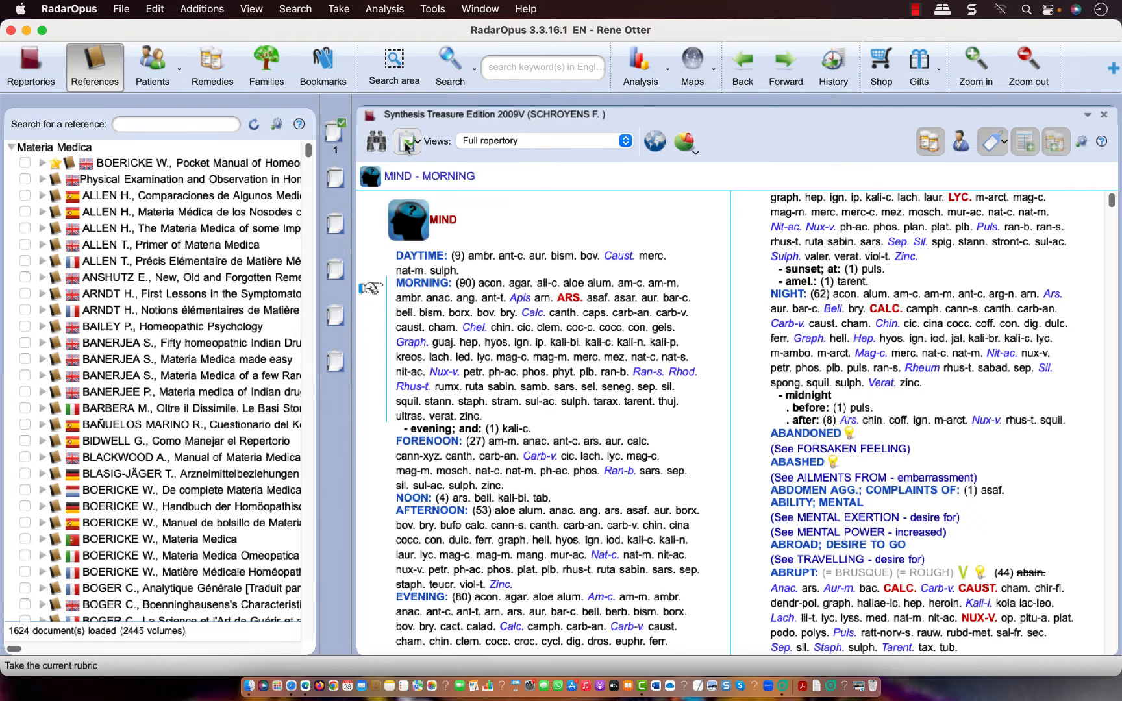
Take the FORENOON rubric into Clipboard 1 and show the 94-remedy analysis.
{"action": "left_click", "coordinate": [428, 441]}
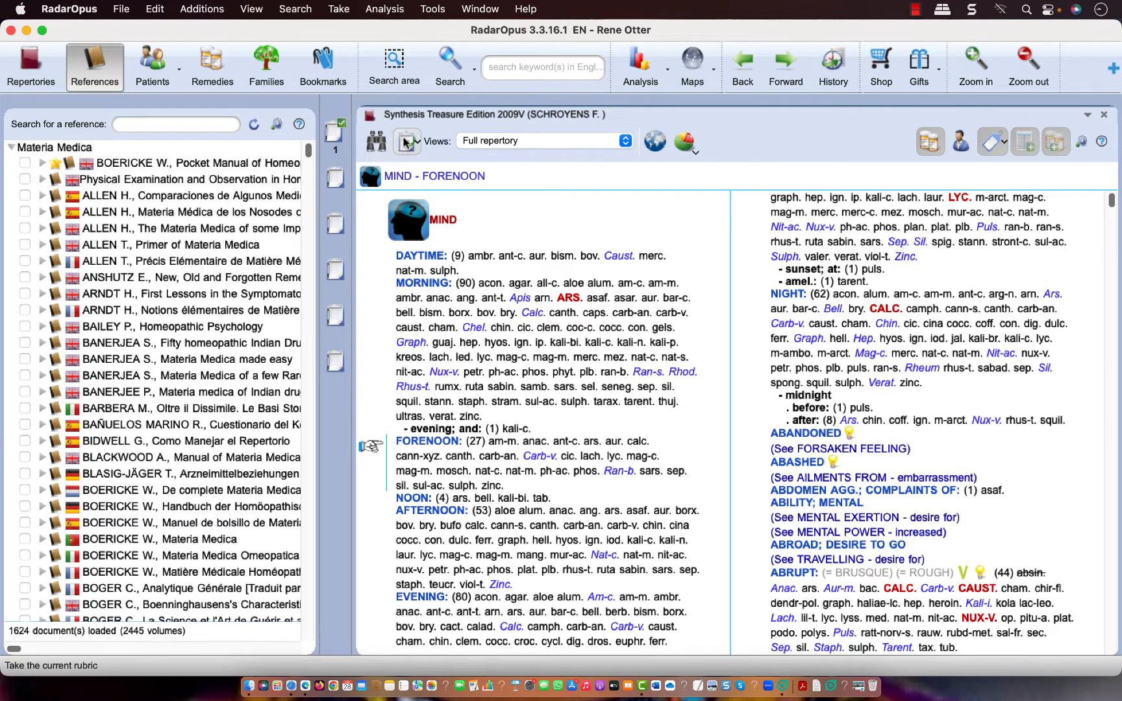
{"action": "left_click", "coordinate": [334, 132]}
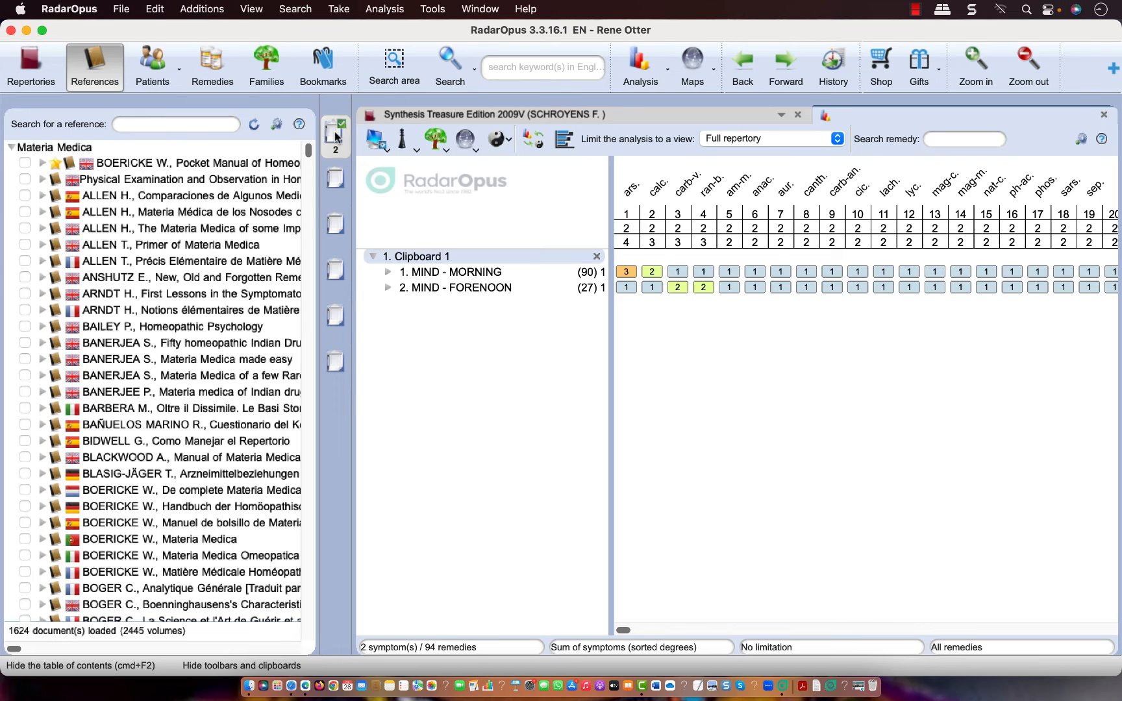
{"action": "mouse_move", "coordinate": [732, 247]}
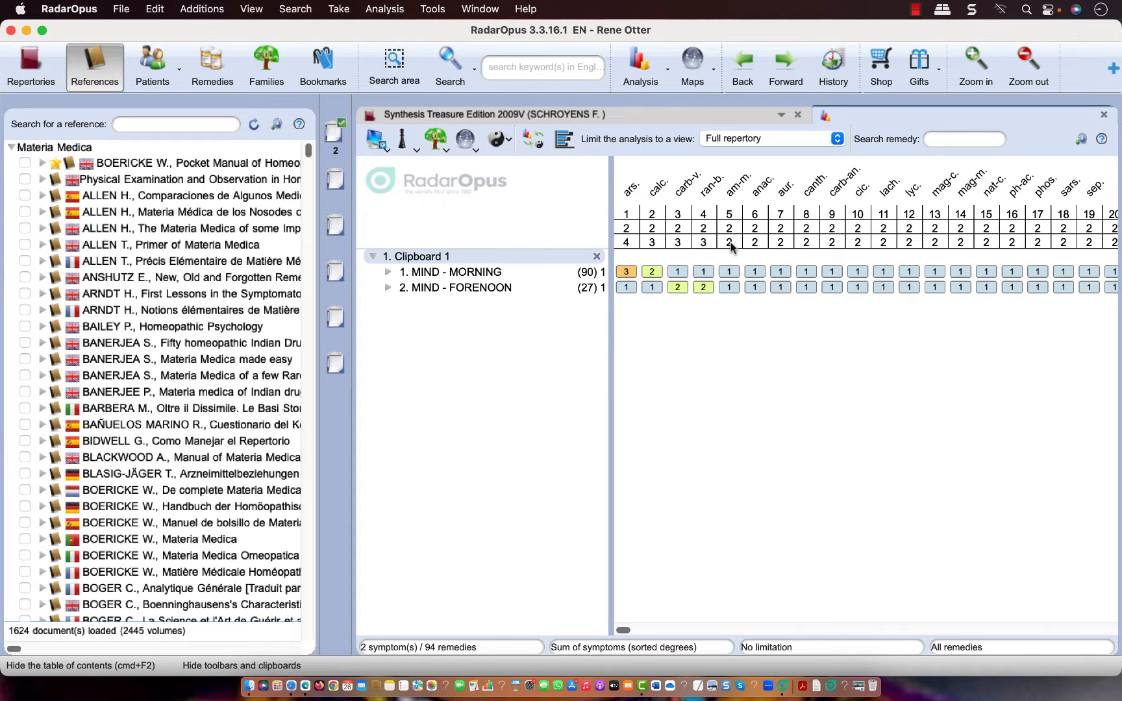
{"action": "mouse_move", "coordinate": [662, 199]}
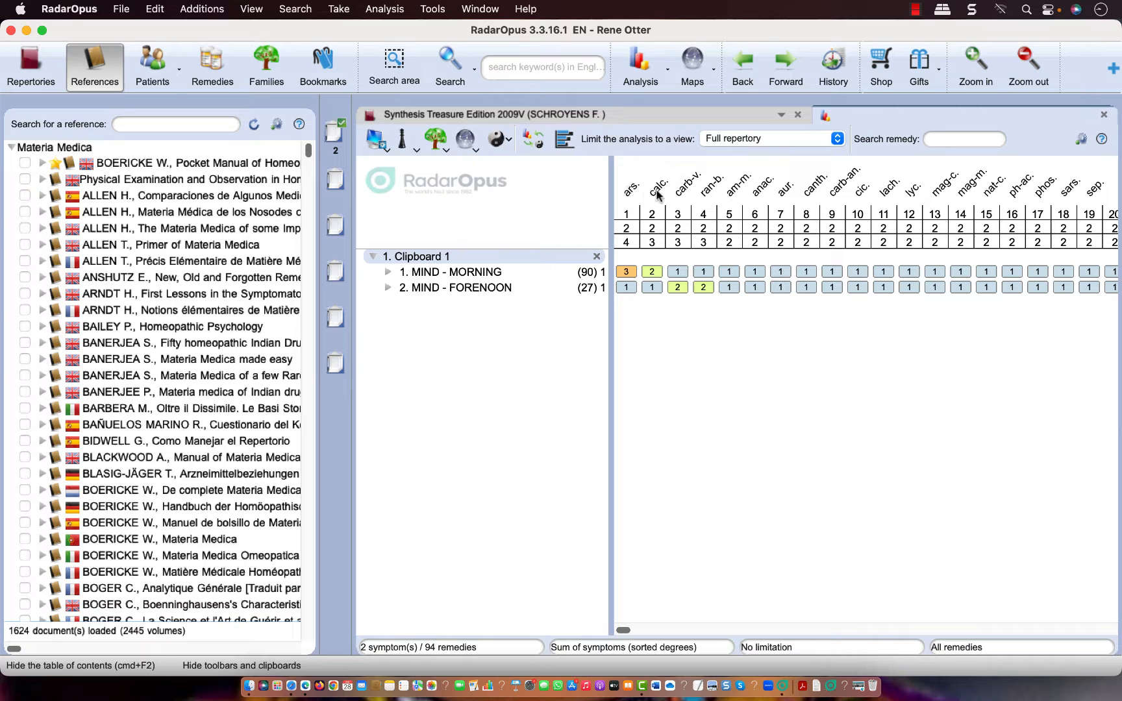
{"action": "mouse_move", "coordinate": [637, 194]}
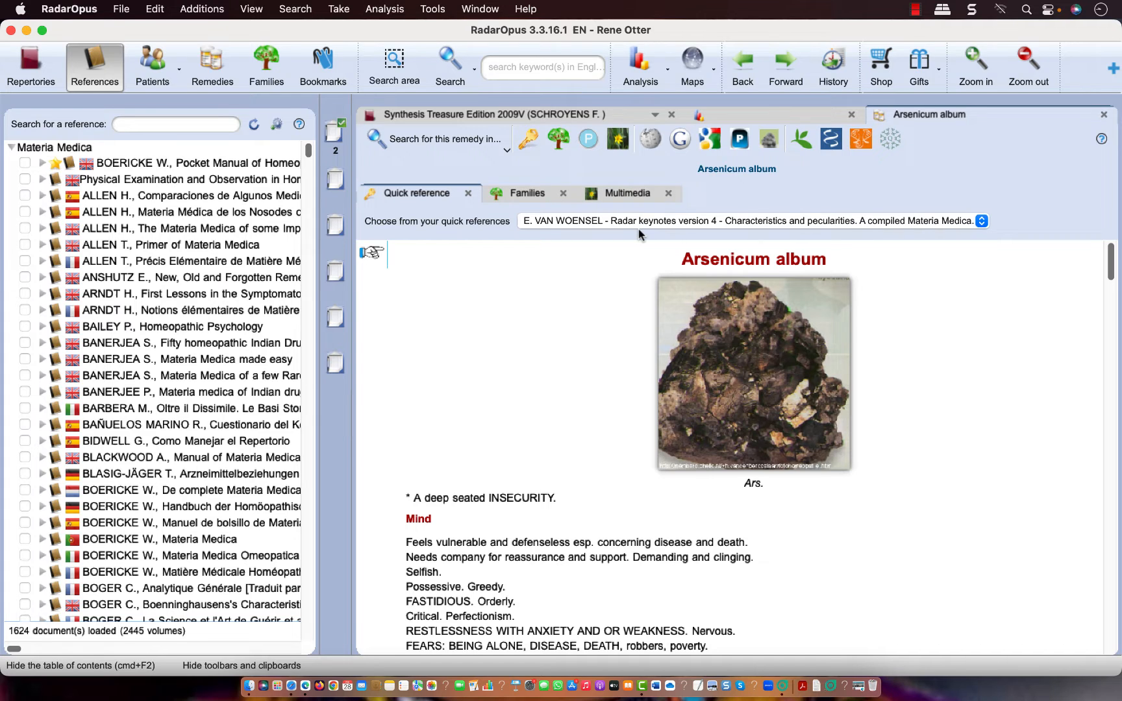
{"action": "mouse_move", "coordinate": [895, 164]}
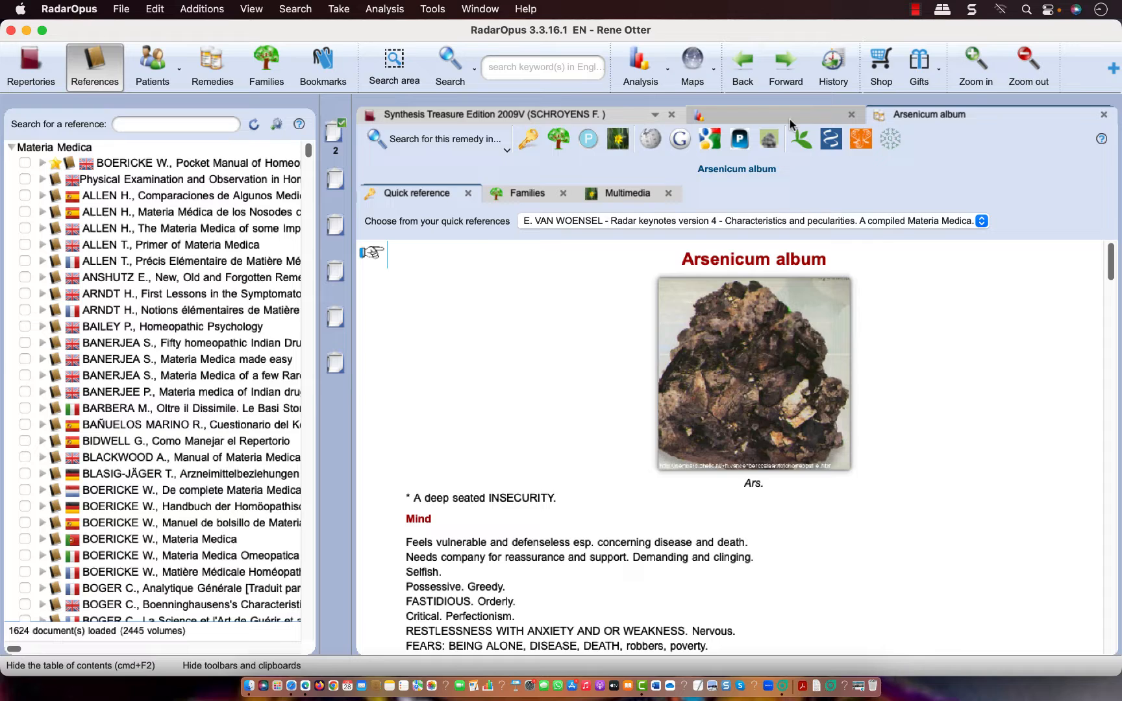
Open keynotes for Ammonium muriaticum and switch among the open Arsenicum, Aurum and Calcarea windows.
{"action": "left_click", "coordinate": [775, 114]}
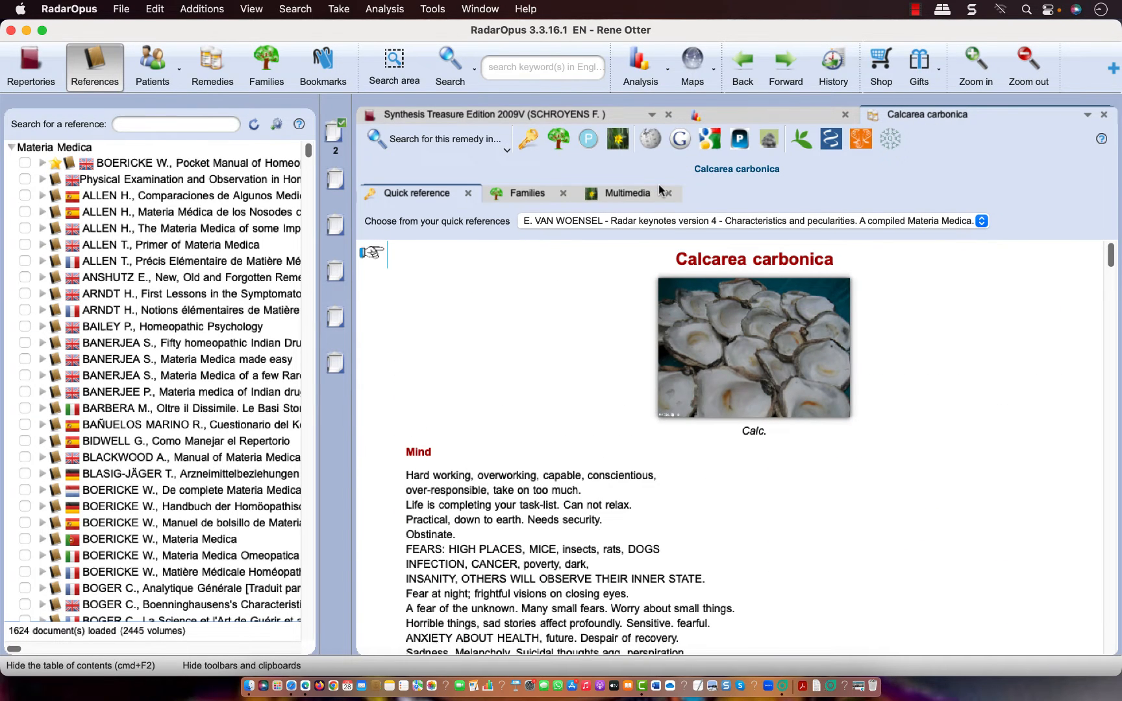
{"action": "mouse_move", "coordinate": [722, 271]}
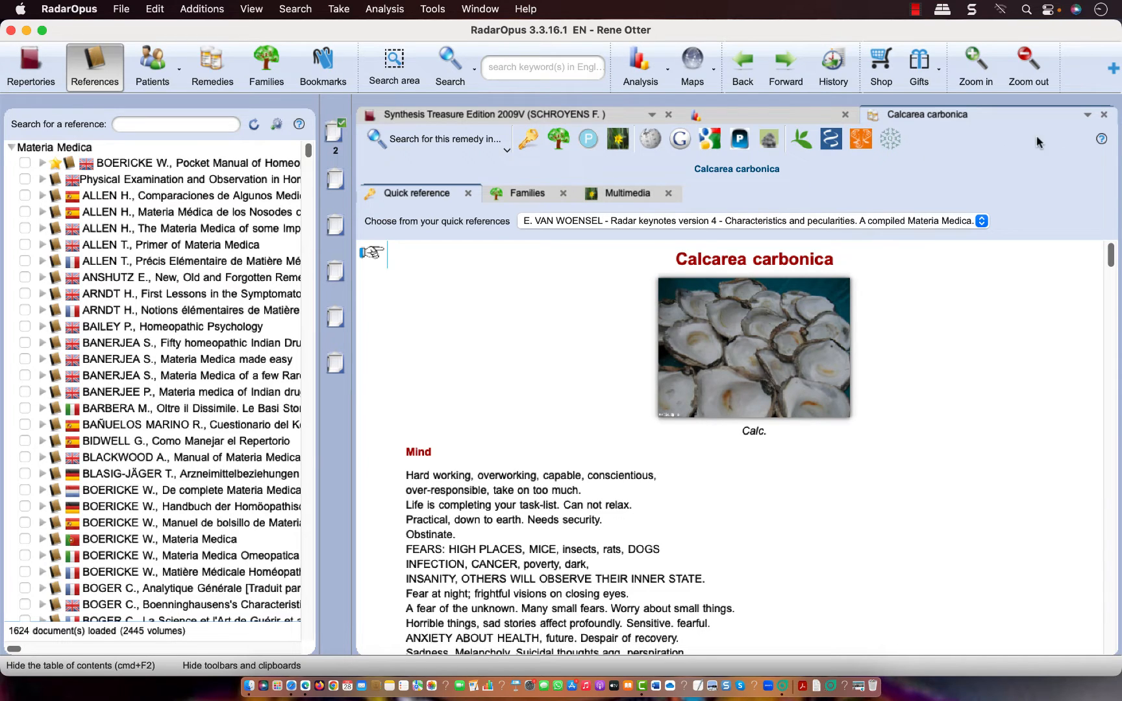
{"action": "left_click", "coordinate": [1088, 115]}
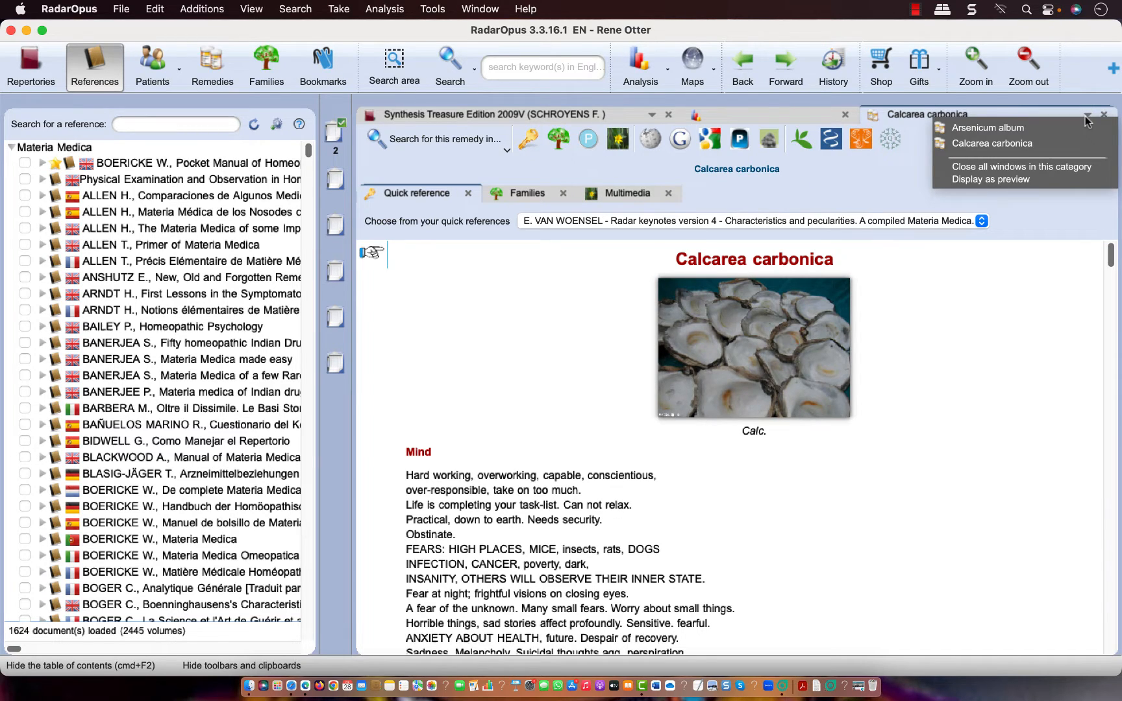
{"action": "mouse_move", "coordinate": [826, 121]}
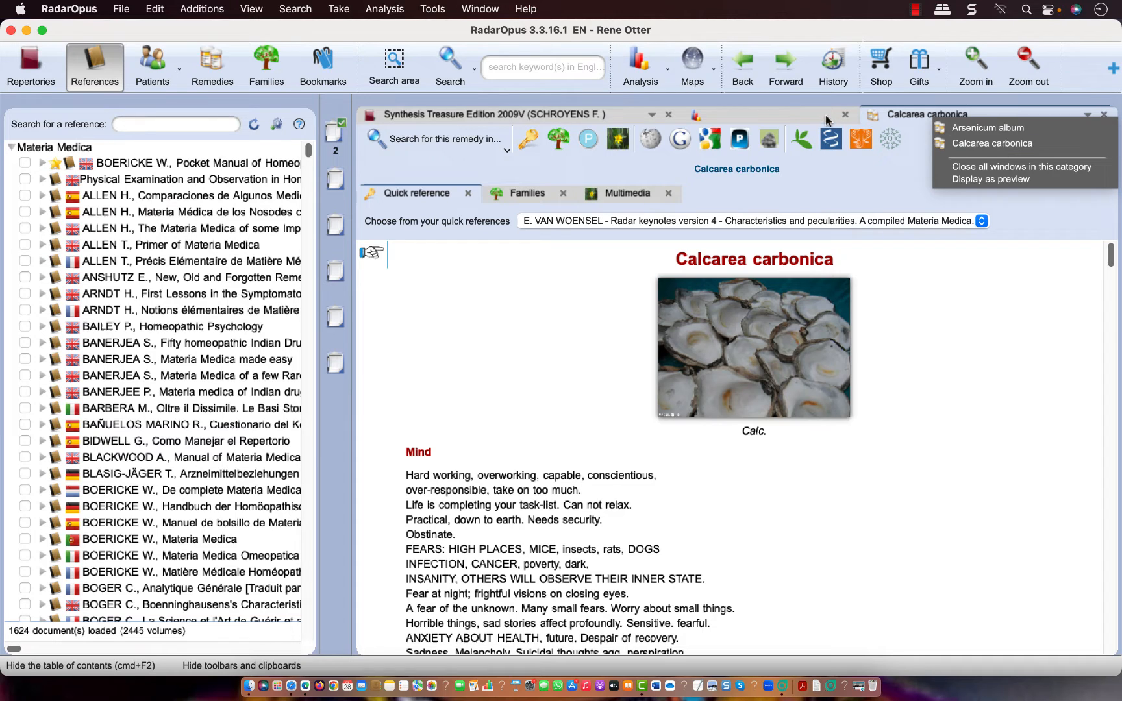
{"action": "left_click", "coordinate": [695, 115]}
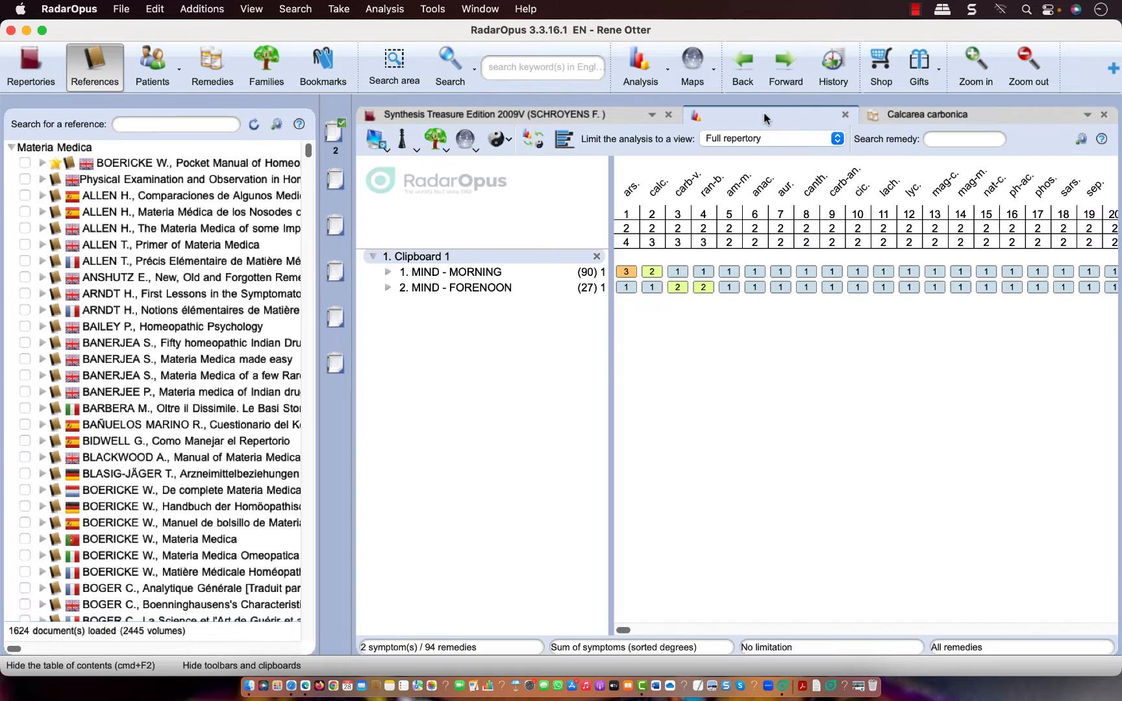
{"action": "mouse_move", "coordinate": [742, 192]}
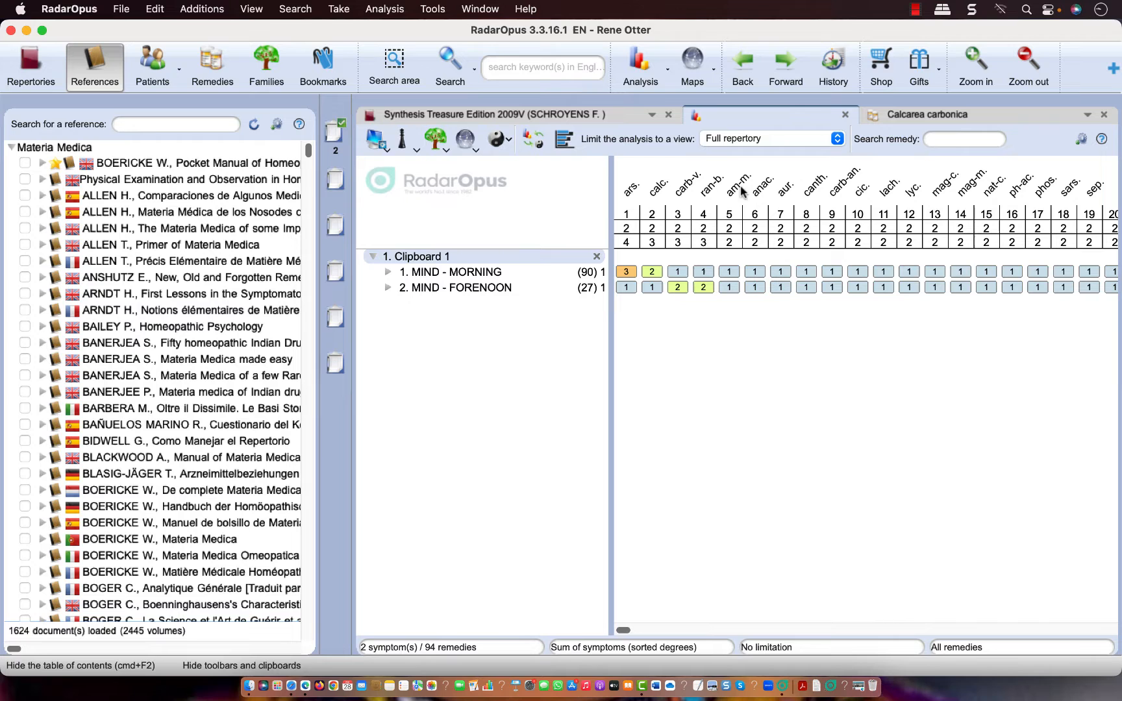
{"action": "left_click", "coordinate": [738, 188]}
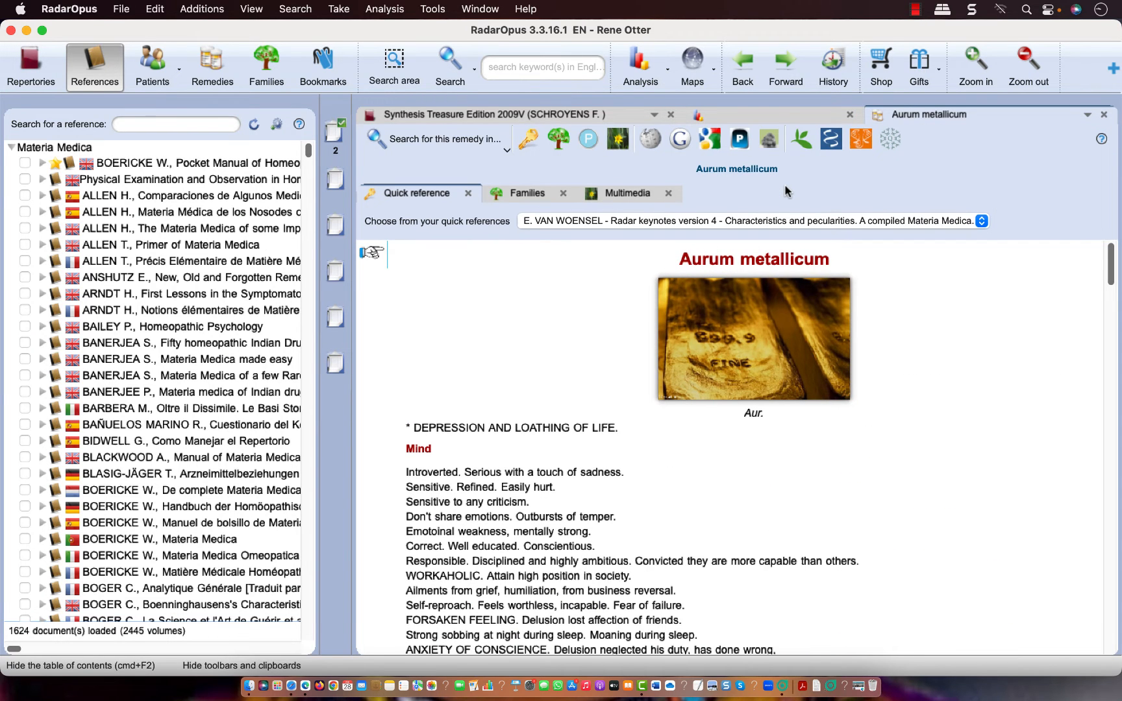
{"action": "mouse_move", "coordinate": [1070, 122]}
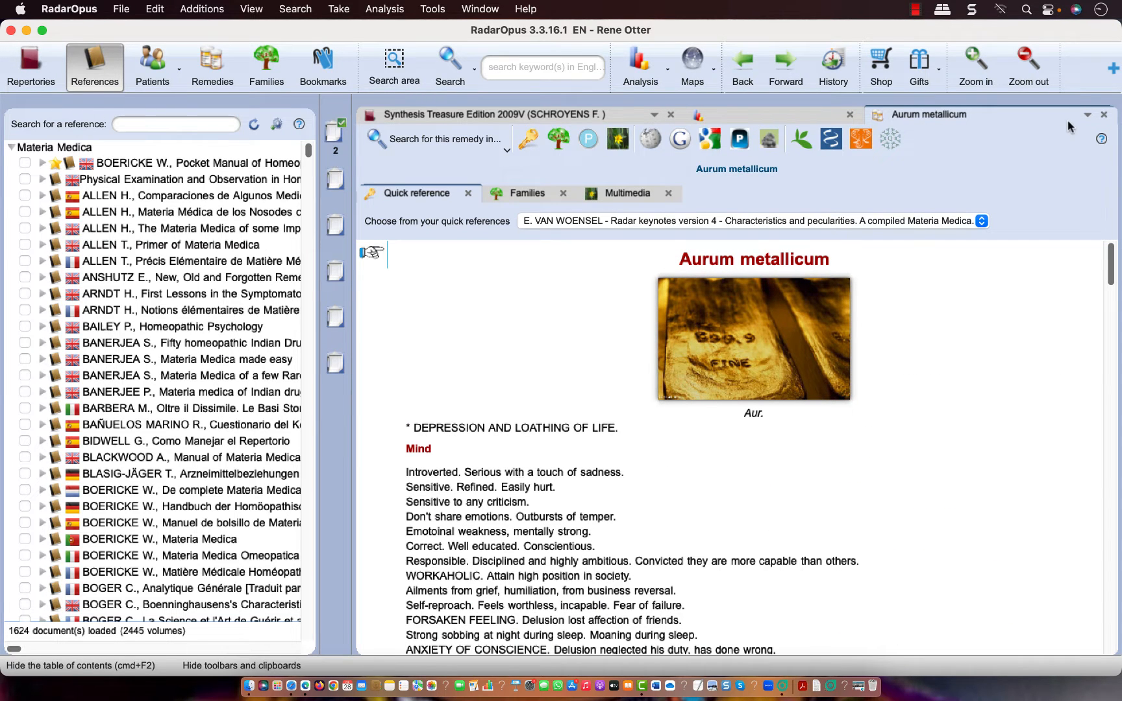
{"action": "left_click", "coordinate": [1089, 115]}
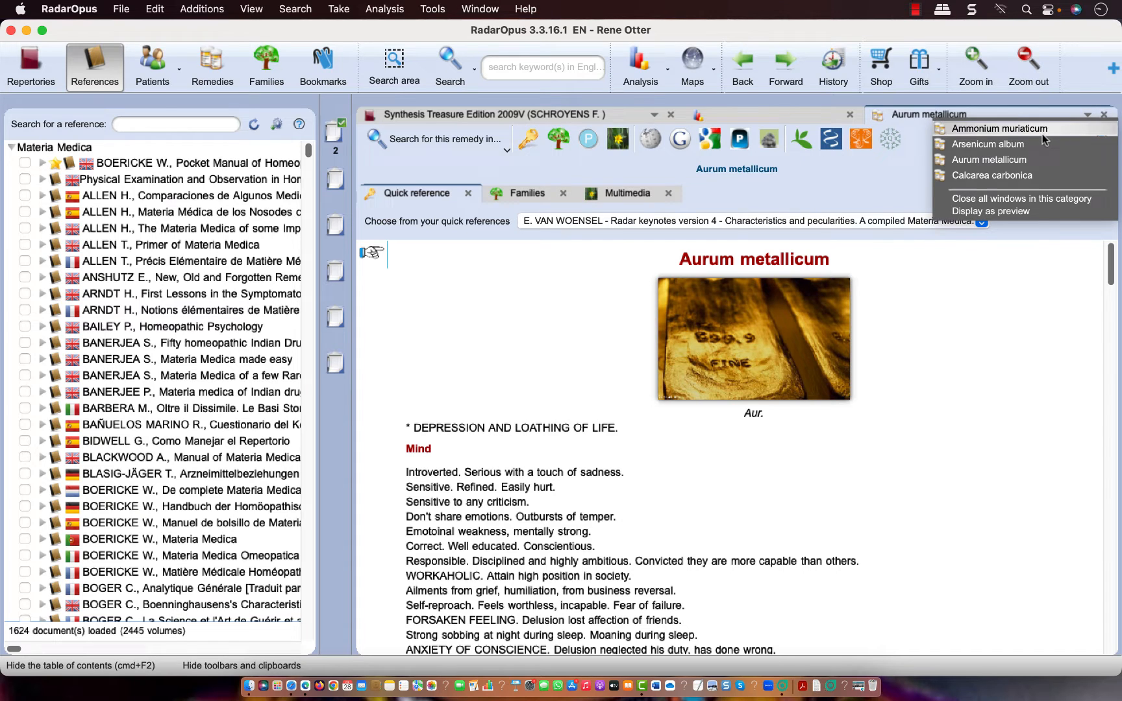
{"action": "left_click", "coordinate": [987, 144]}
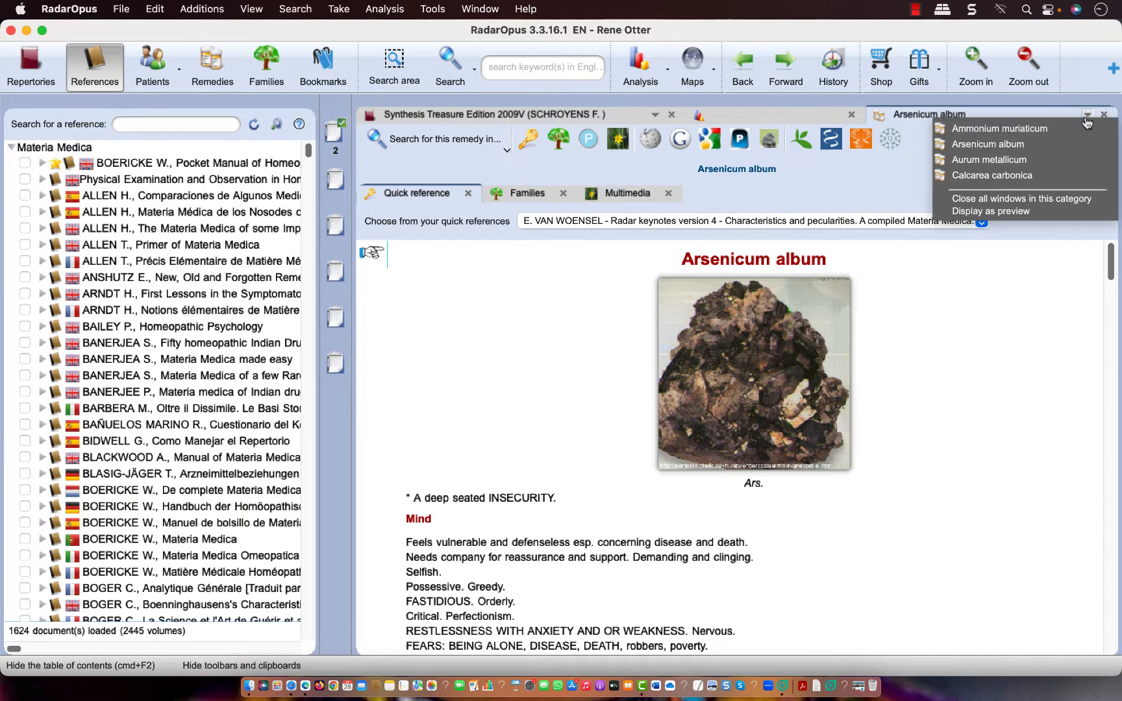
{"action": "left_click", "coordinate": [990, 160]}
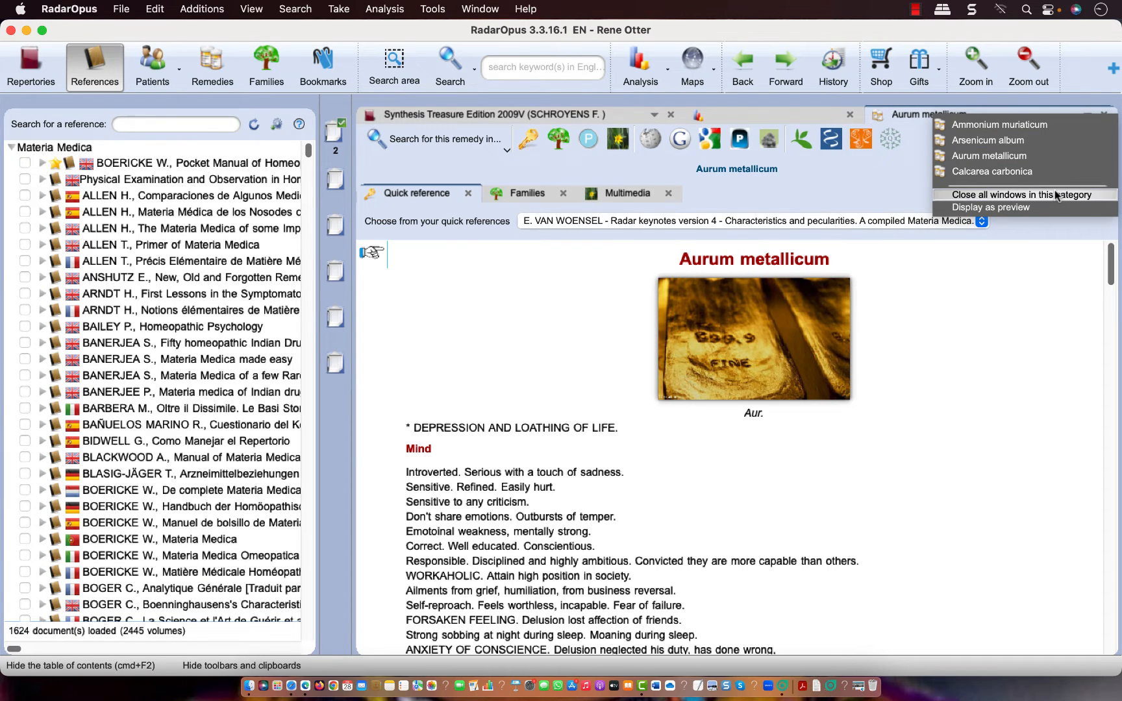
Close all open remedy keynote windows, returning to the Mind chapter.
{"action": "left_click", "coordinate": [1031, 195]}
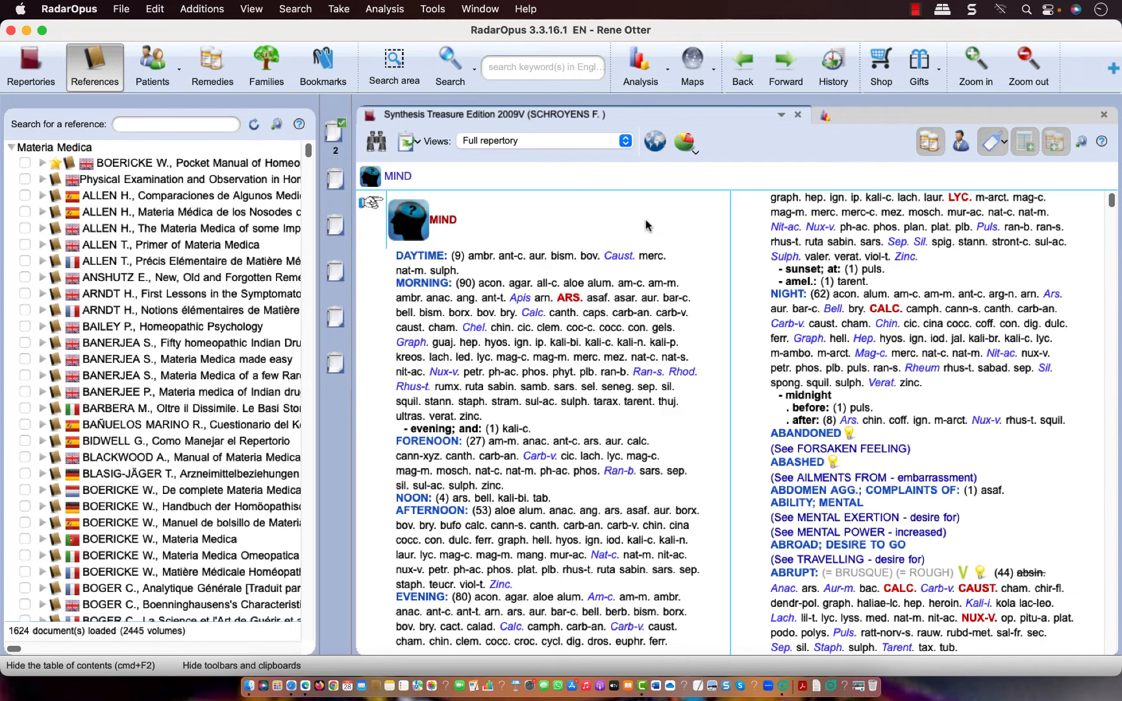
{"action": "mouse_move", "coordinate": [526, 142]}
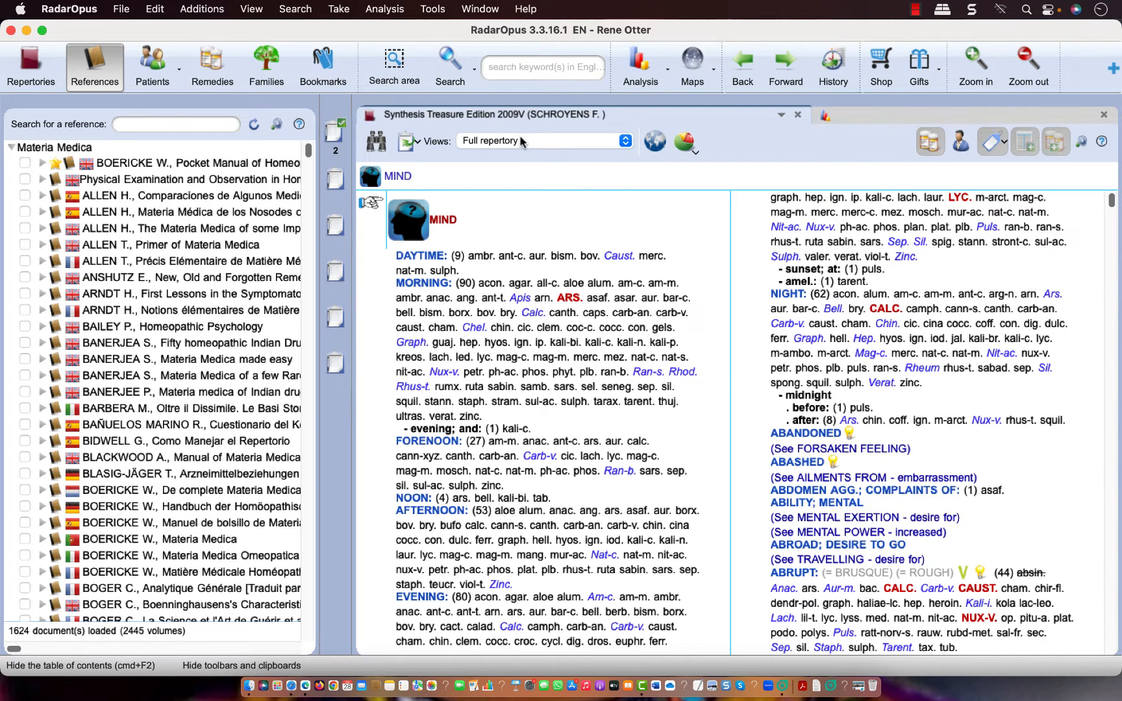
View the user account information dialog from Tools, then close it.
{"action": "left_click", "coordinate": [432, 8]}
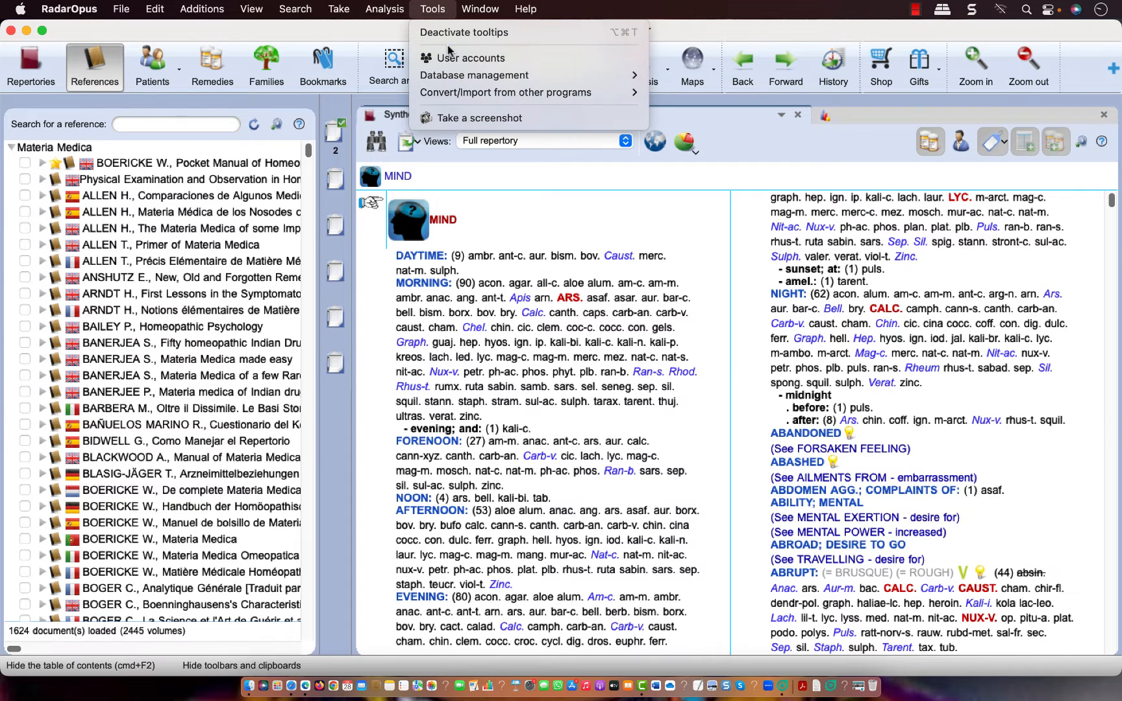
{"action": "left_click", "coordinate": [475, 58]}
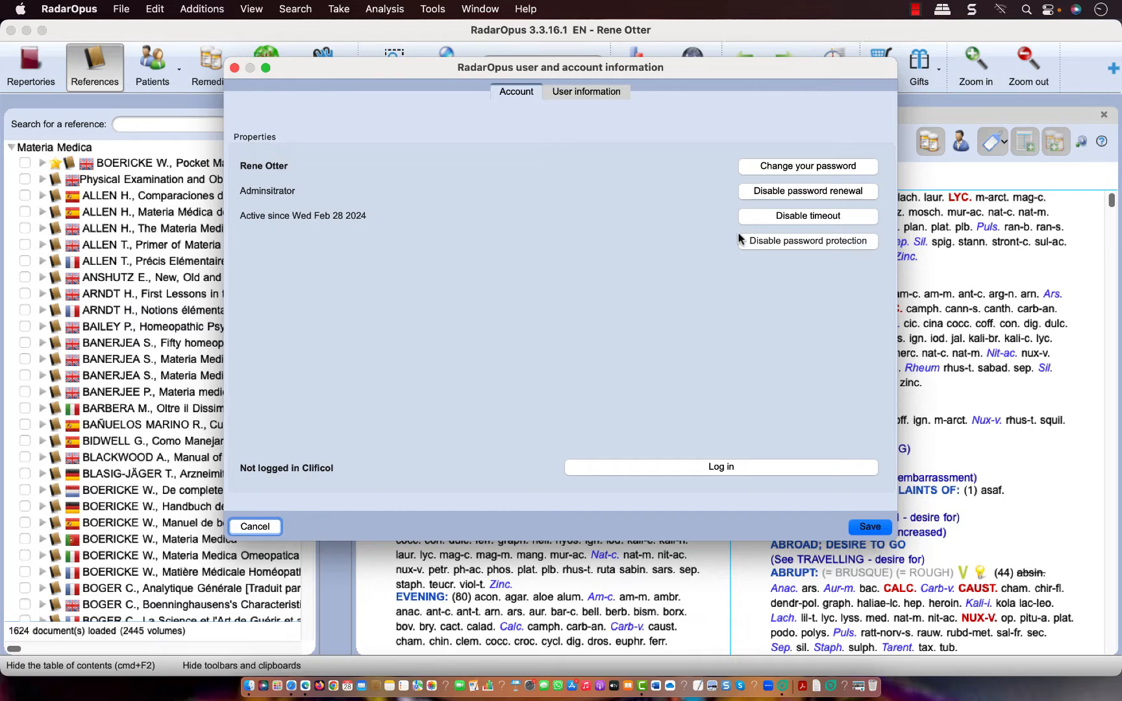
{"action": "mouse_move", "coordinate": [802, 244]}
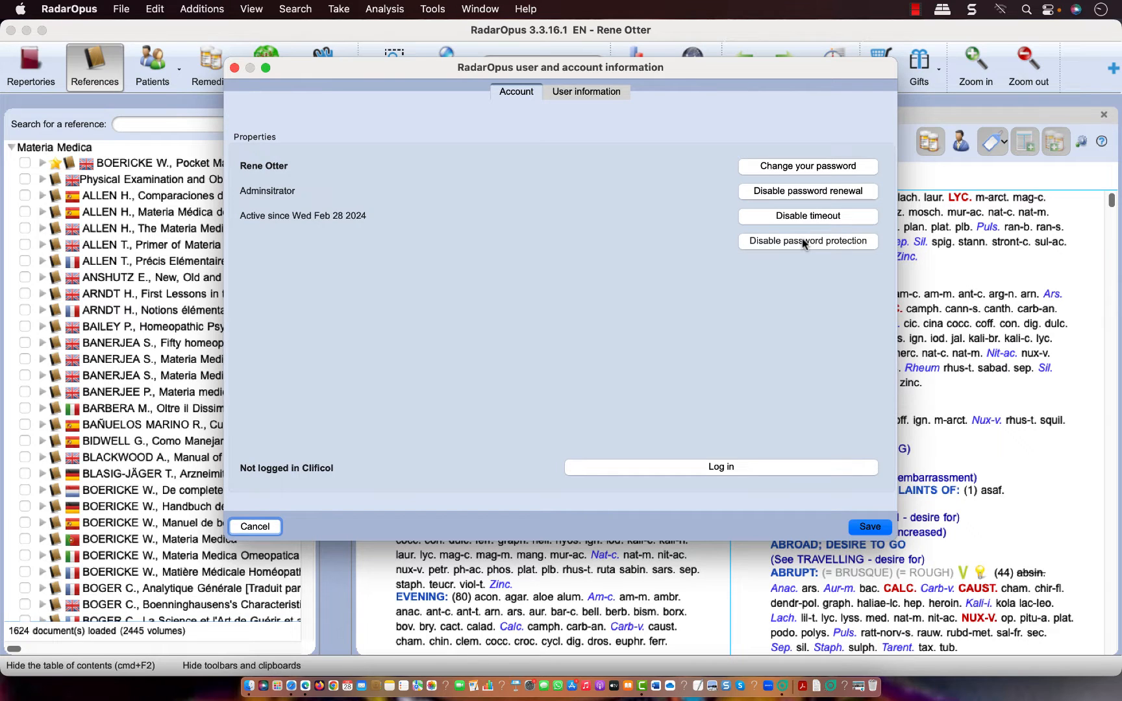
{"action": "mouse_move", "coordinate": [807, 221]}
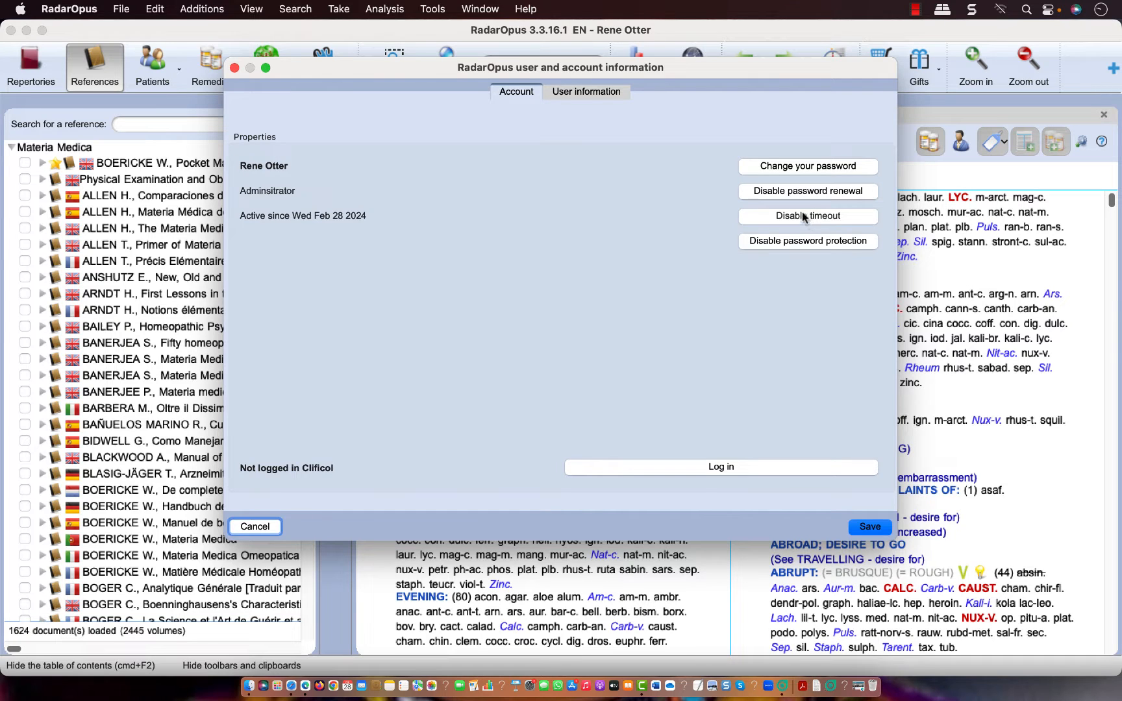
{"action": "mouse_move", "coordinate": [836, 193]}
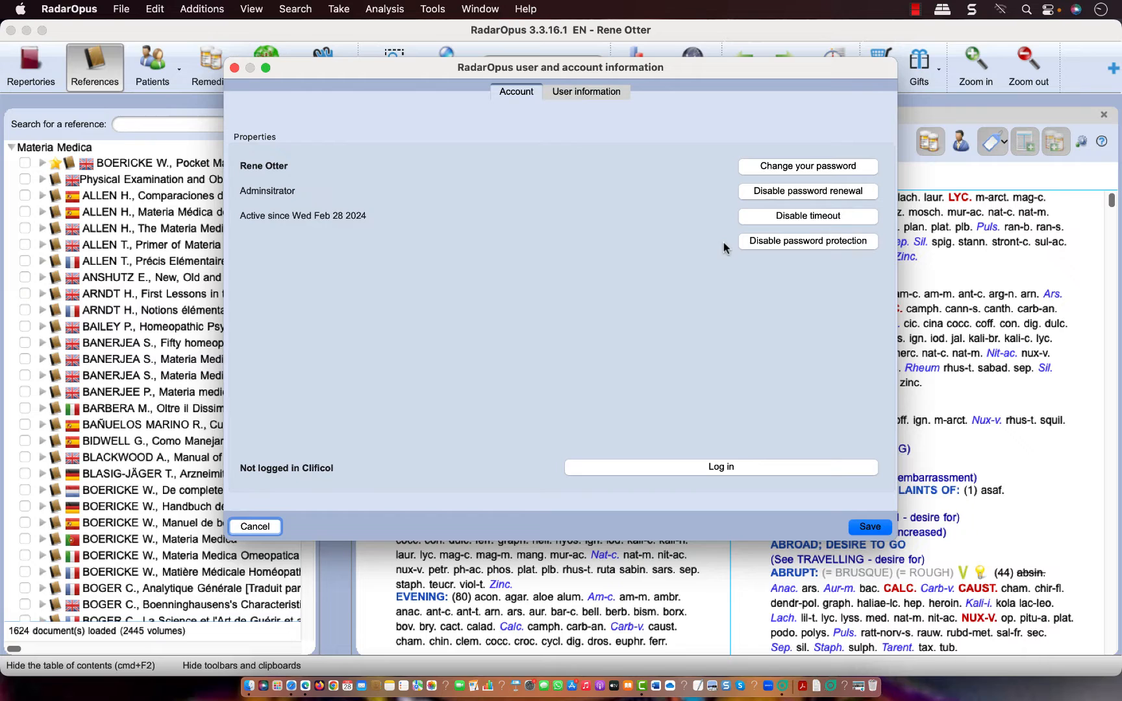
{"action": "mouse_move", "coordinate": [732, 264]}
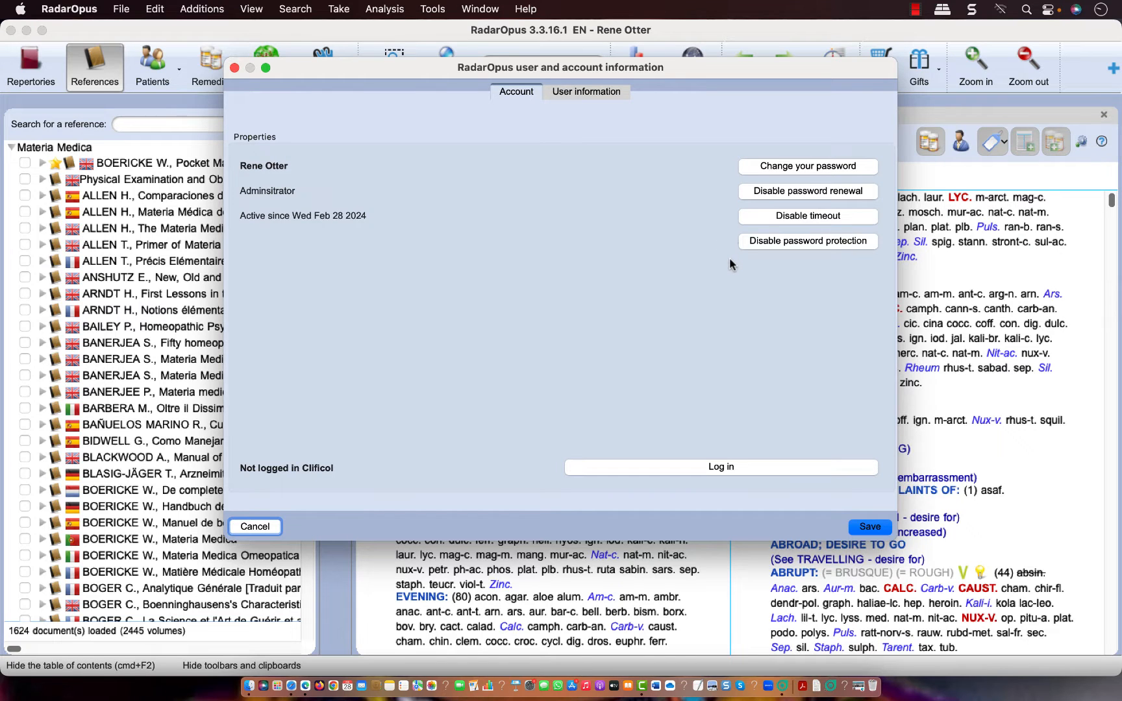
{"action": "mouse_move", "coordinate": [756, 168]}
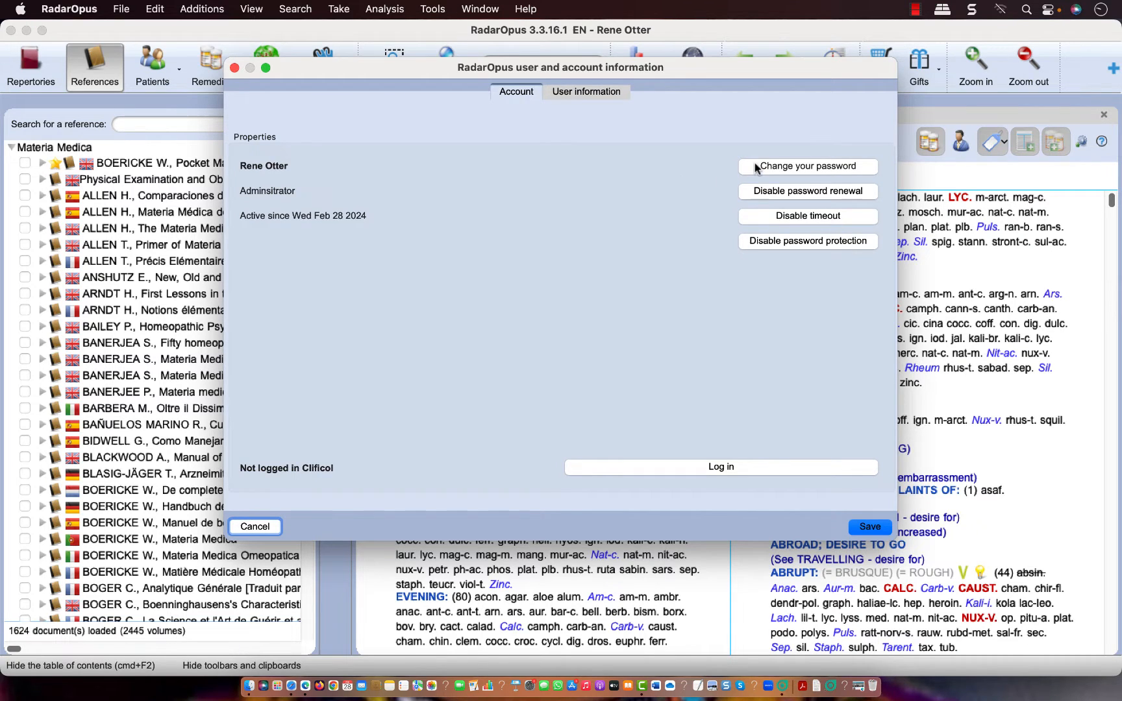
{"action": "mouse_move", "coordinate": [771, 171]}
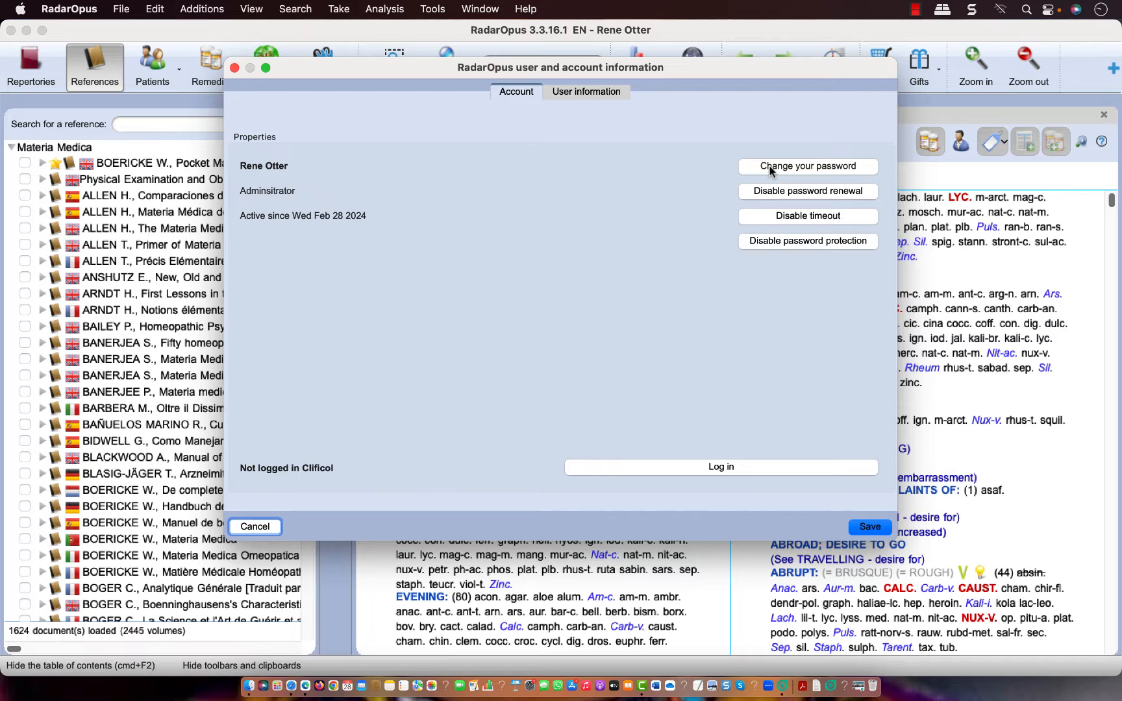
{"action": "left_click", "coordinate": [254, 527]}
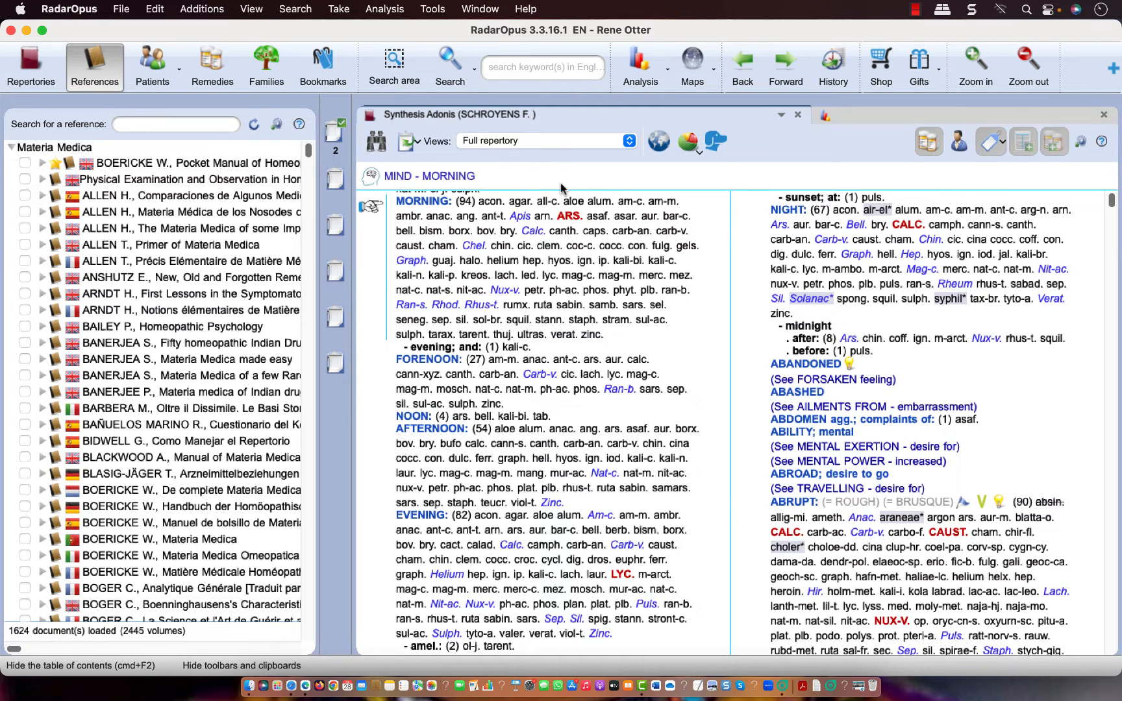
{"action": "mouse_move", "coordinate": [574, 189]}
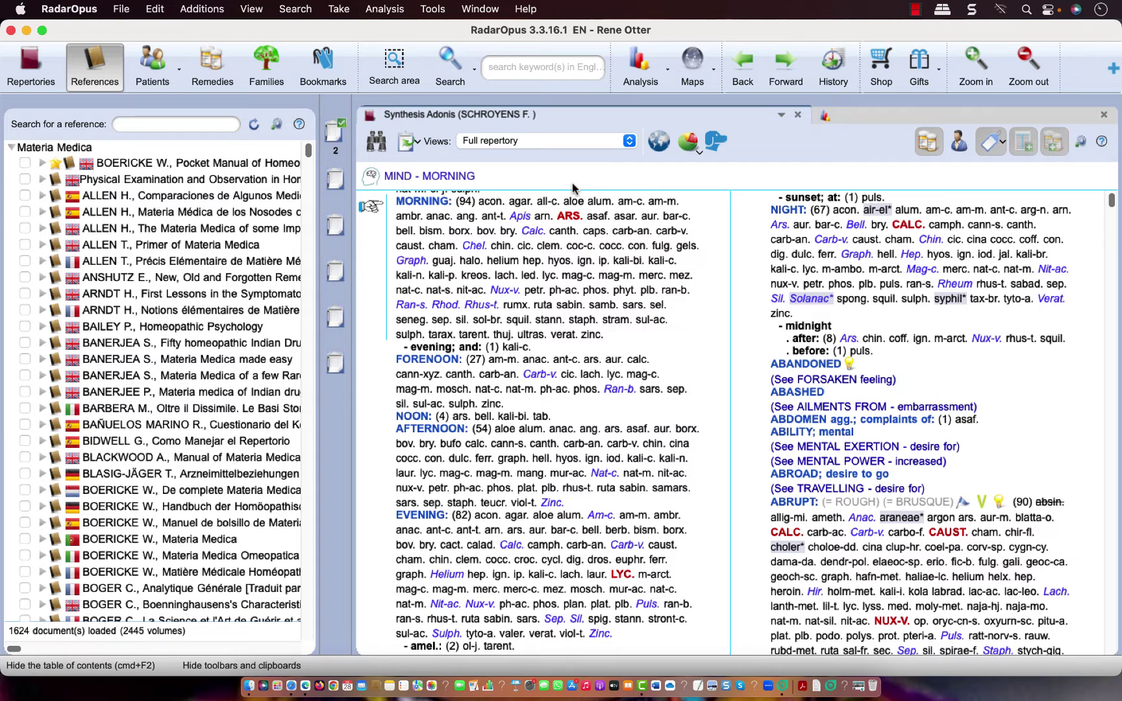
{"action": "mouse_move", "coordinate": [472, 150]}
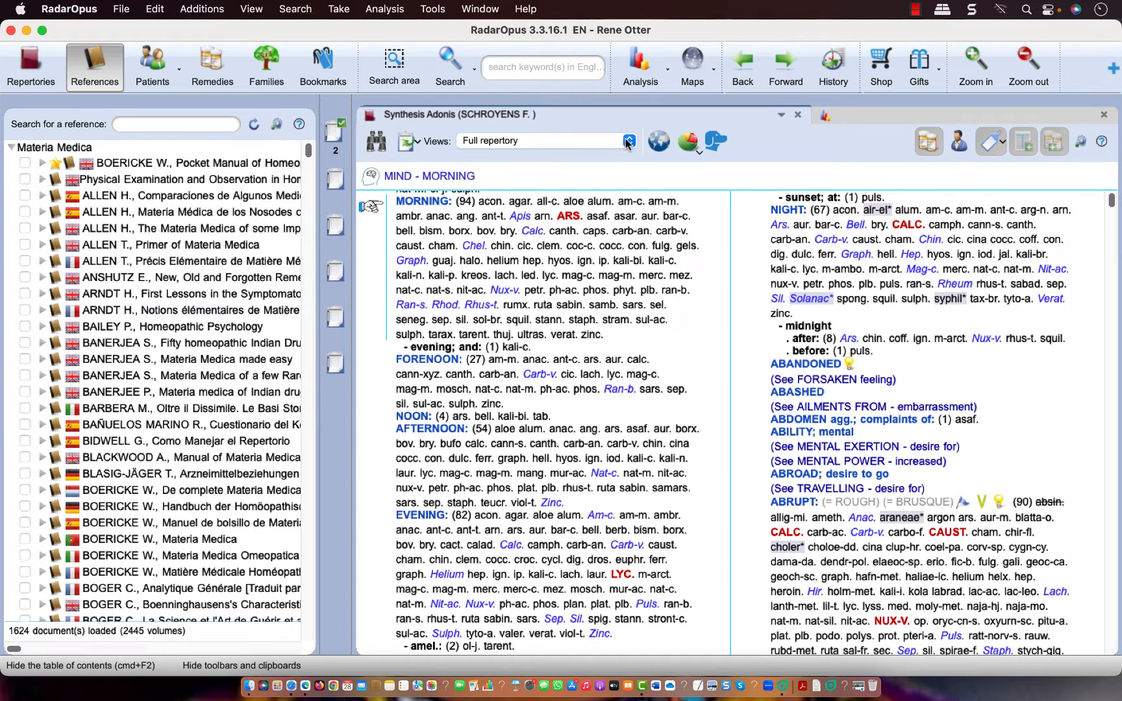
Open the Views dropdown listing Full repertory, Kent repertory and Only remedies filters.
{"action": "left_click", "coordinate": [629, 141]}
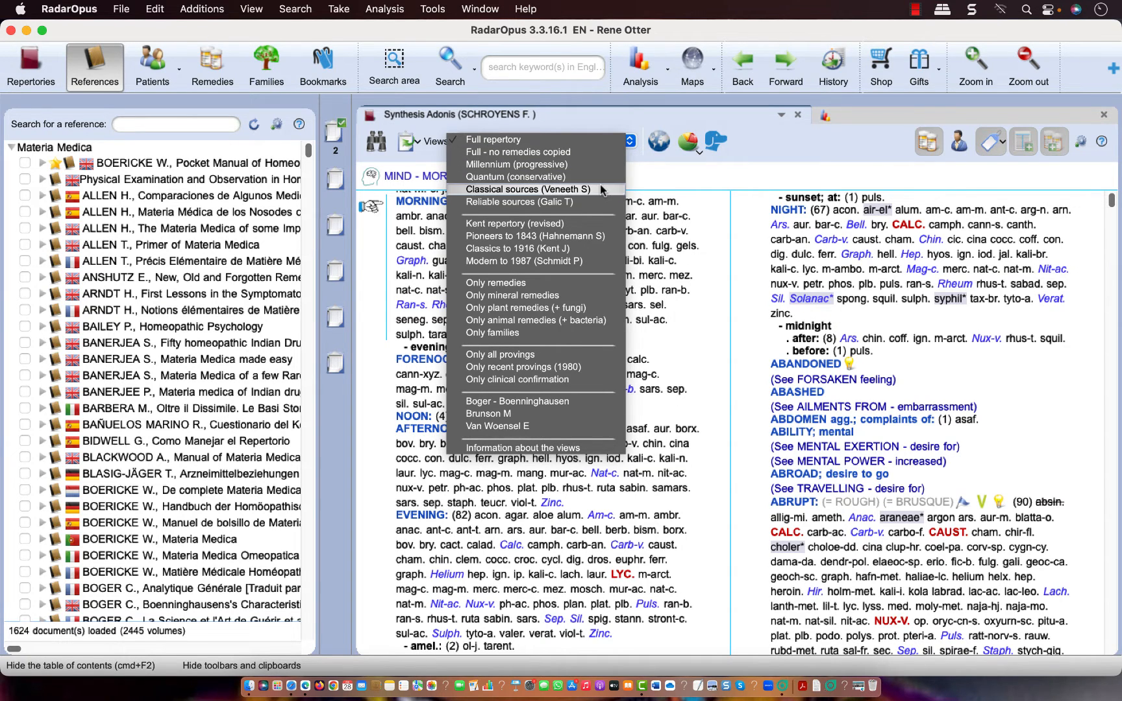
Apply the Classical sources (Veneeth S) view and list the Araneae family remedies under Mind – Abrupt.
{"action": "left_click", "coordinate": [528, 189]}
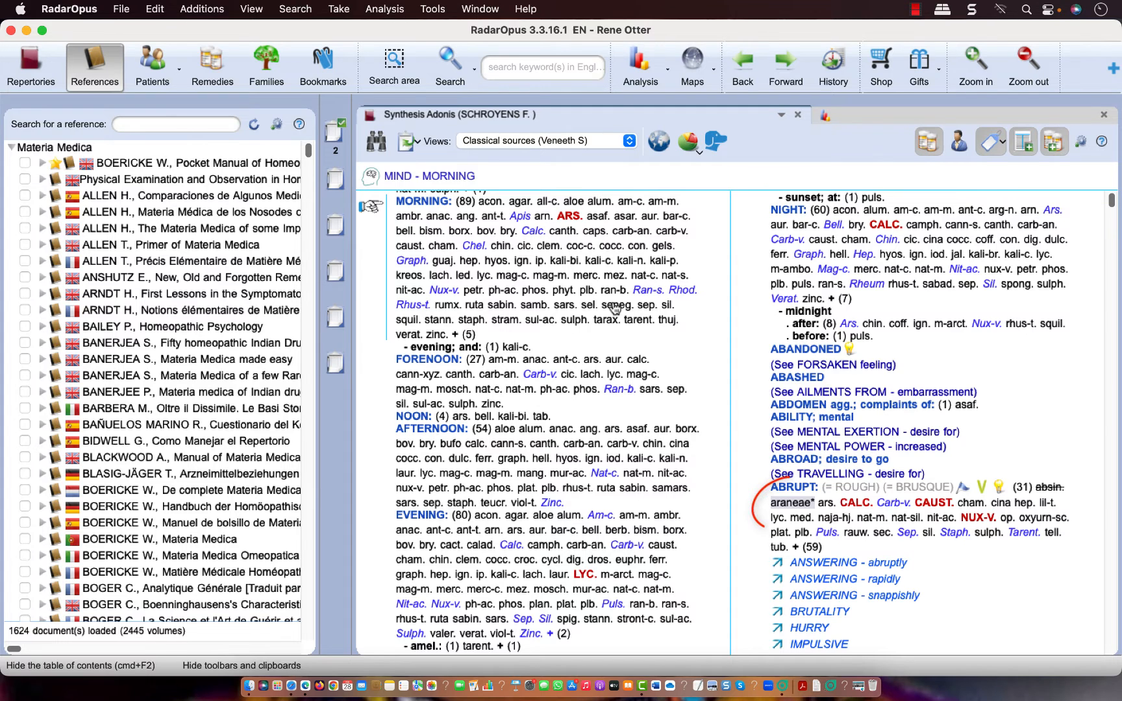
{"action": "left_click", "coordinate": [793, 487]}
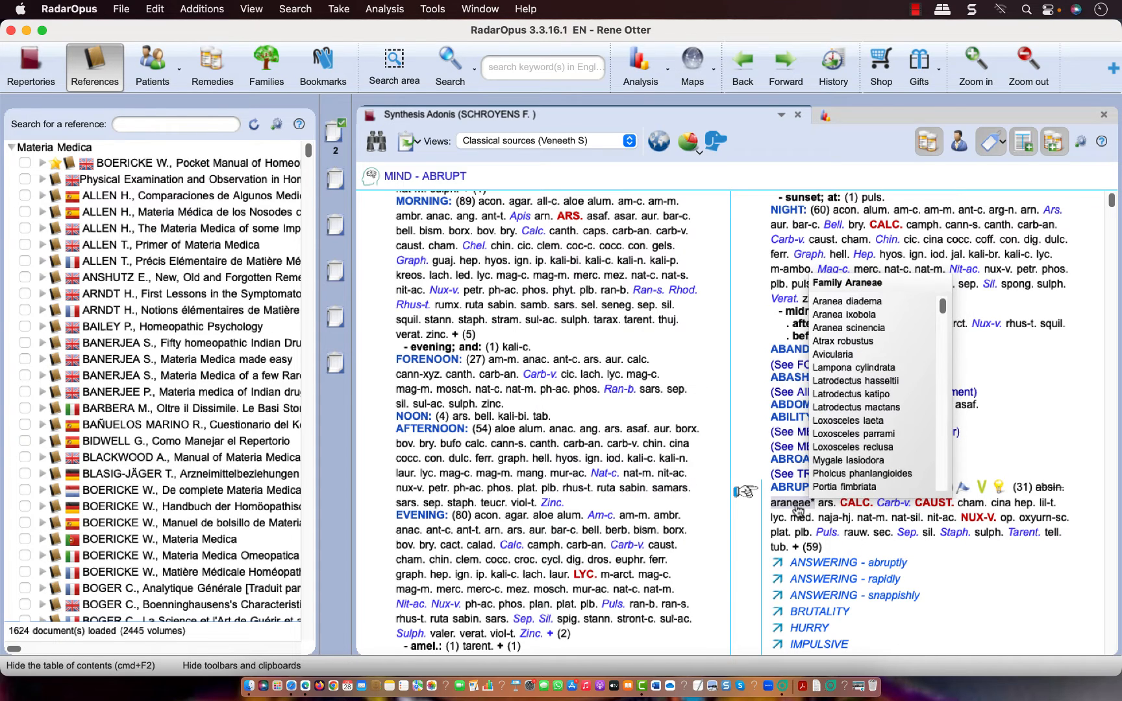
{"action": "mouse_move", "coordinate": [830, 474]}
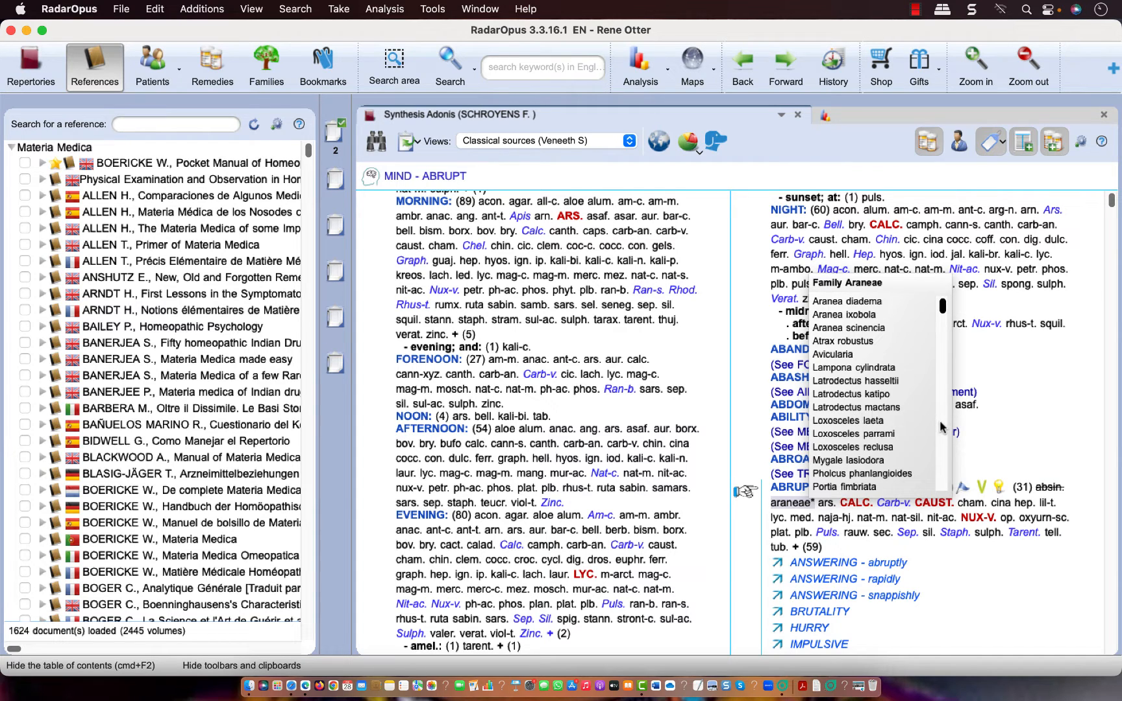
{"action": "scroll", "scroll_direction": "down", "scroll_amount": 3}
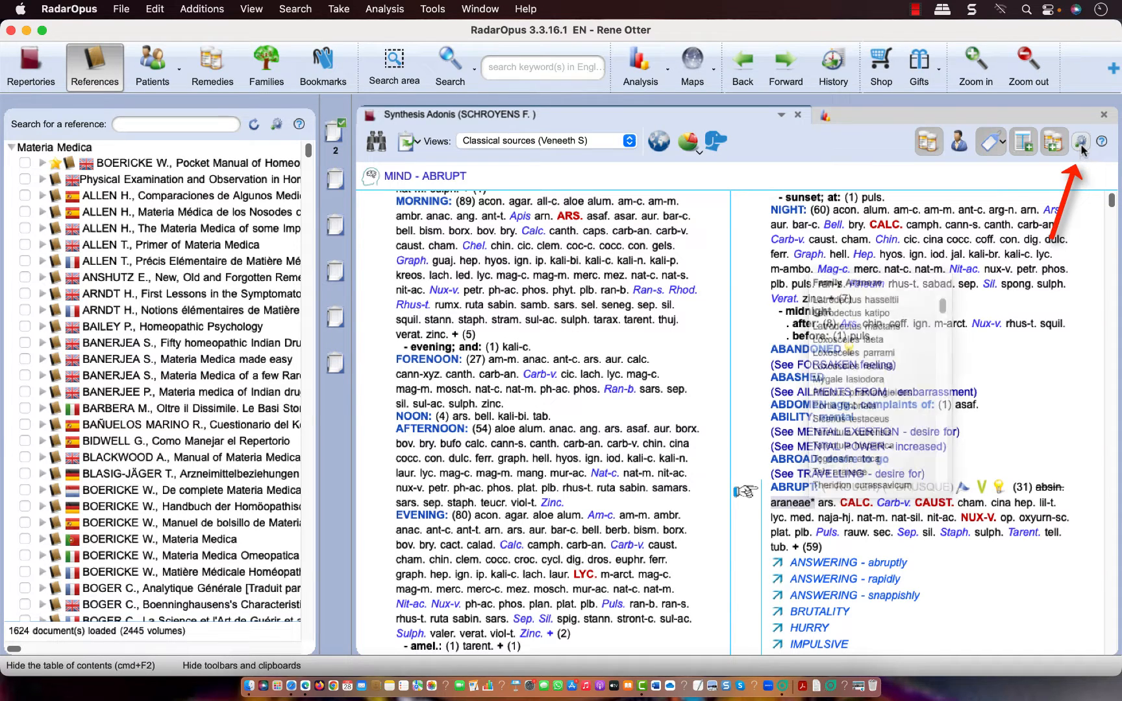
Set Display Families to "don't display families" in the repertory settings.
{"action": "left_click", "coordinate": [1080, 142]}
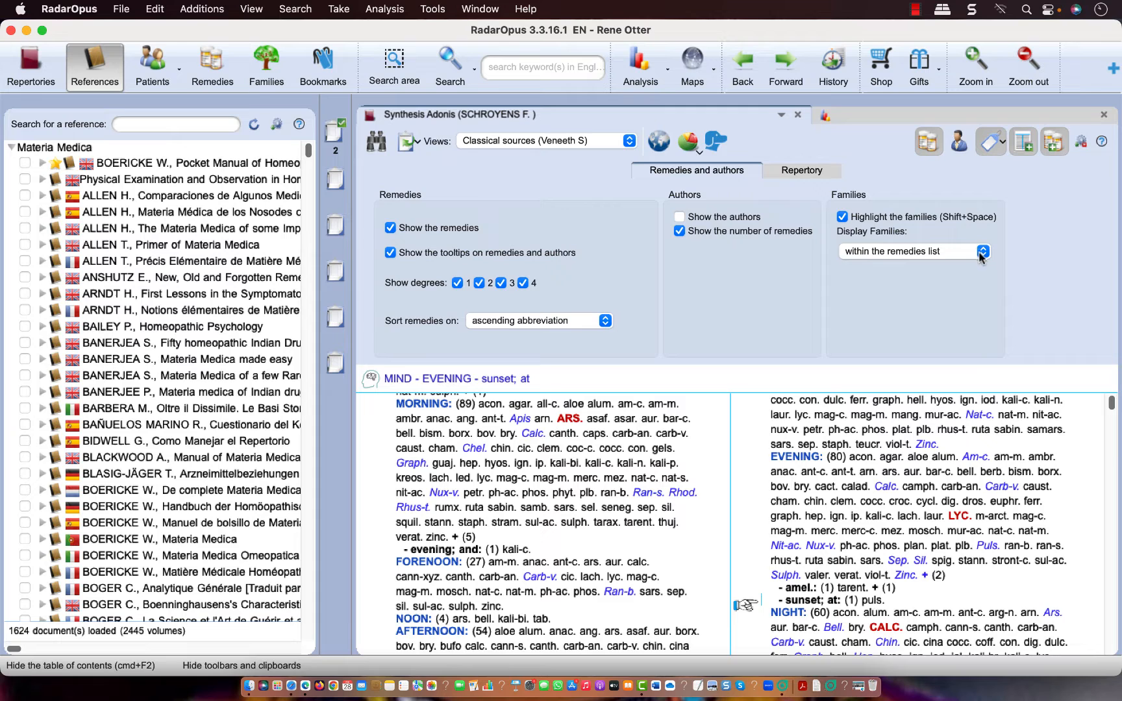
{"action": "left_click", "coordinate": [982, 251]}
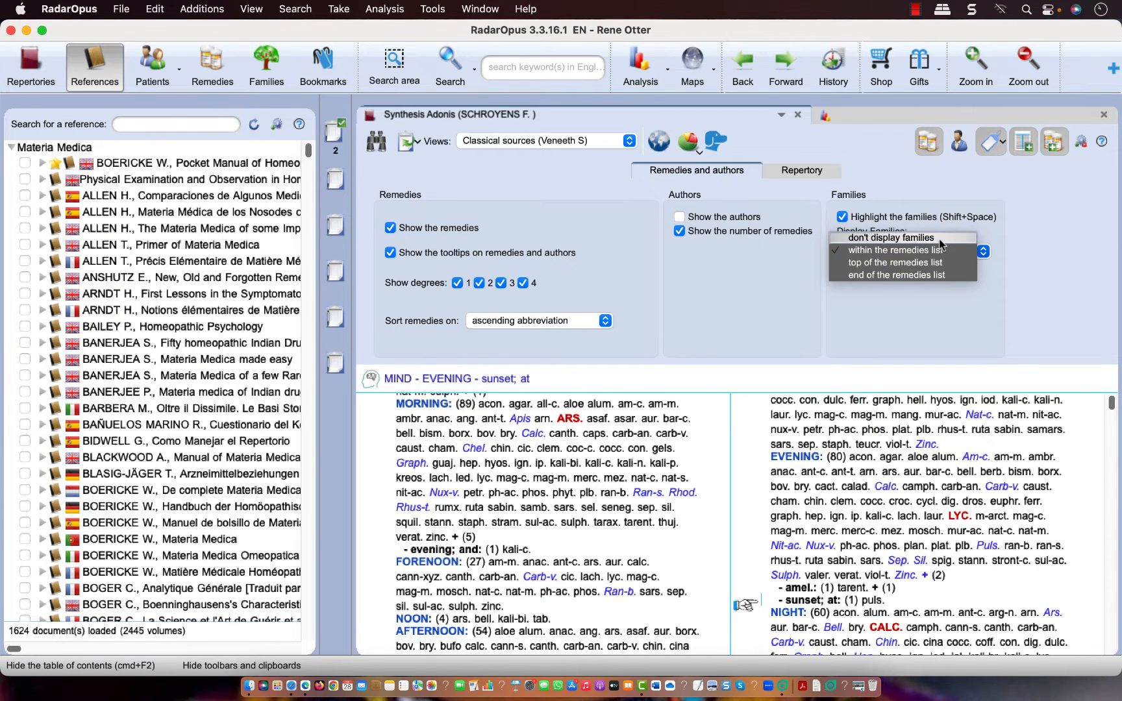
{"action": "left_click", "coordinate": [890, 238]}
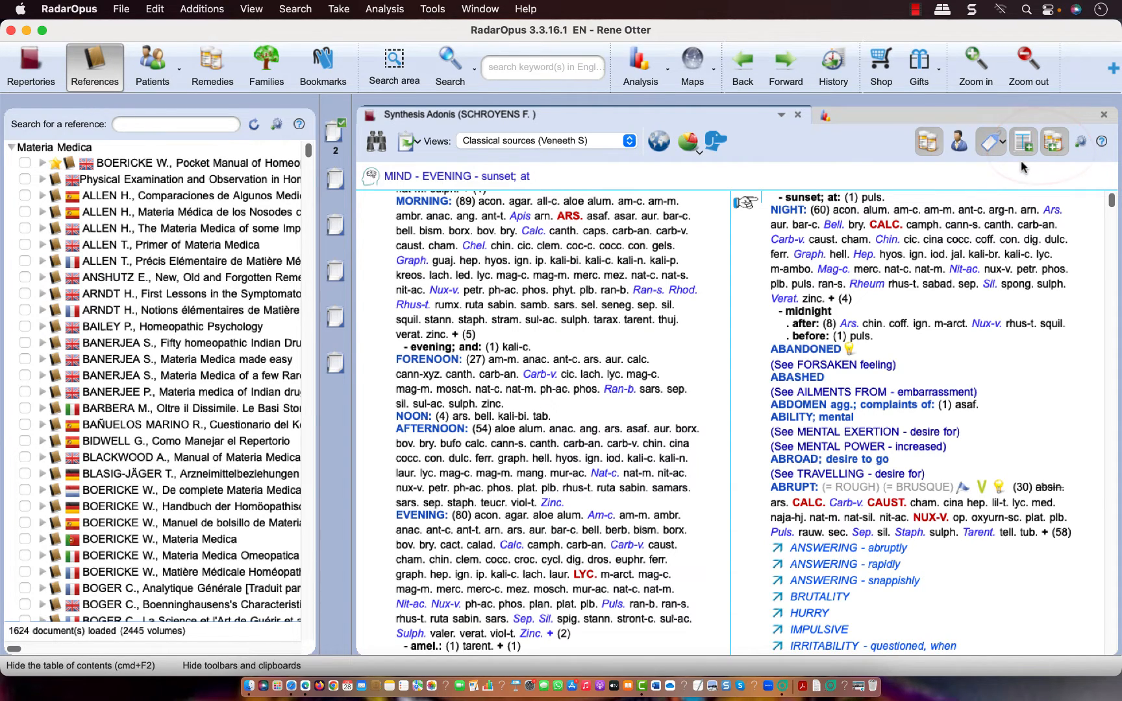
{"action": "mouse_move", "coordinate": [1023, 141]}
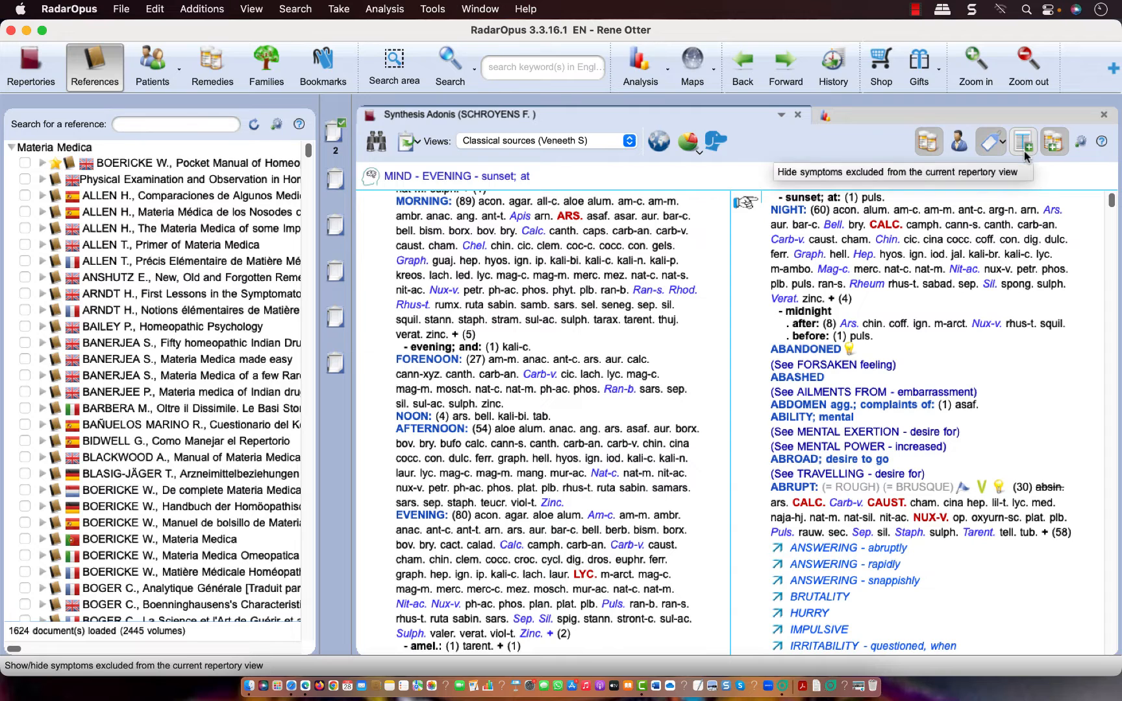
{"action": "mouse_move", "coordinate": [947, 284]}
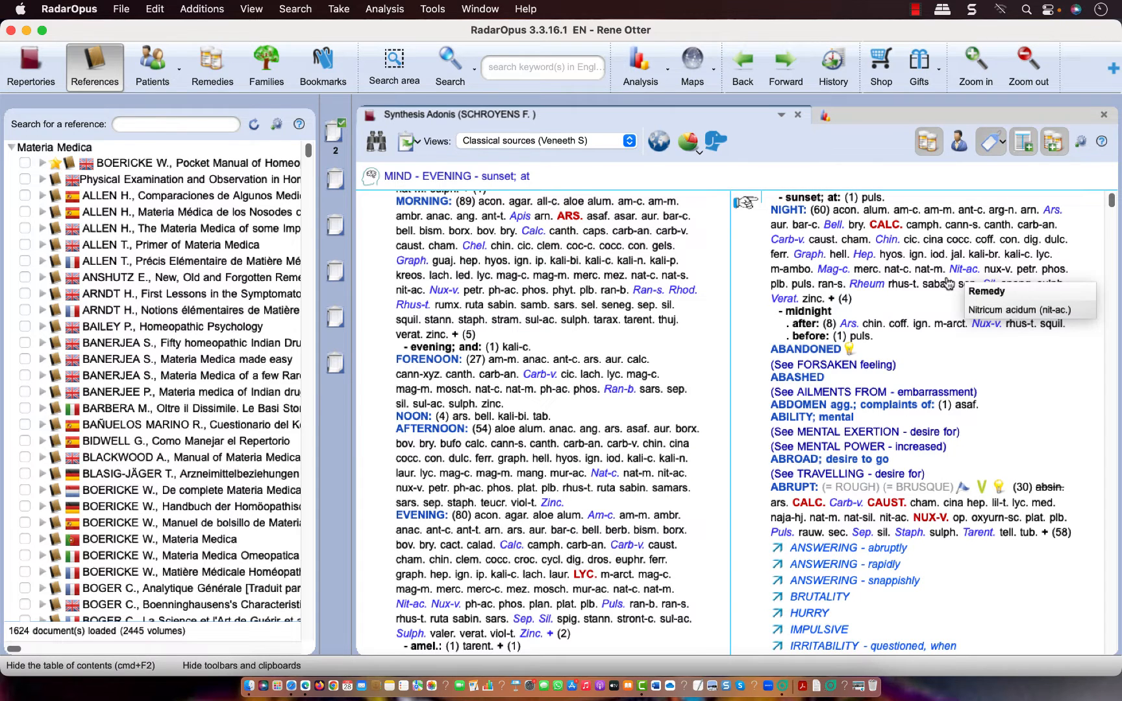
{"action": "scroll", "scroll_direction": "down", "scroll_amount": 3}
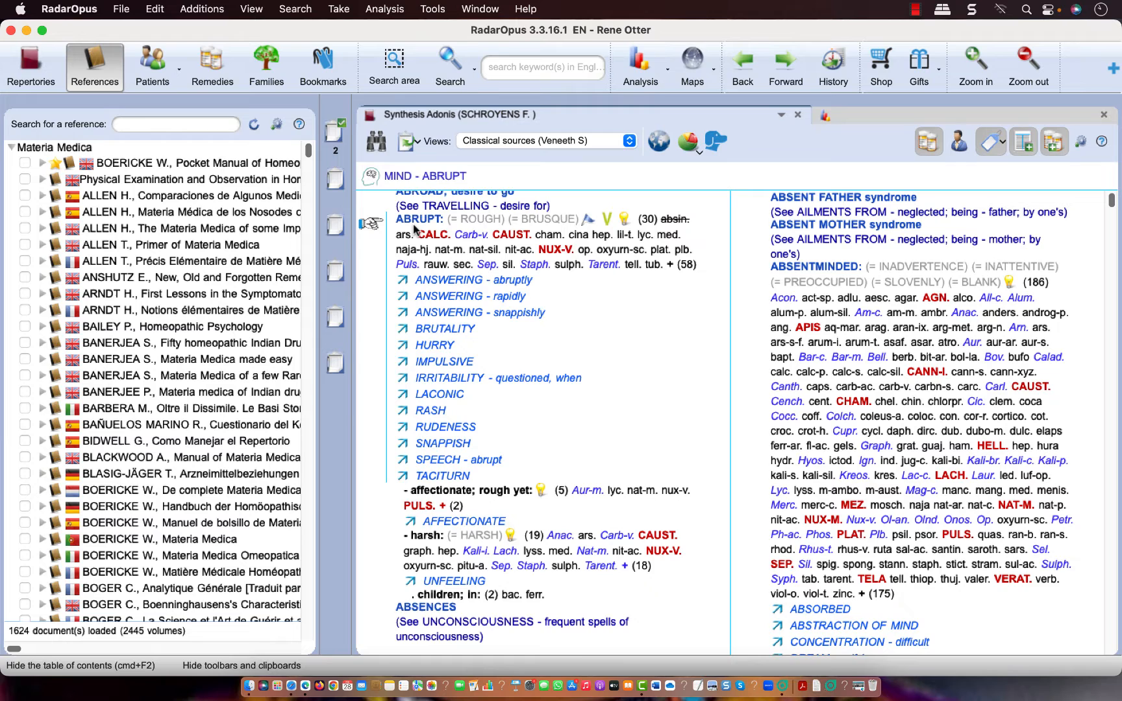
{"action": "mouse_move", "coordinate": [425, 229]}
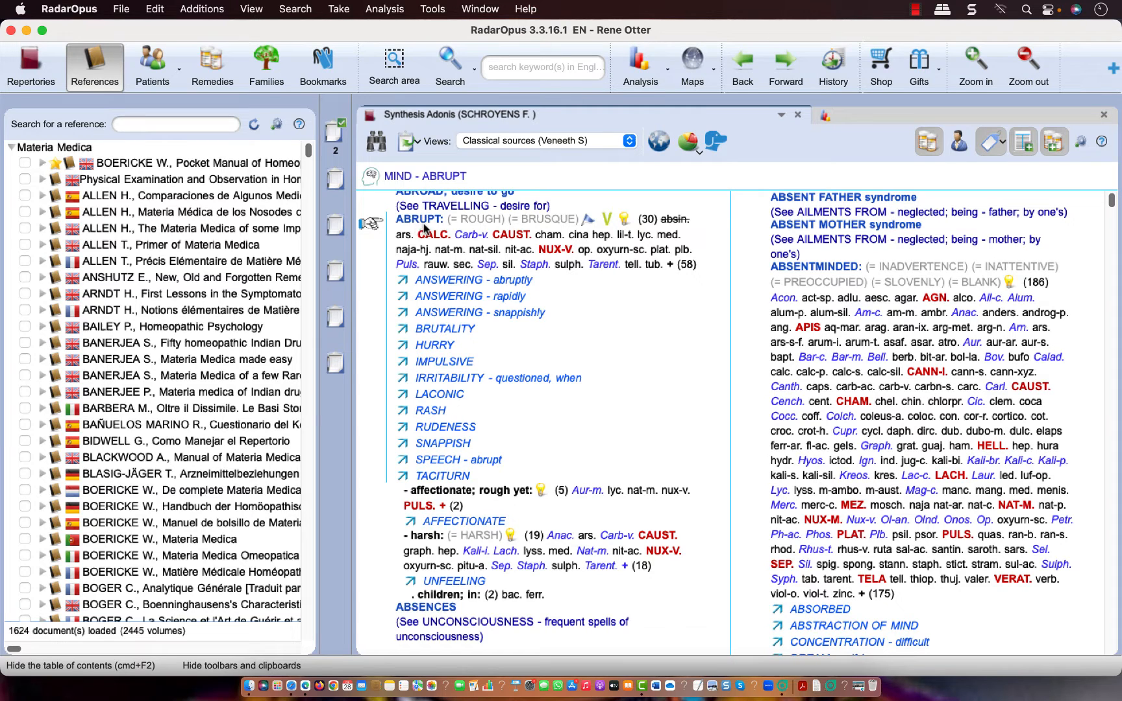
{"action": "mouse_move", "coordinate": [646, 230]}
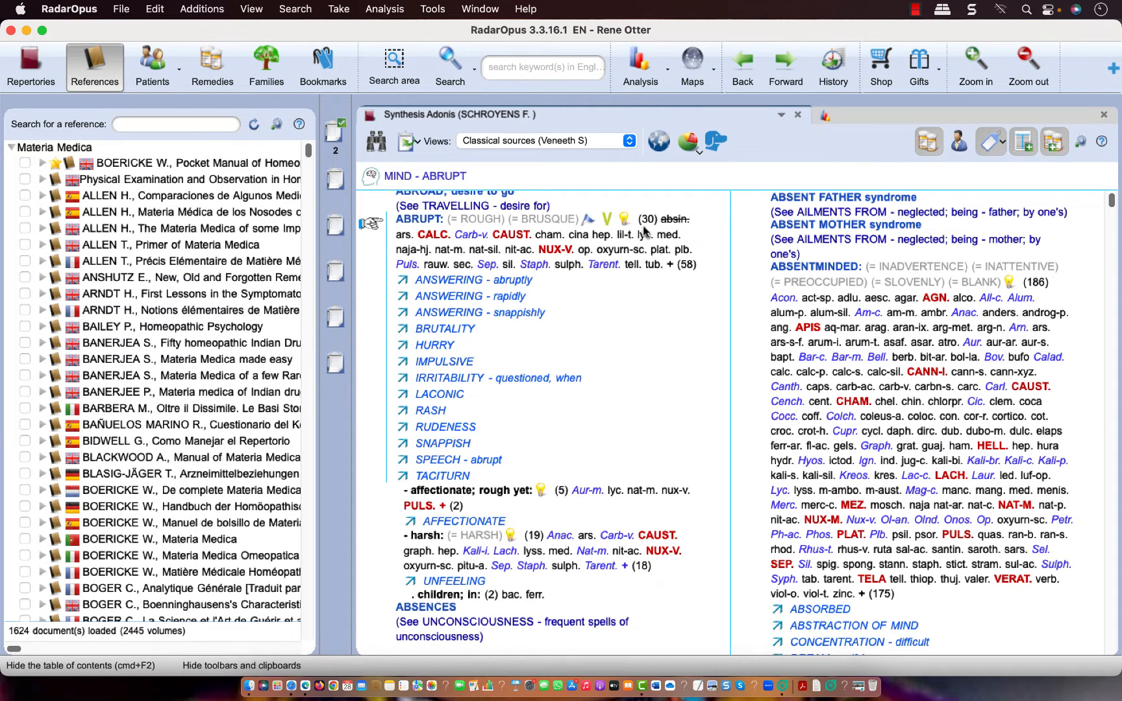
{"action": "mouse_move", "coordinate": [654, 227]}
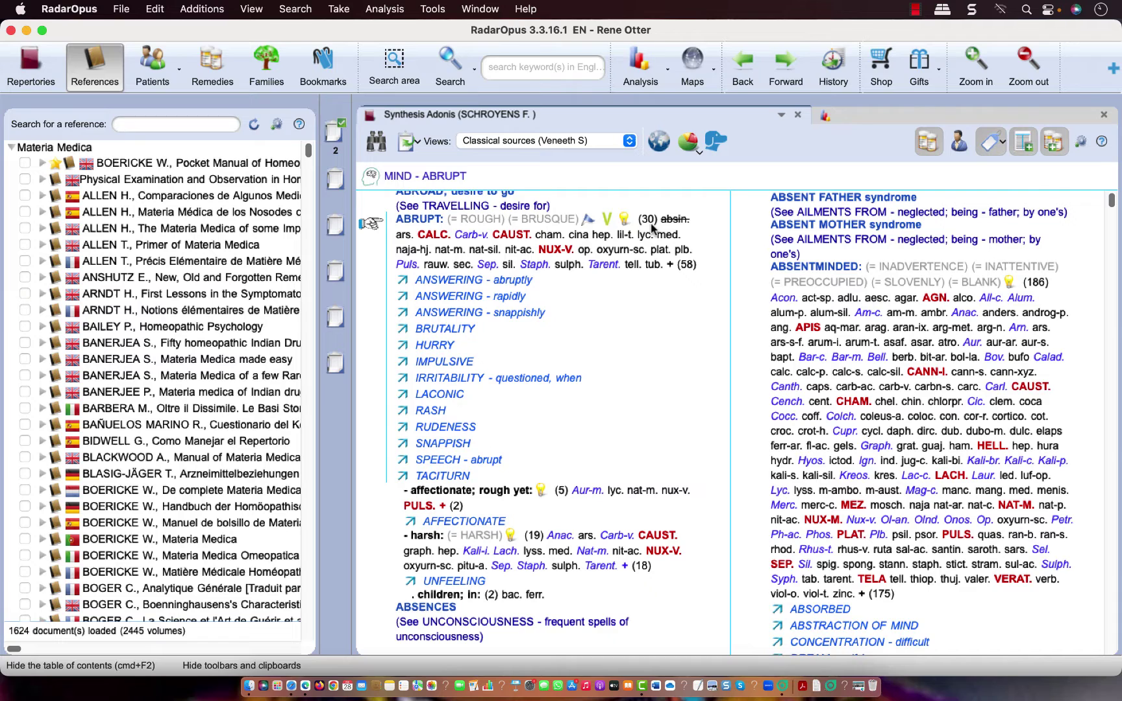
{"action": "mouse_move", "coordinate": [675, 223]}
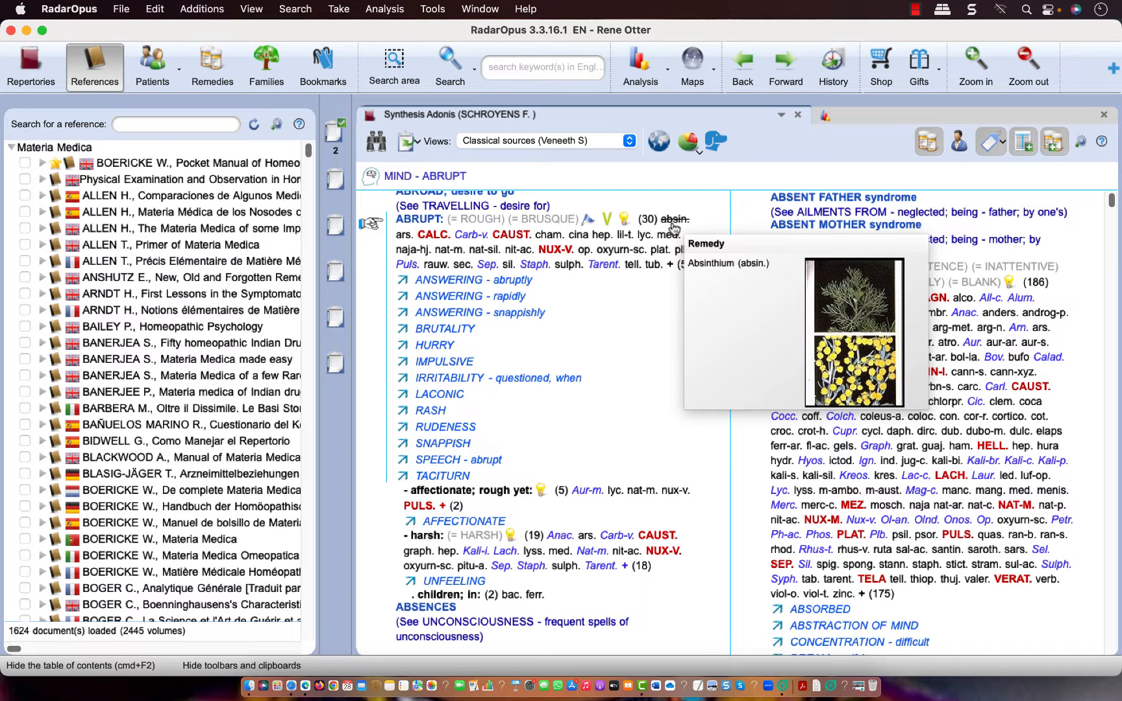
{"action": "mouse_move", "coordinate": [673, 226]}
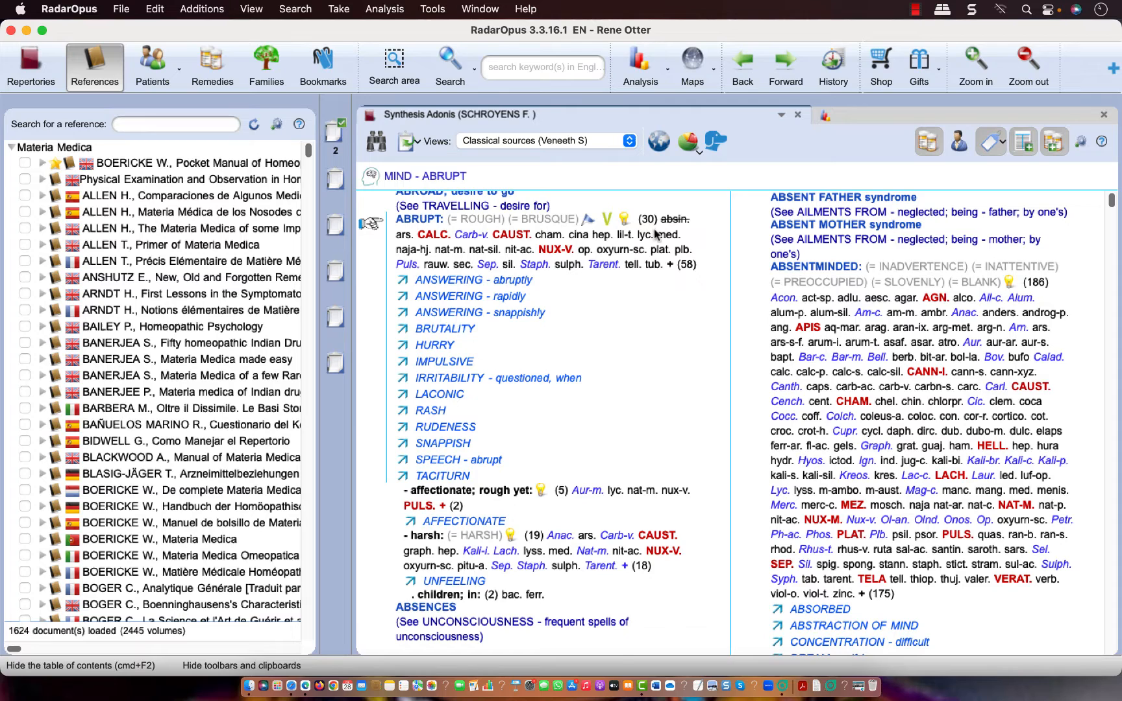
{"action": "mouse_move", "coordinate": [683, 274]}
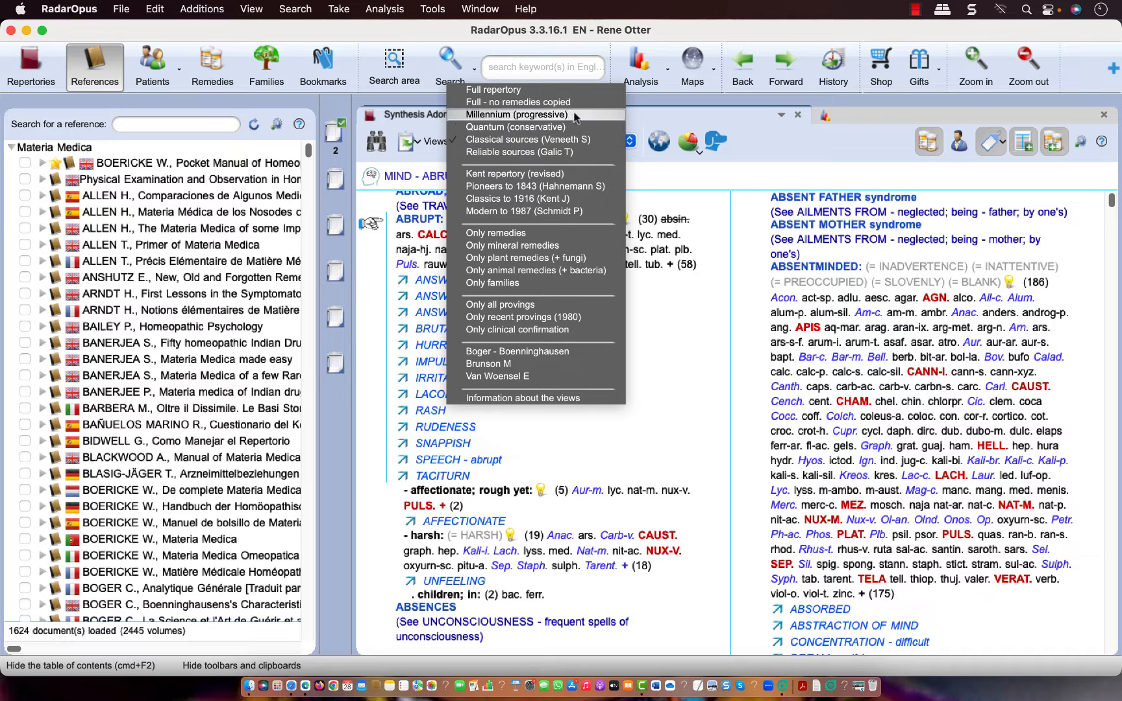
{"action": "left_click", "coordinate": [494, 89]}
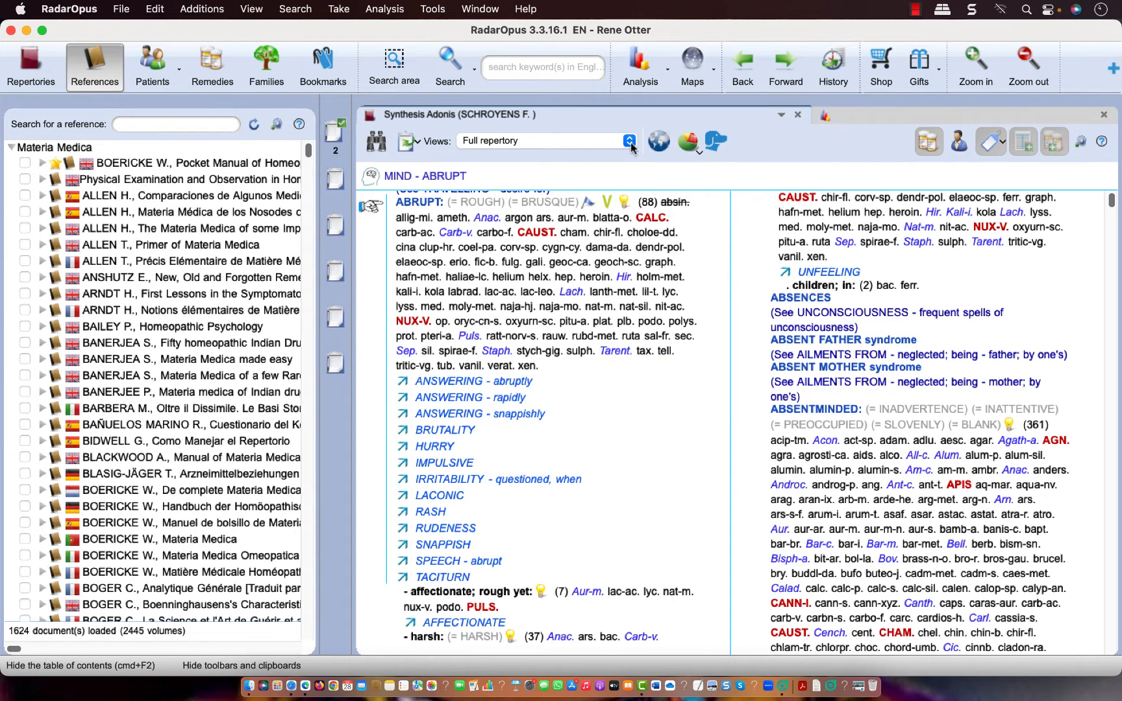
{"action": "left_click", "coordinate": [628, 140]}
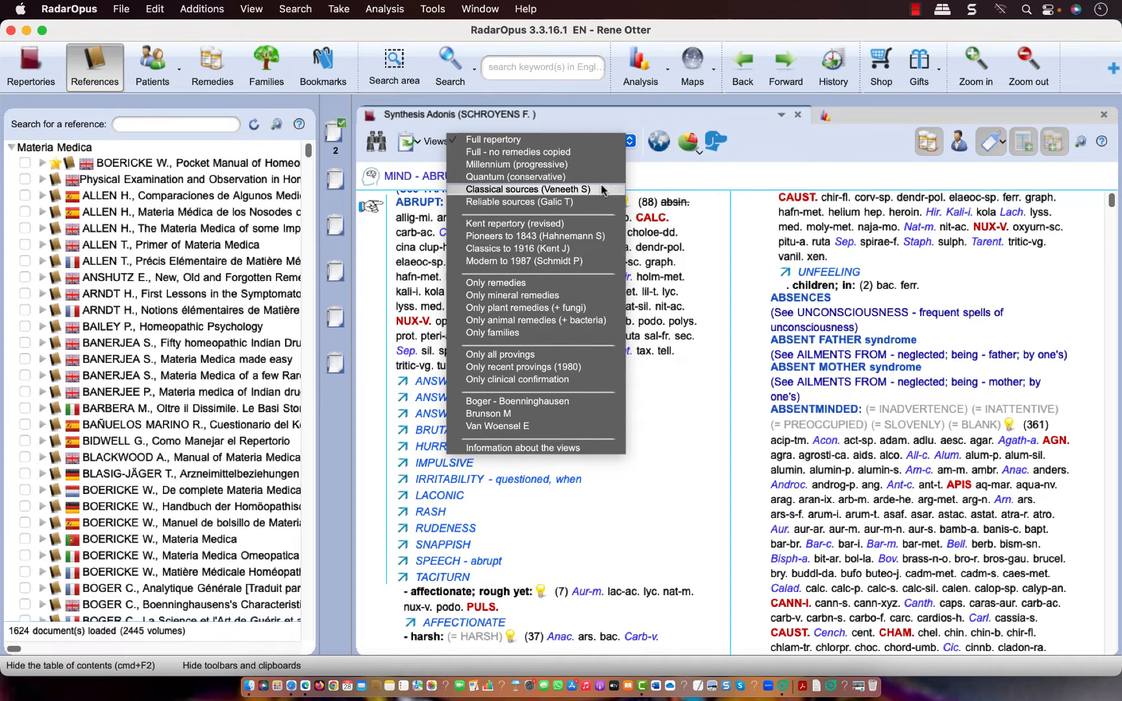
{"action": "left_click", "coordinate": [520, 189]}
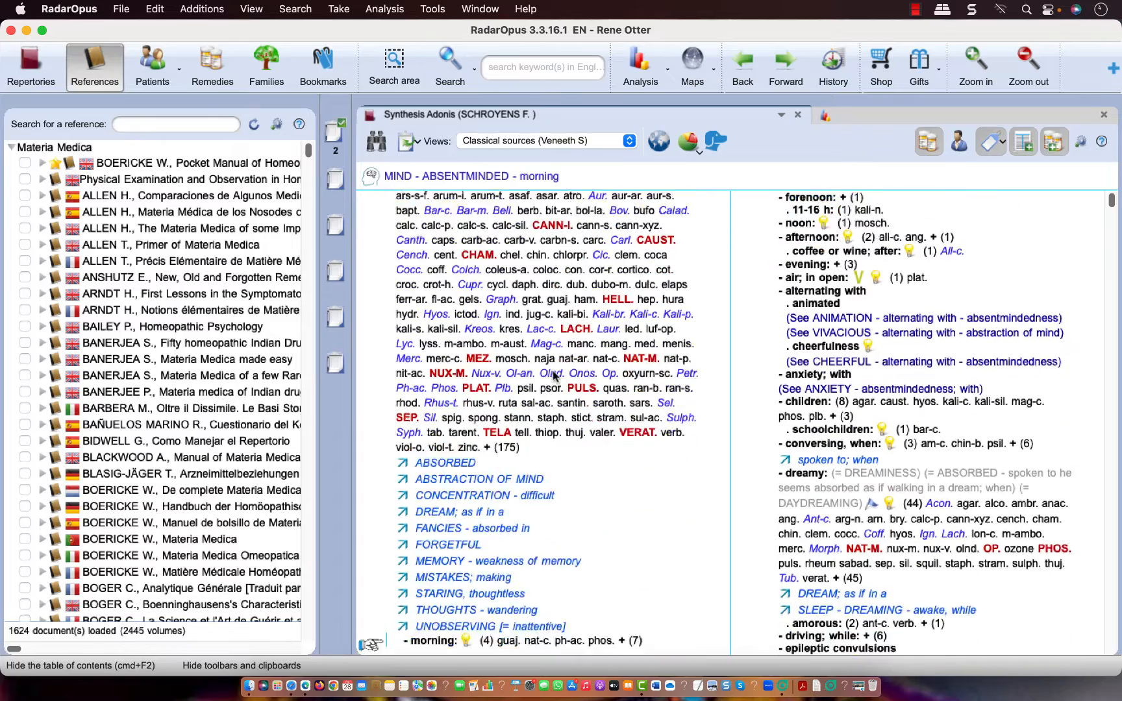
{"action": "scroll", "scroll_direction": "down", "scroll_amount": 3}
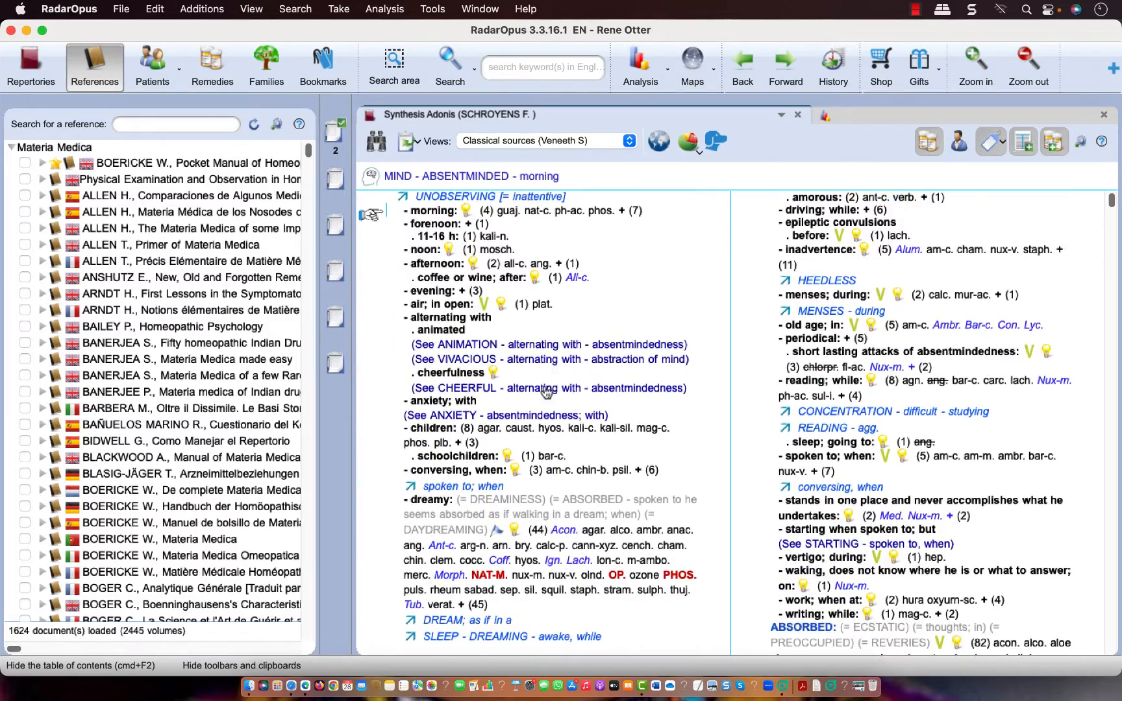
{"action": "left_click", "coordinate": [430, 291]}
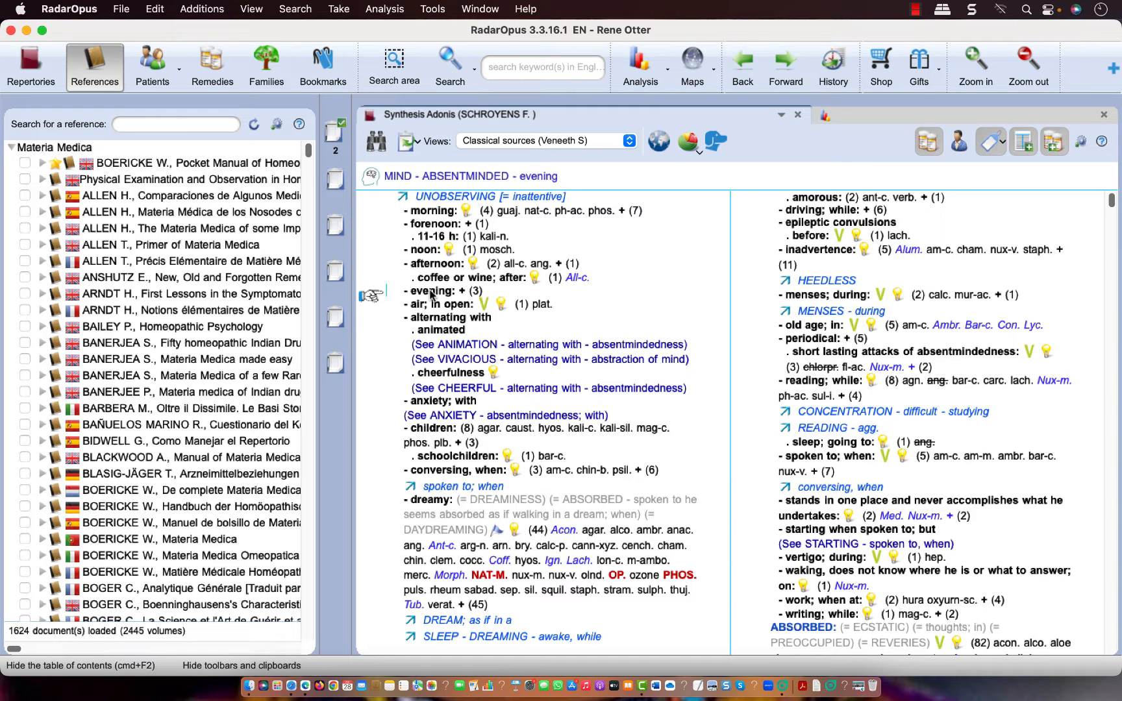
{"action": "mouse_move", "coordinate": [455, 301]}
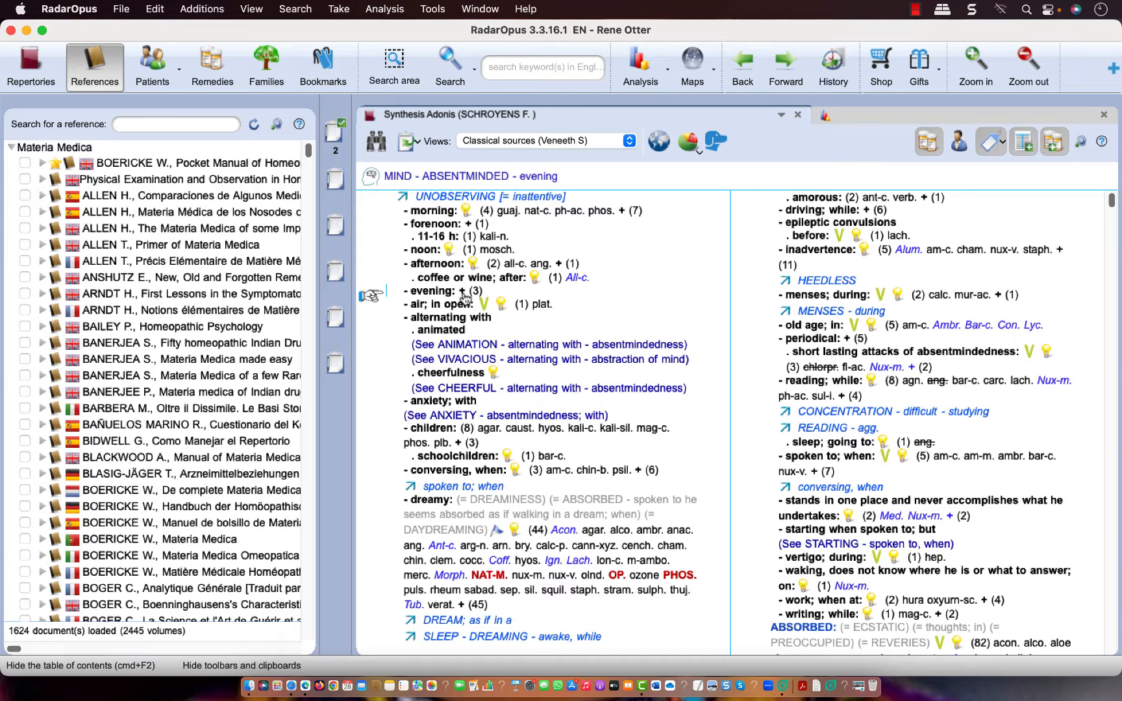
{"action": "mouse_move", "coordinate": [473, 294]}
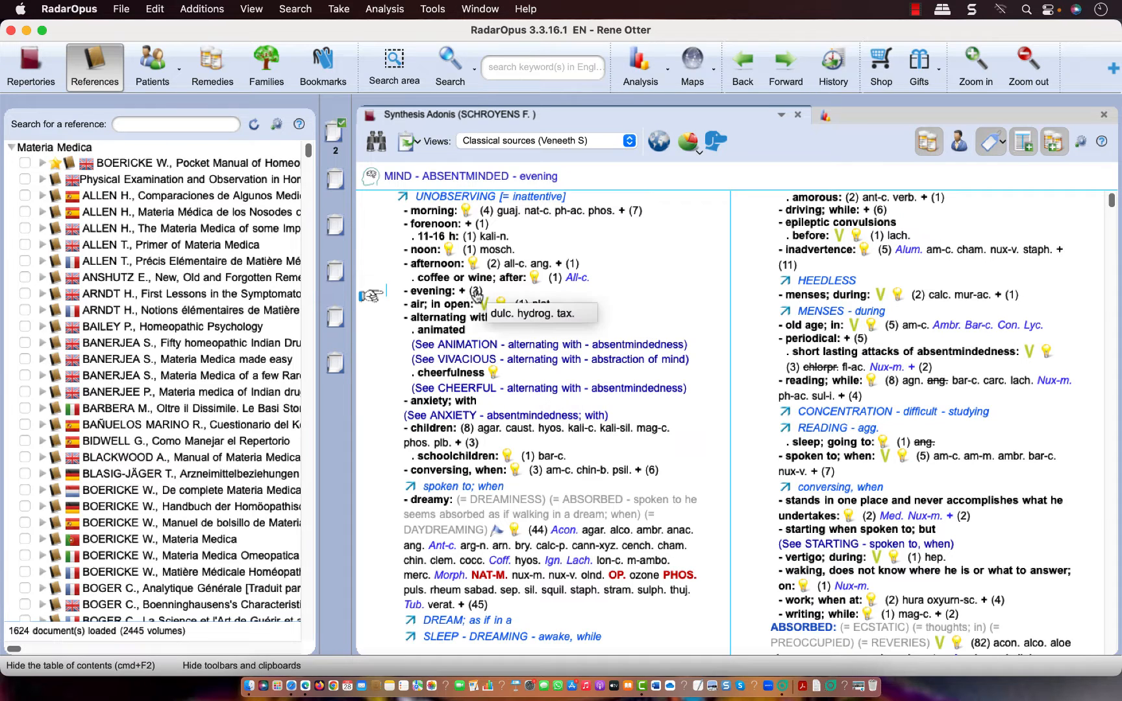
{"action": "mouse_move", "coordinate": [510, 318]}
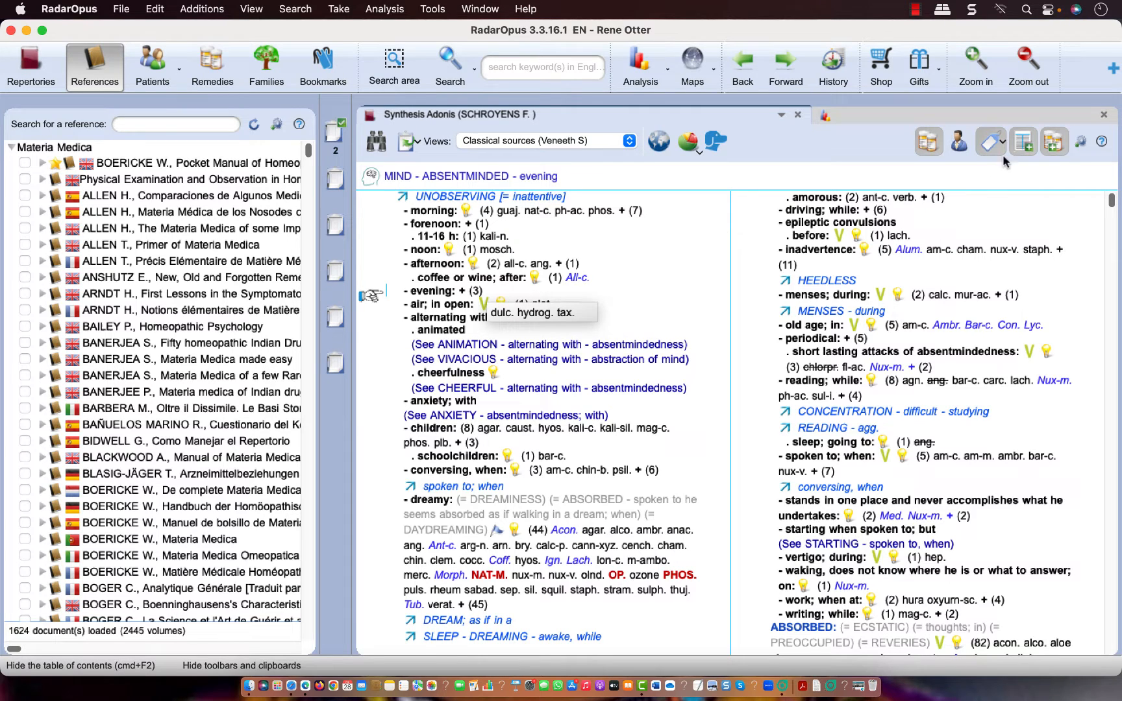
{"action": "mouse_move", "coordinate": [1023, 141]}
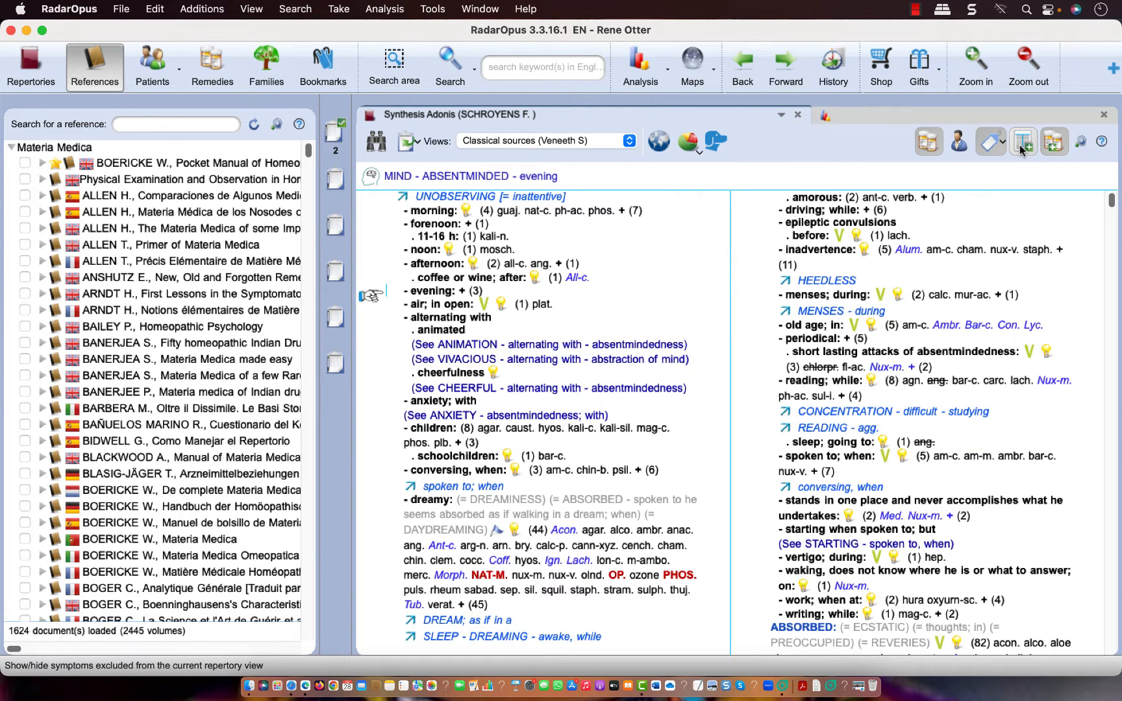
{"action": "mouse_move", "coordinate": [997, 243]}
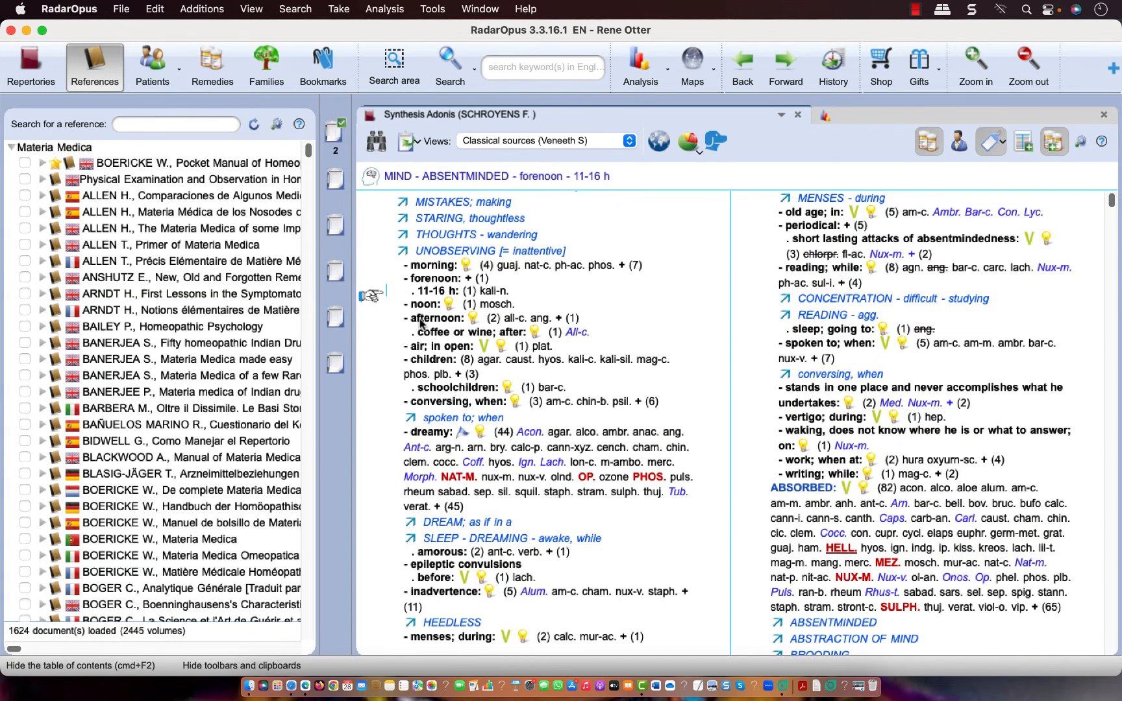
{"action": "mouse_move", "coordinate": [1024, 141]}
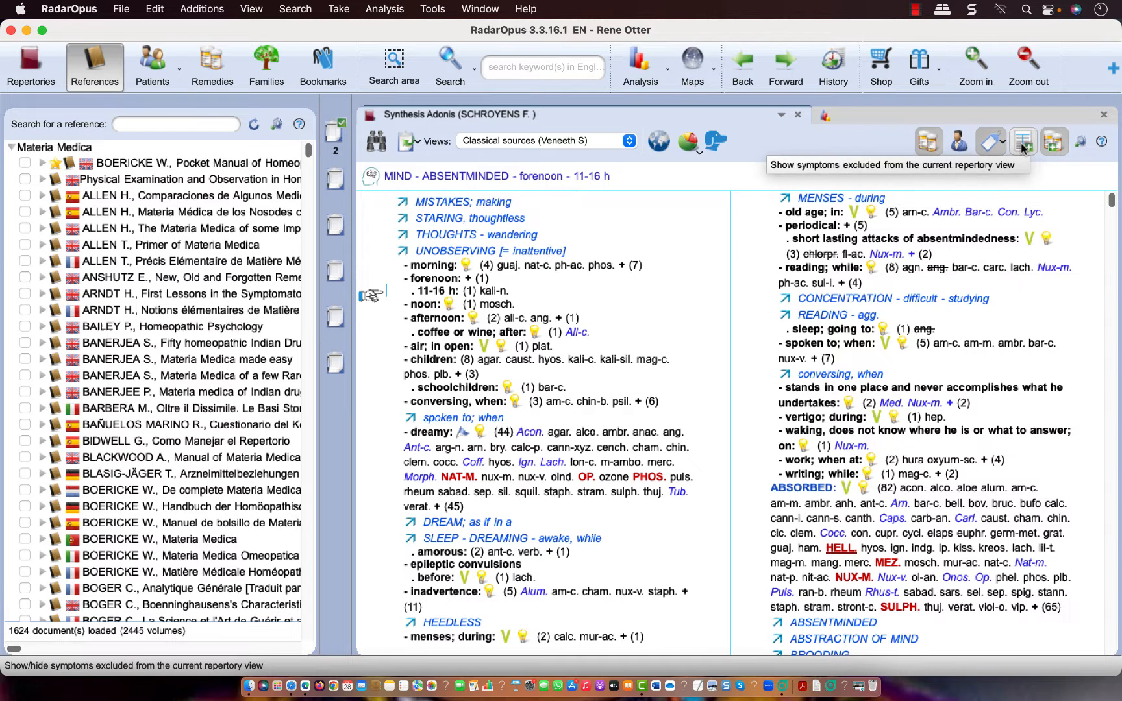
{"action": "left_click", "coordinate": [1023, 141]}
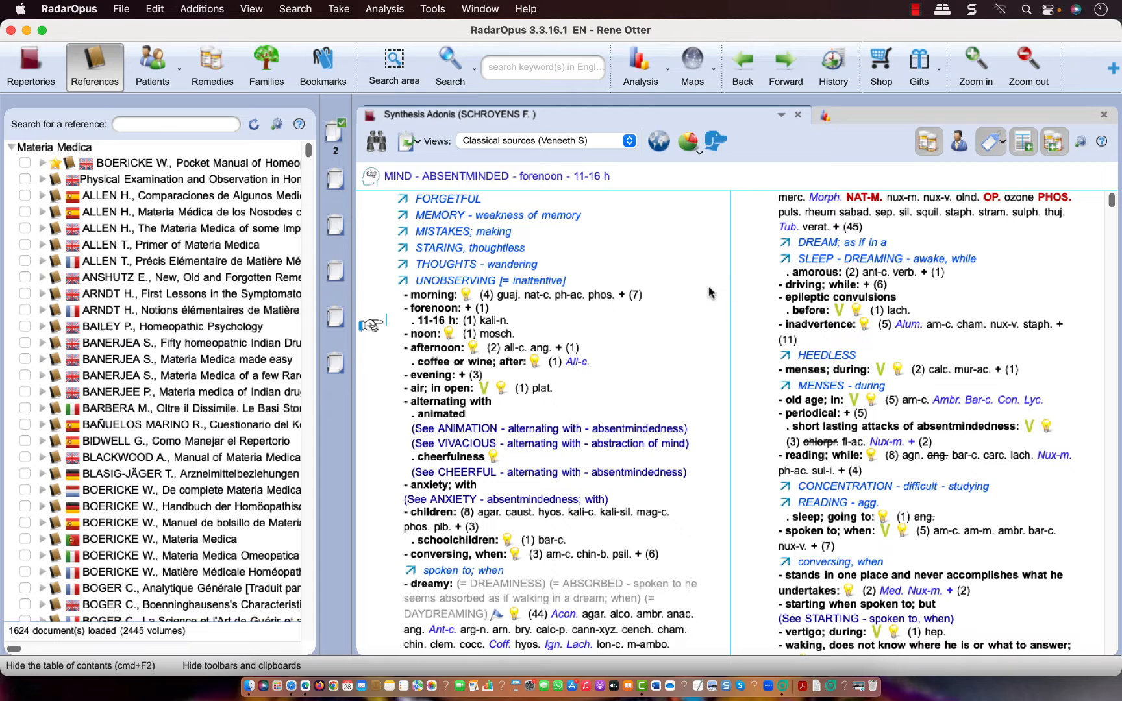
{"action": "mouse_move", "coordinate": [429, 326]}
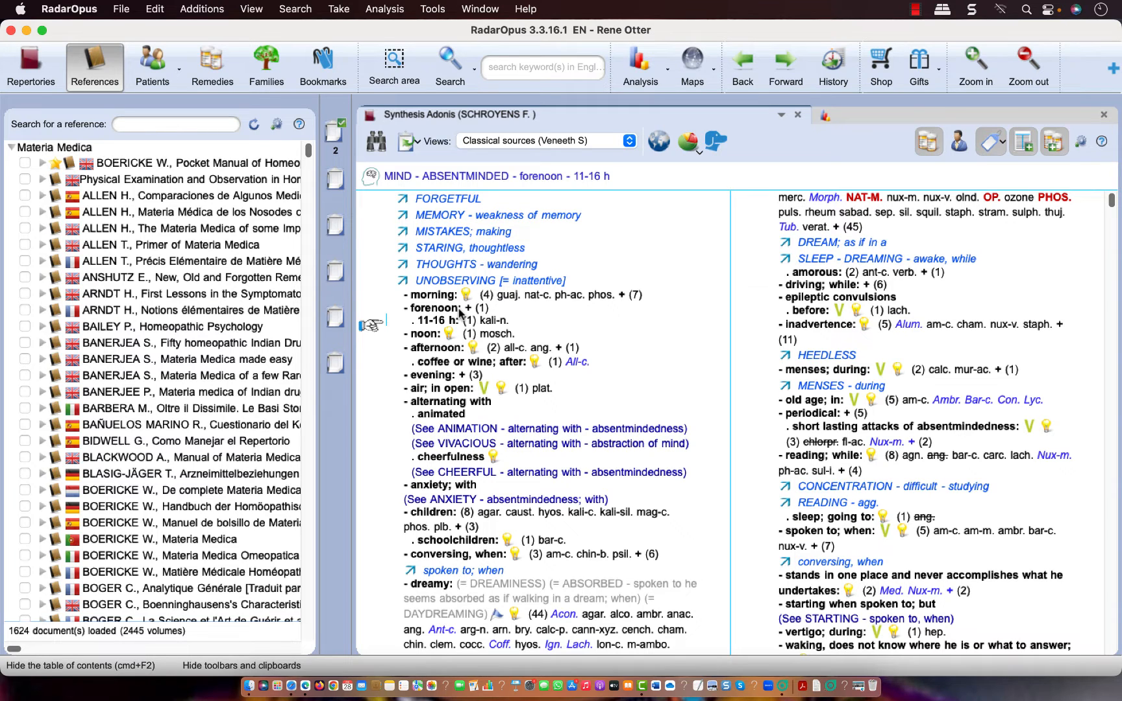
{"action": "mouse_move", "coordinate": [1052, 173]}
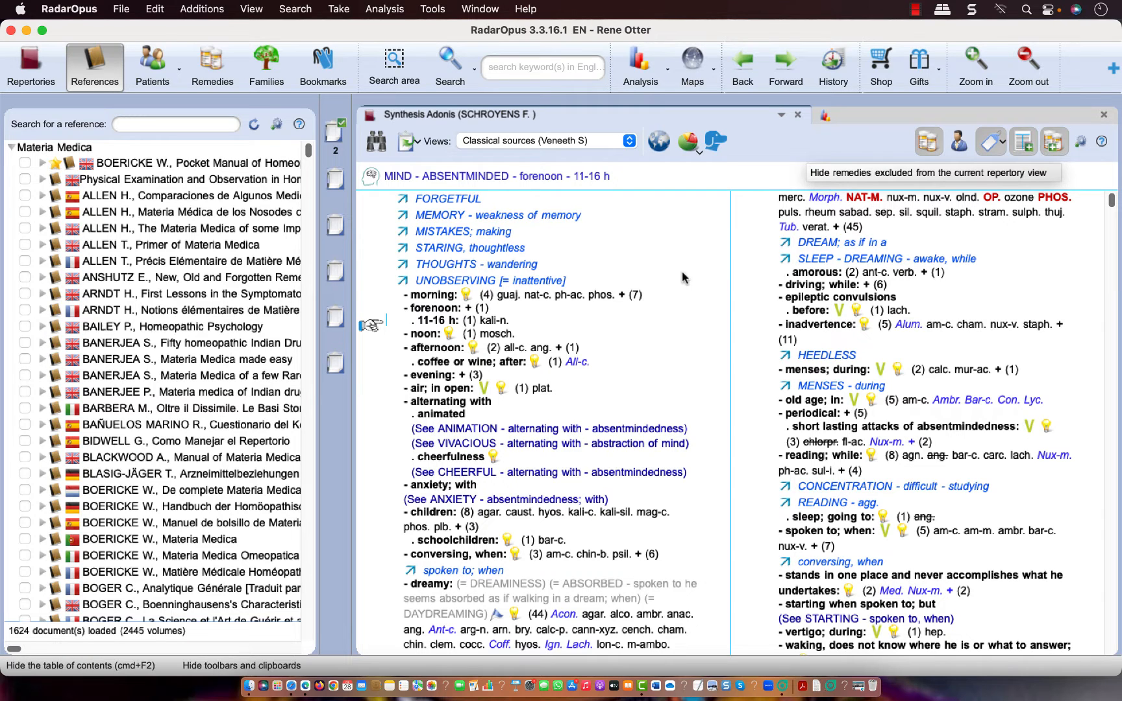
{"action": "mouse_move", "coordinate": [624, 300]}
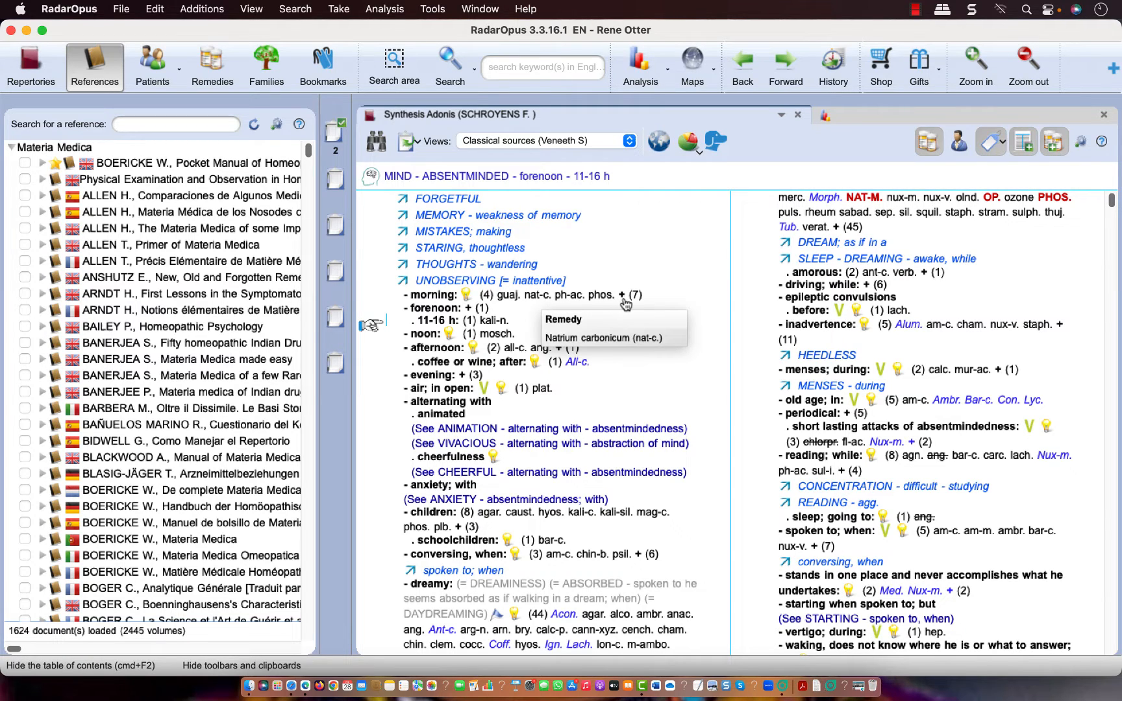
{"action": "mouse_move", "coordinate": [630, 301]}
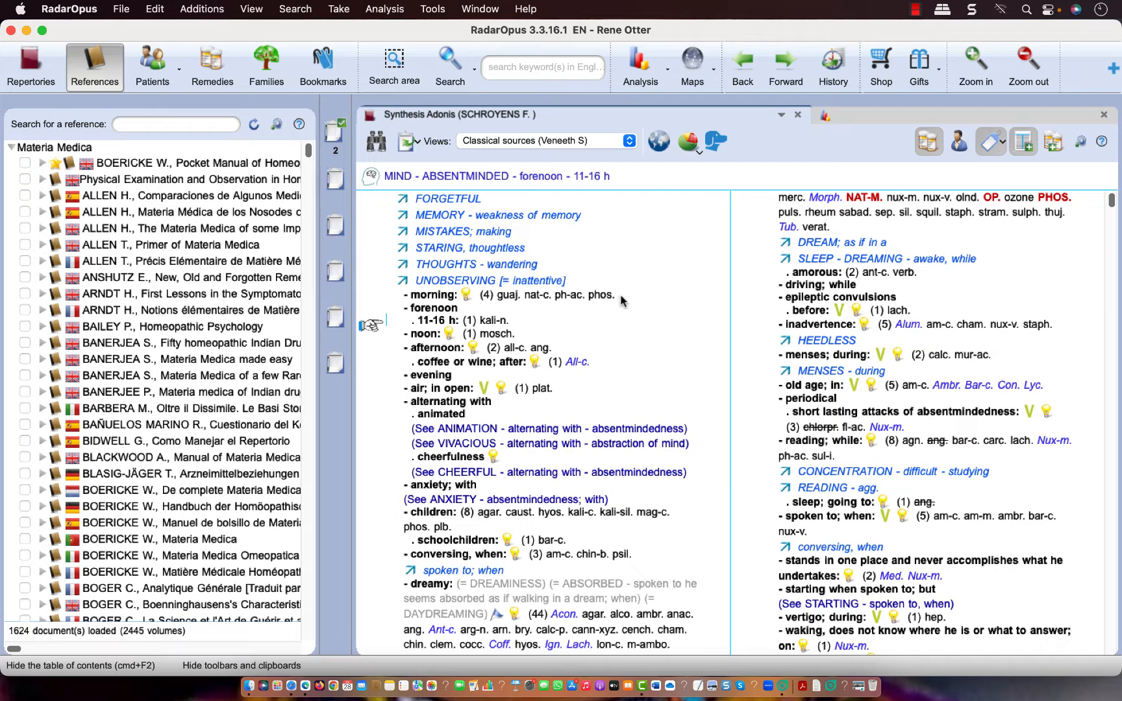
{"action": "mouse_move", "coordinate": [1053, 141]}
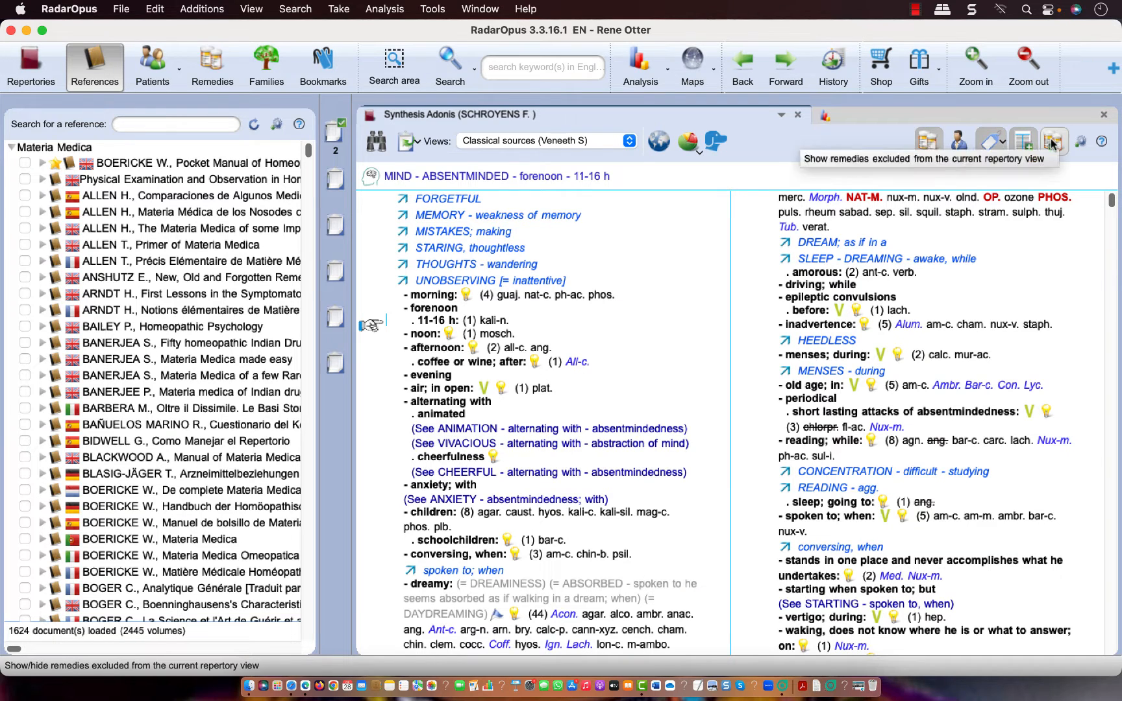
{"action": "left_click", "coordinate": [1052, 140]}
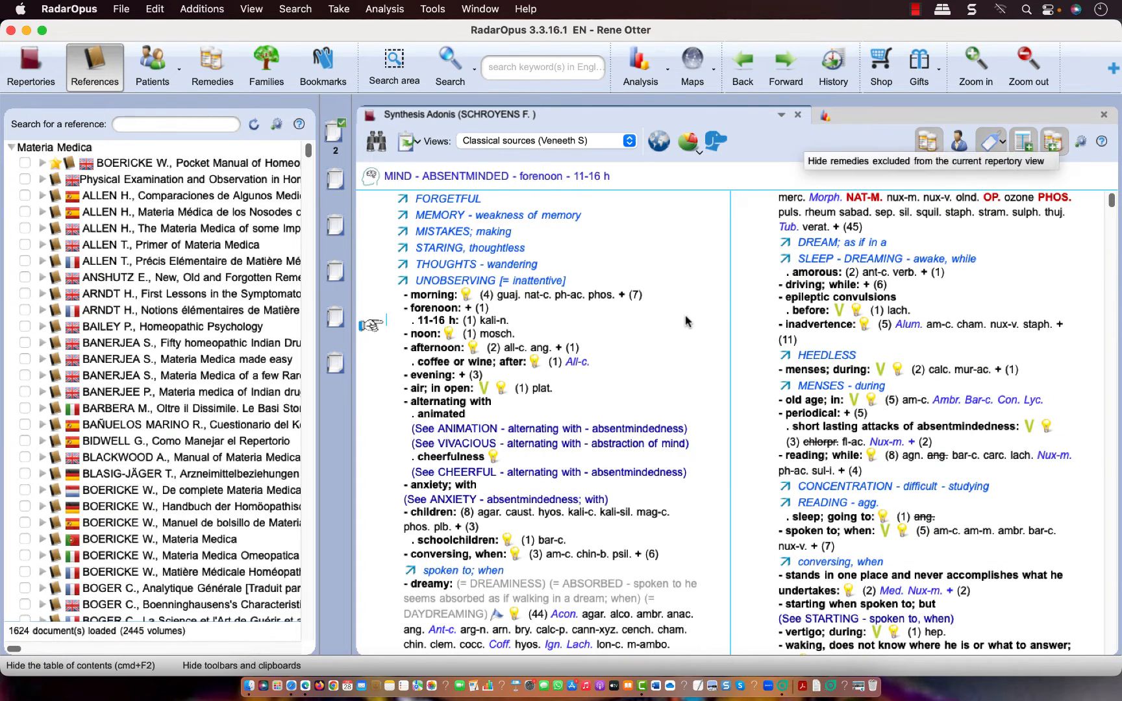
{"action": "mouse_move", "coordinate": [635, 301]}
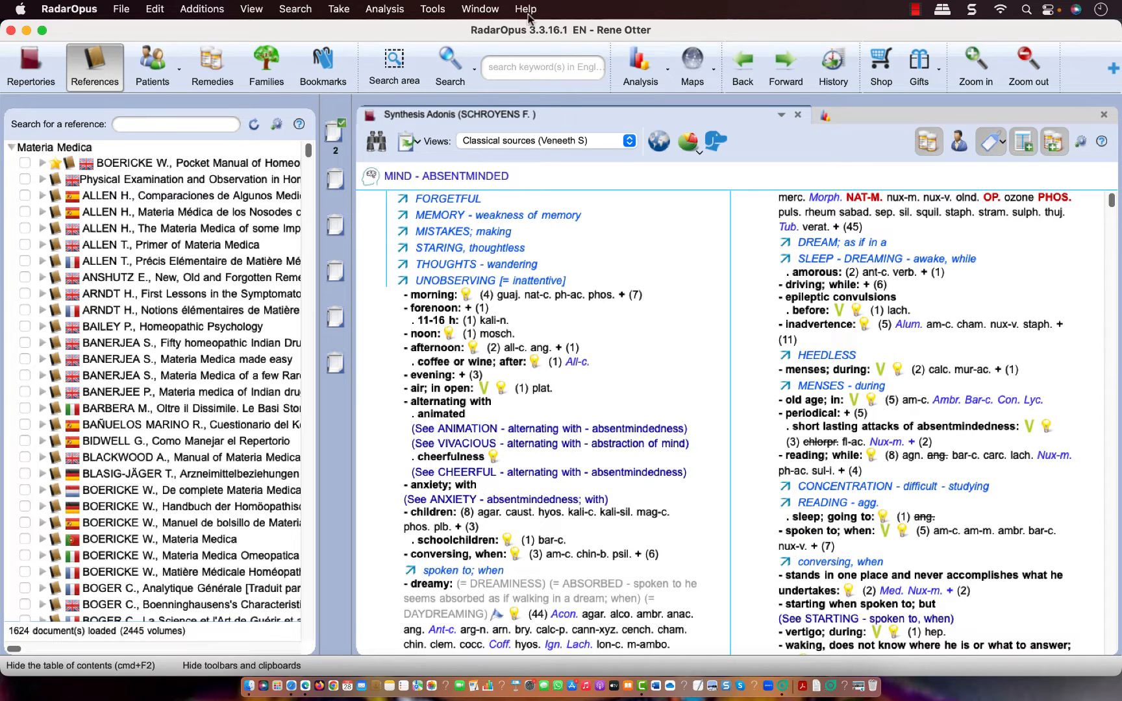
Bring up the Help menu with the RadarOpus manual option.
{"action": "left_click", "coordinate": [525, 9]}
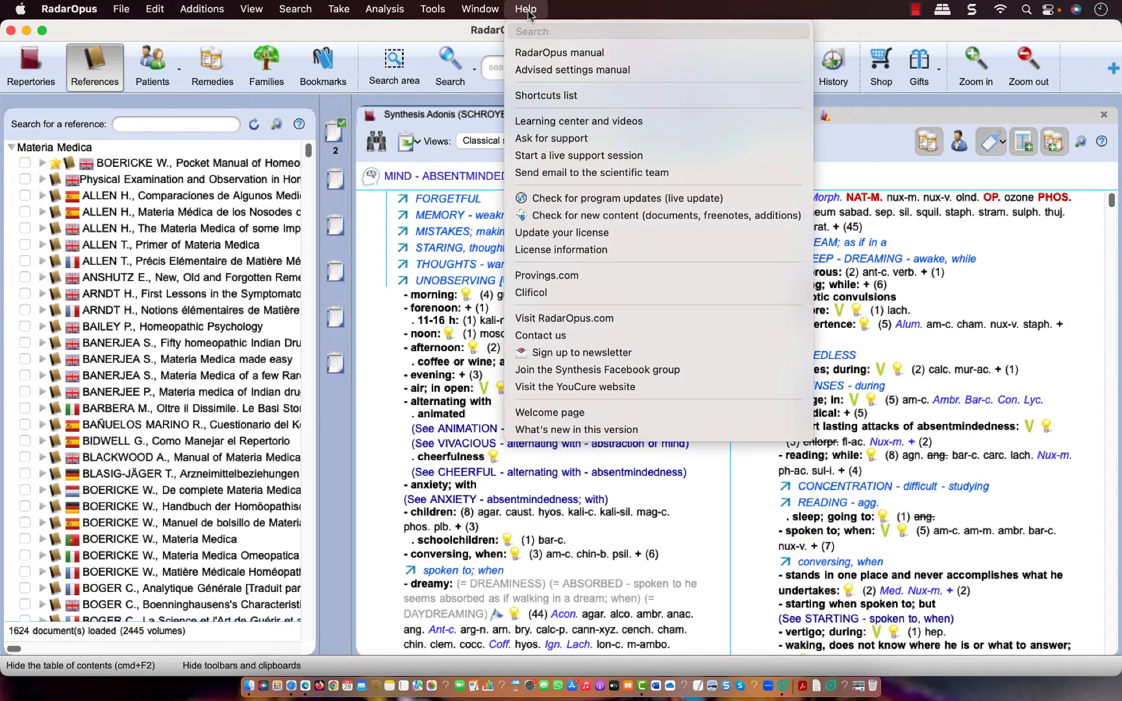
{"action": "mouse_move", "coordinate": [561, 53]}
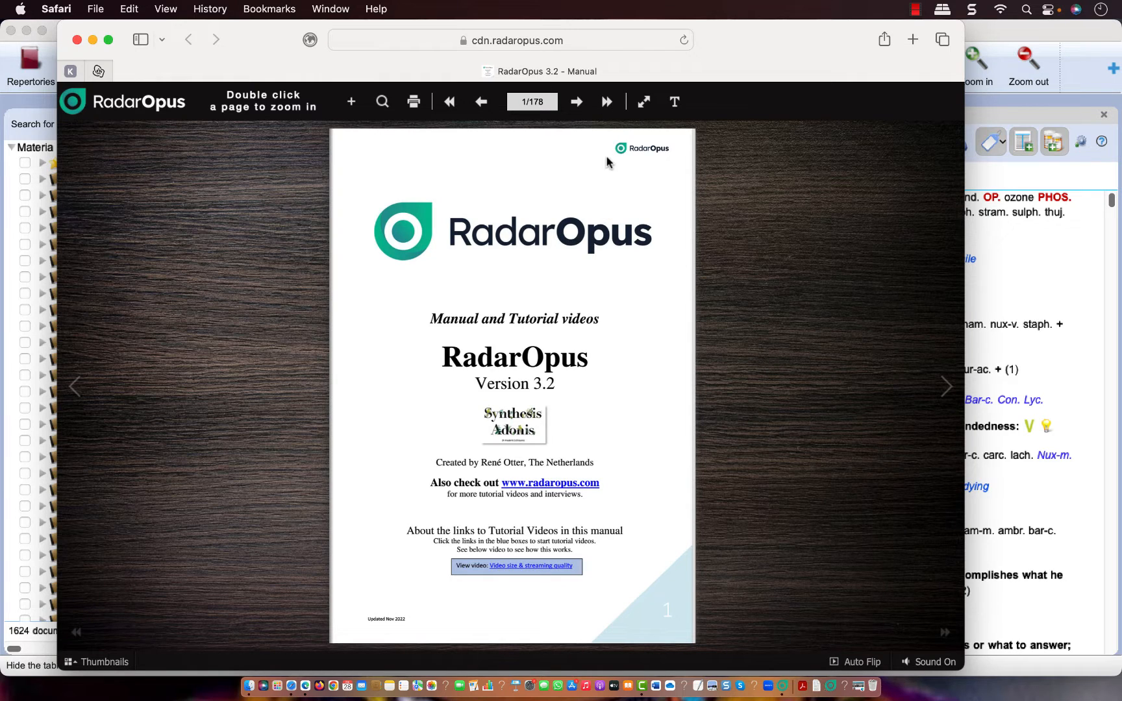
Page through the RadarOpus 3.2 manual to the Intro Tutorial Videos spread, pages 8–9.
{"action": "left_click", "coordinate": [576, 102]}
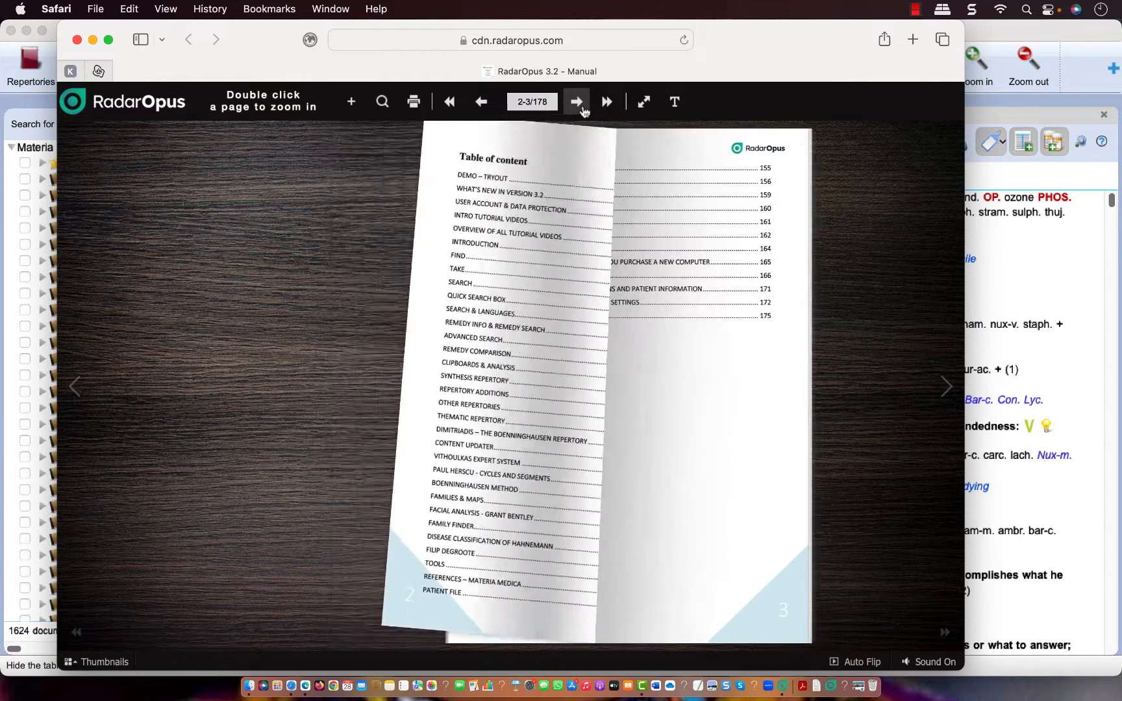
{"action": "left_click", "coordinate": [576, 102]}
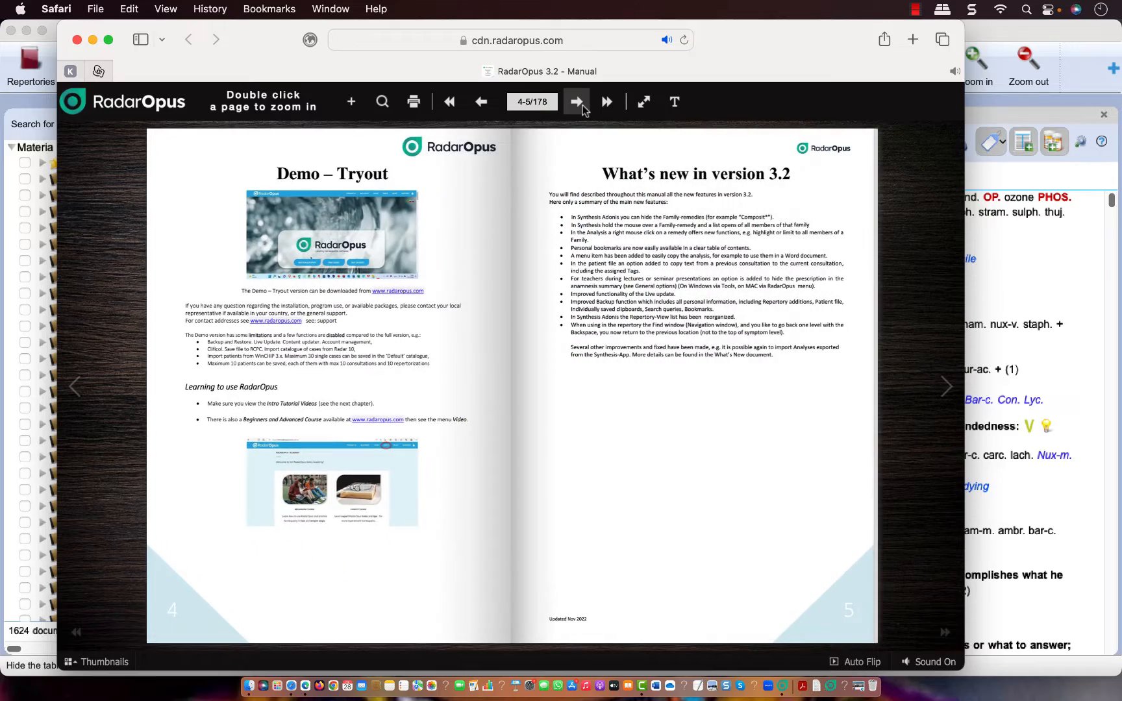
{"action": "left_click", "coordinate": [576, 102]}
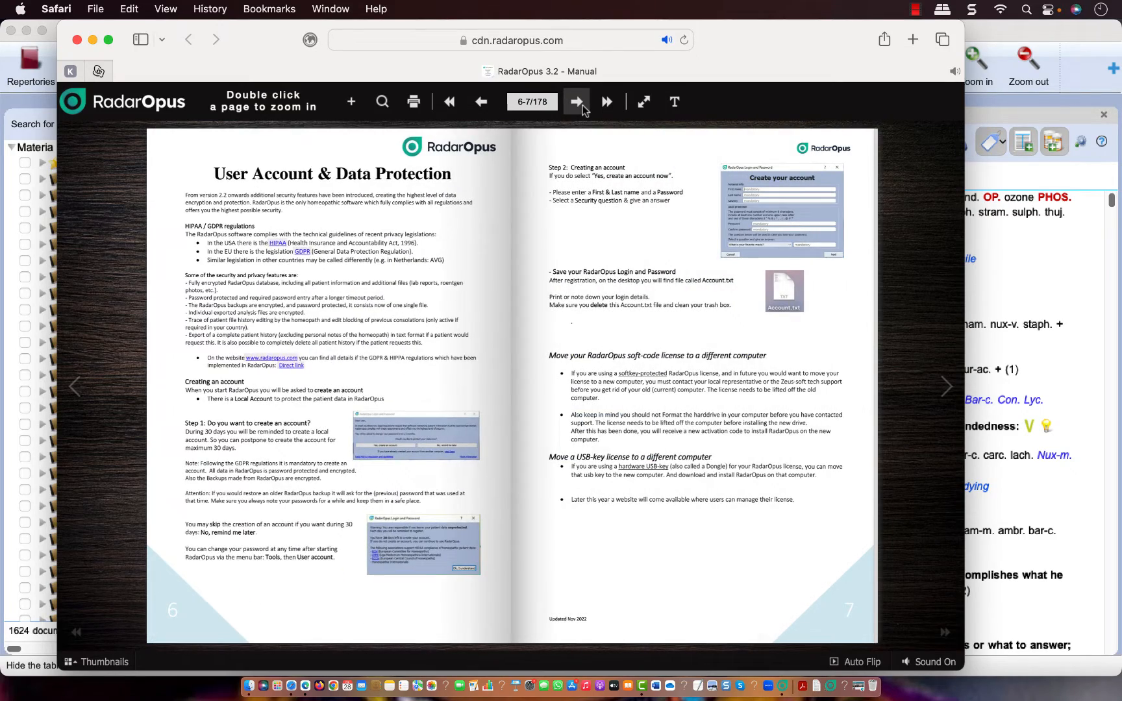
{"action": "left_click", "coordinate": [576, 101]}
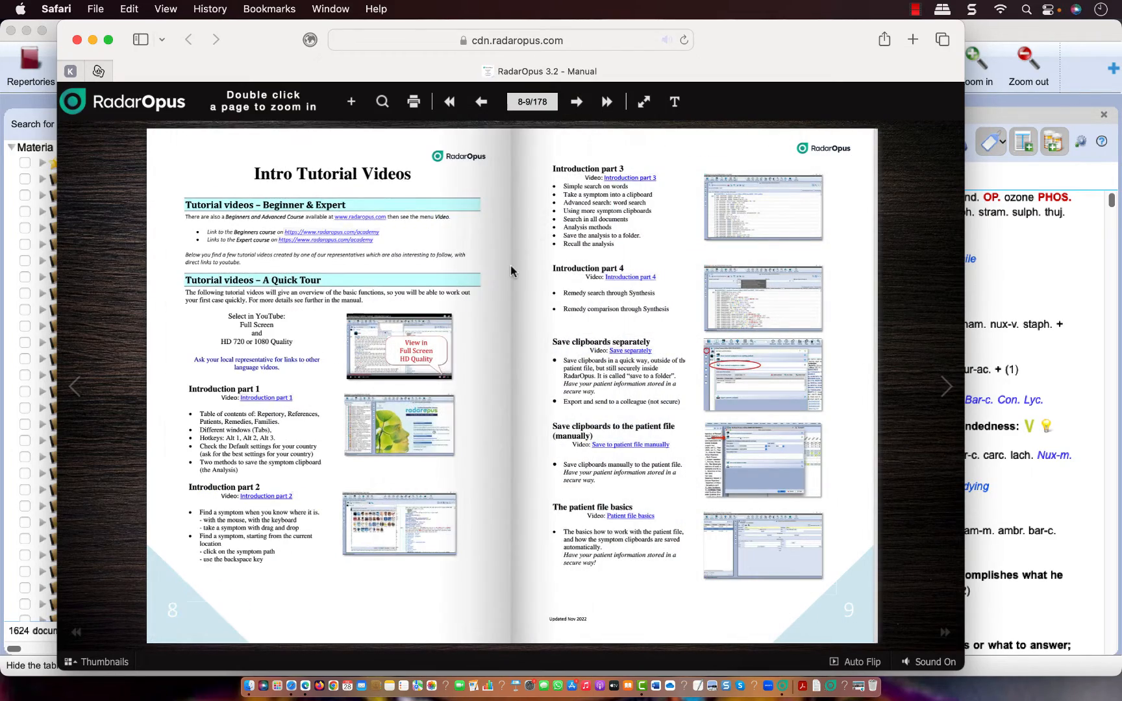
{"action": "mouse_move", "coordinate": [279, 402]}
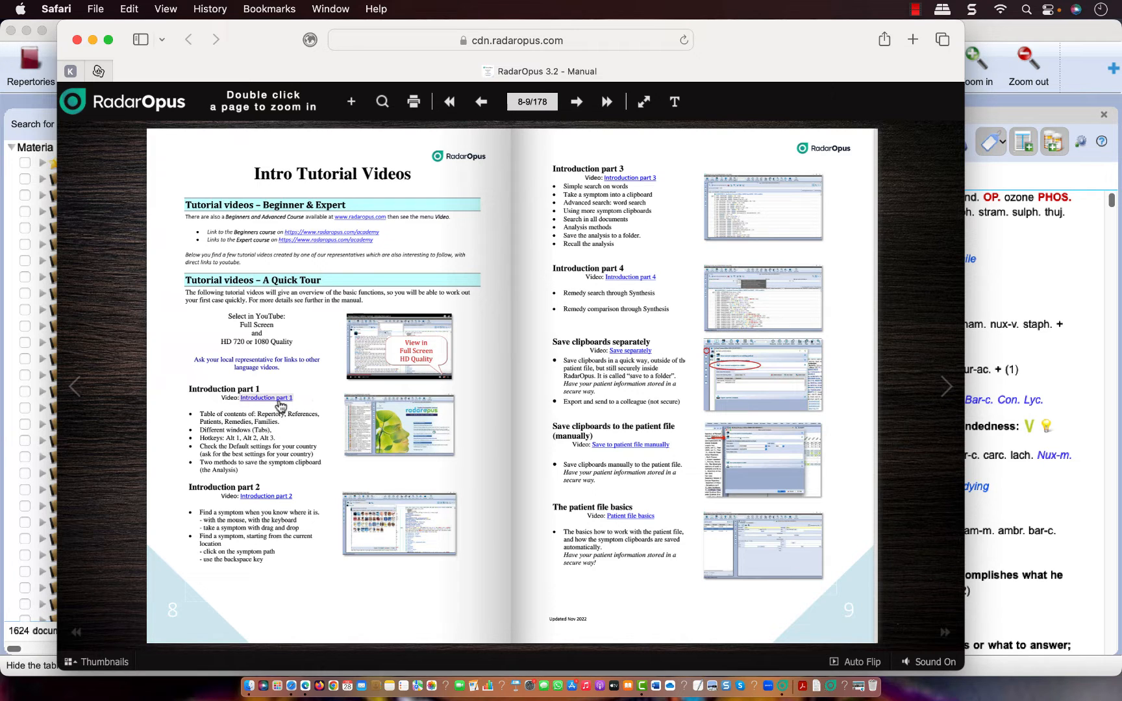
{"action": "mouse_move", "coordinate": [278, 403]}
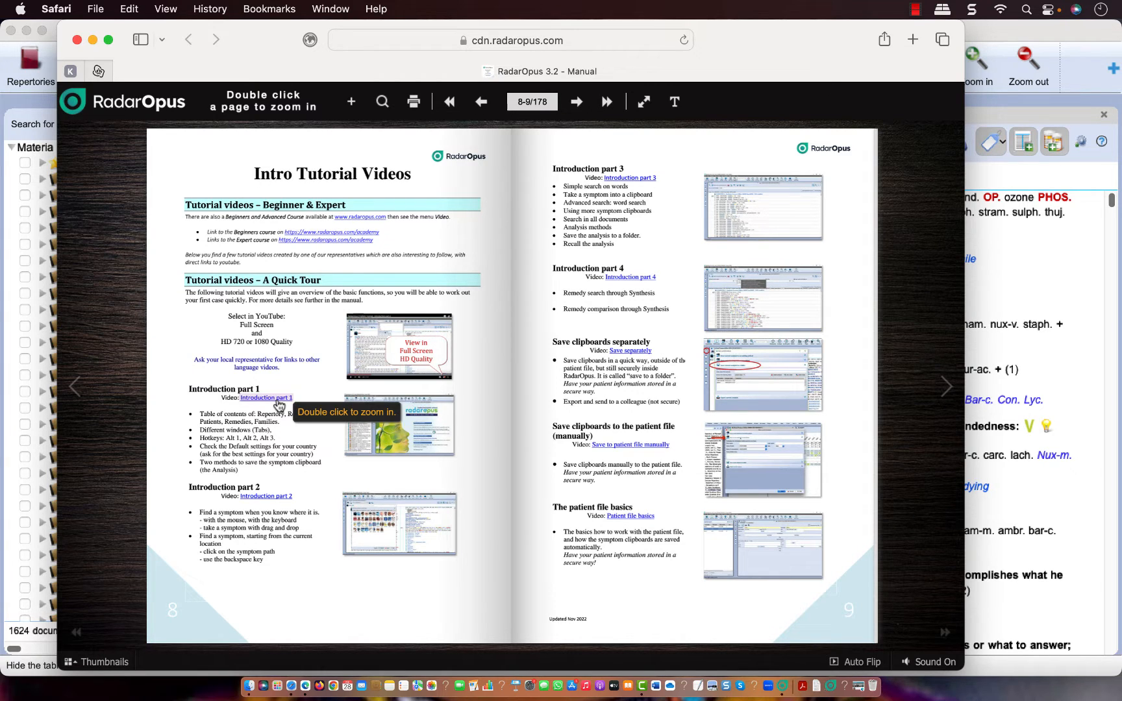